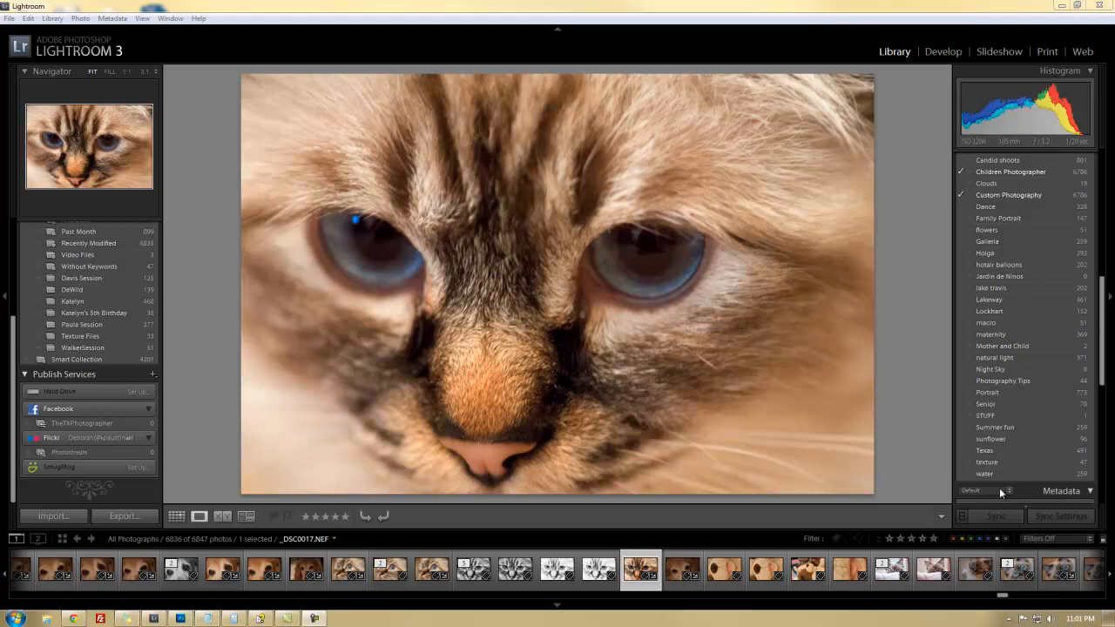
pyautogui.moveTo(635, 401)
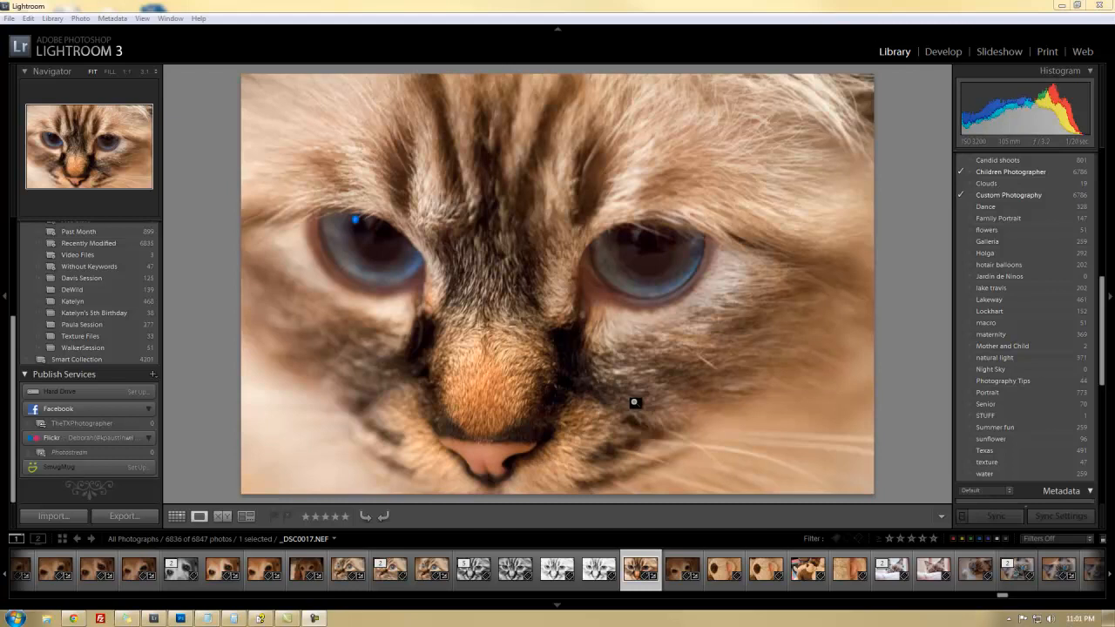
pyautogui.moveTo(596, 366)
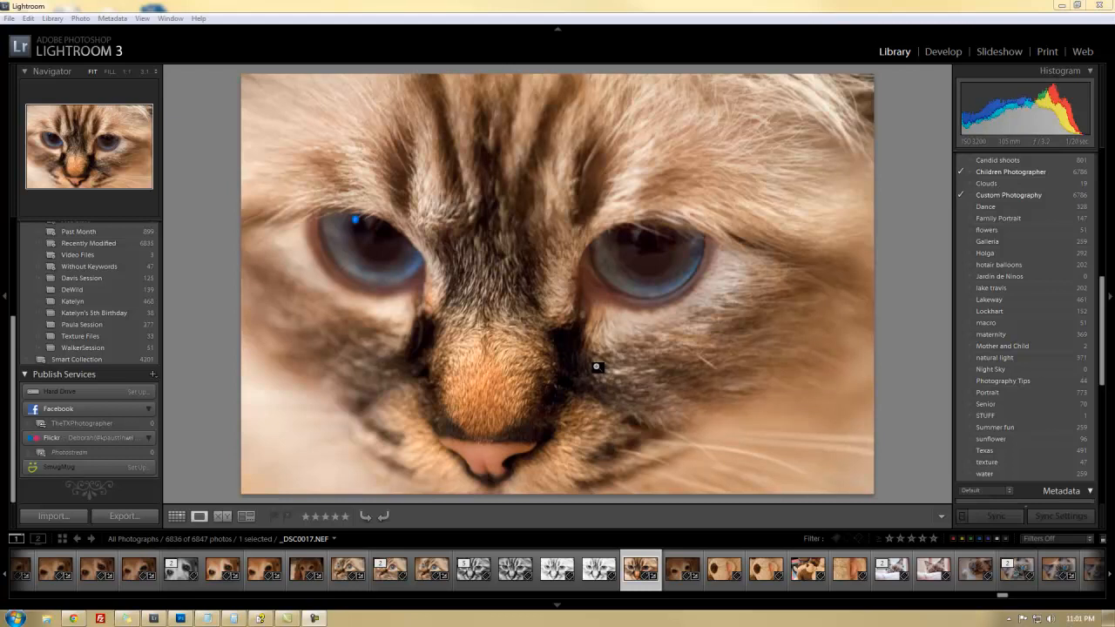
pyautogui.moveTo(579, 444)
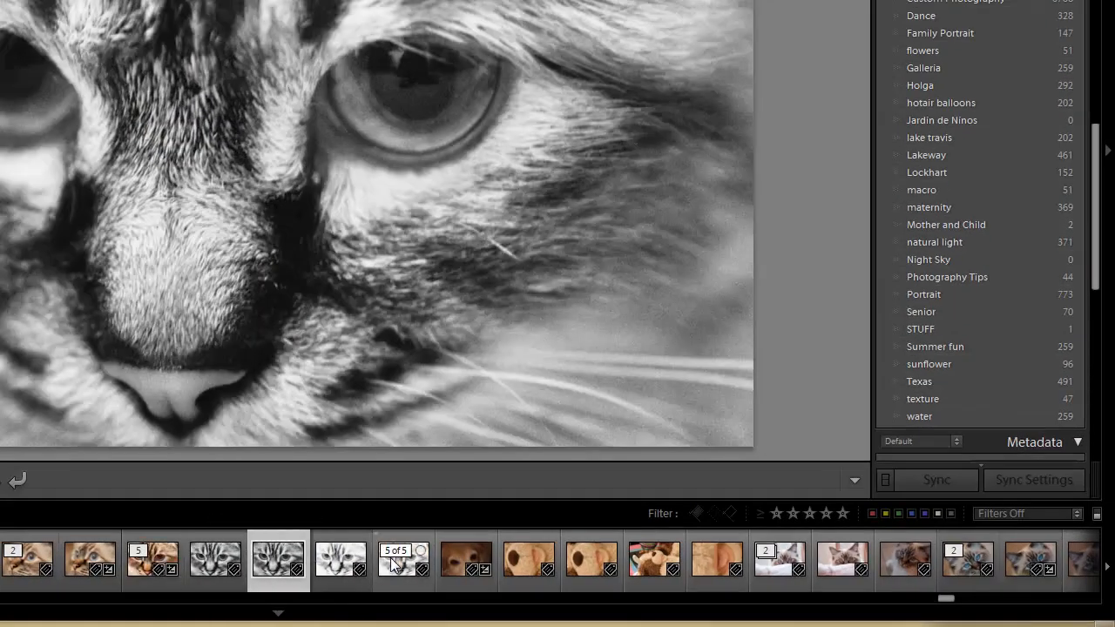
# View an earlier black-and-white version, return to the colour kitten original, and bring up its editing options
pyautogui.click(279, 560)
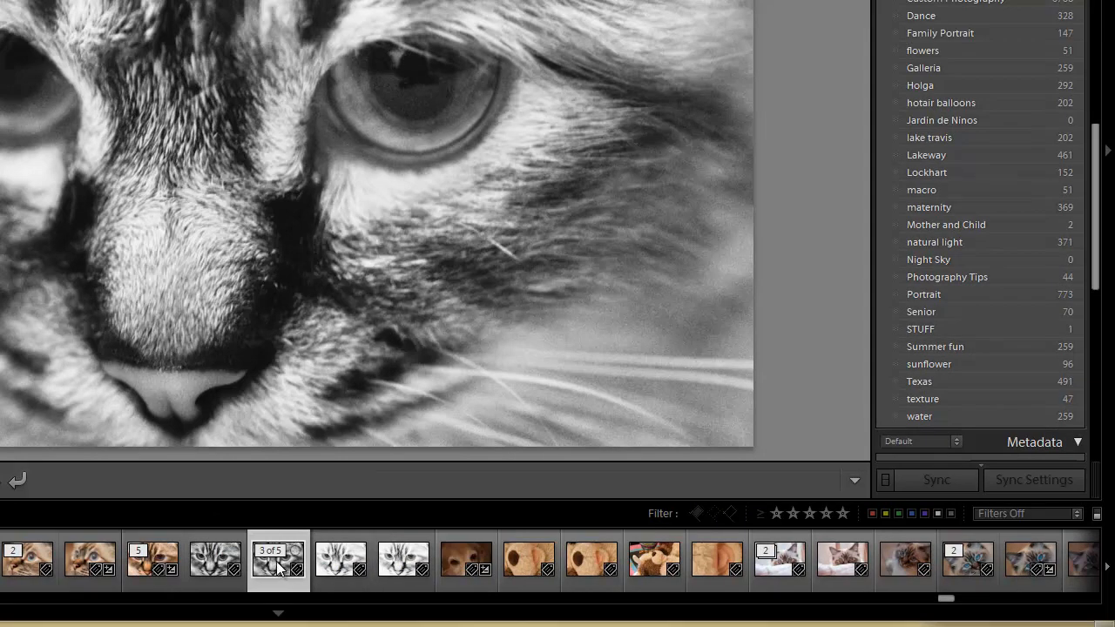
pyautogui.click(153, 560)
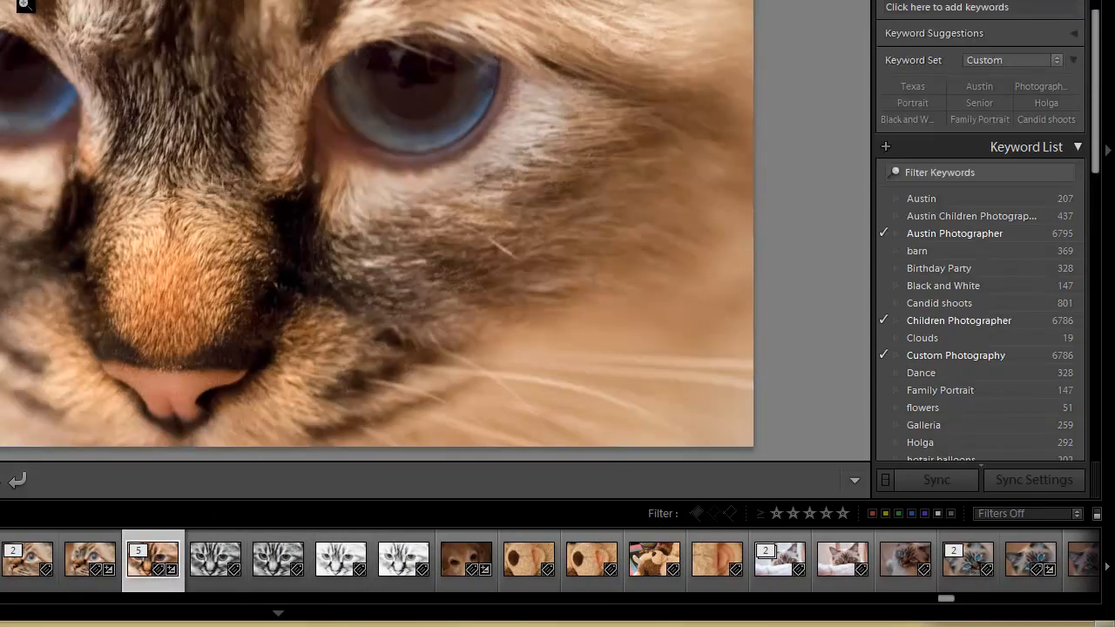
pyautogui.click(40, 27)
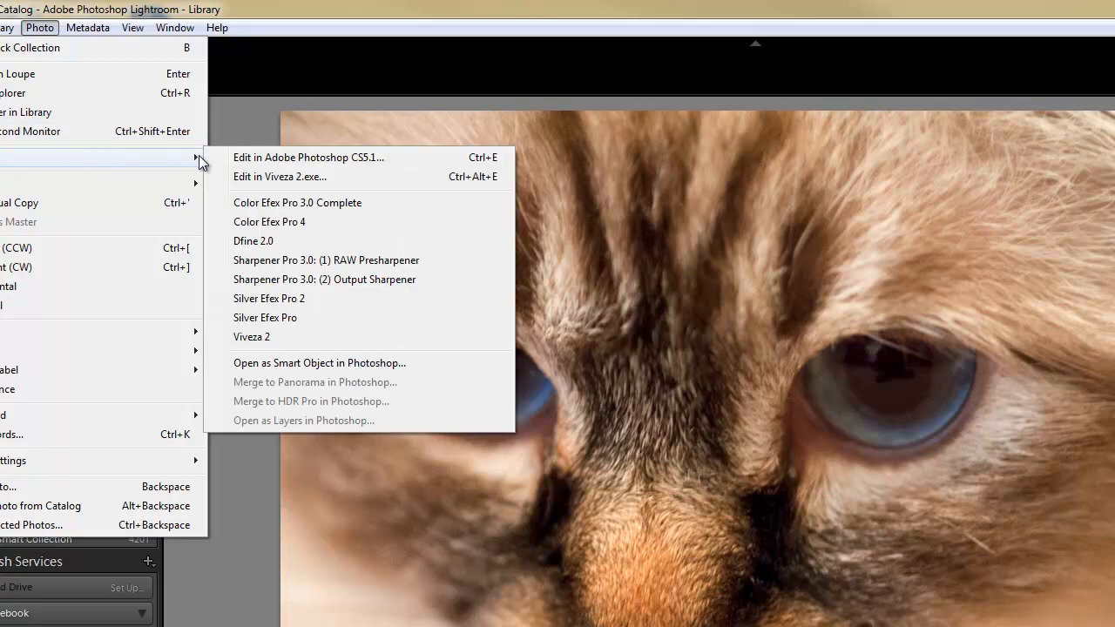
pyautogui.moveTo(318, 302)
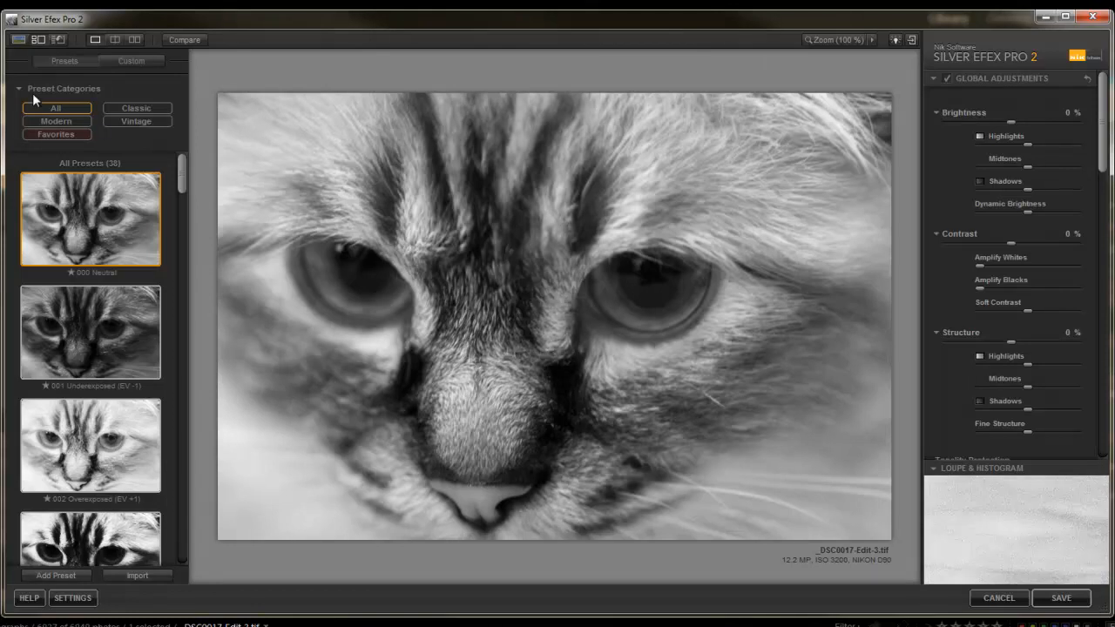
pyautogui.moveTo(70, 111)
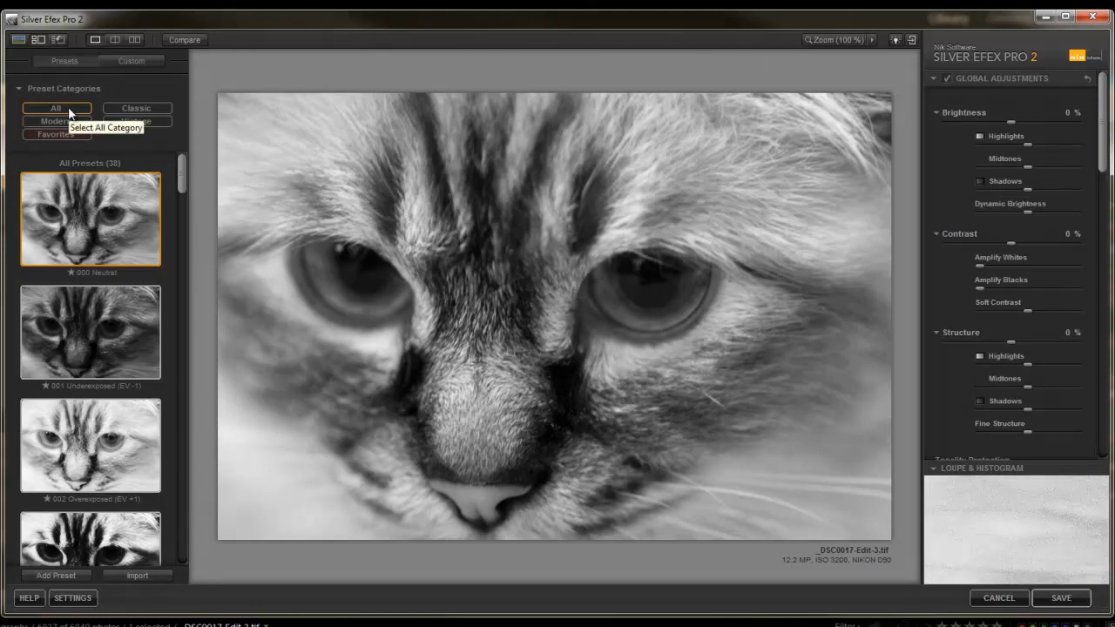
pyautogui.moveTo(88, 358)
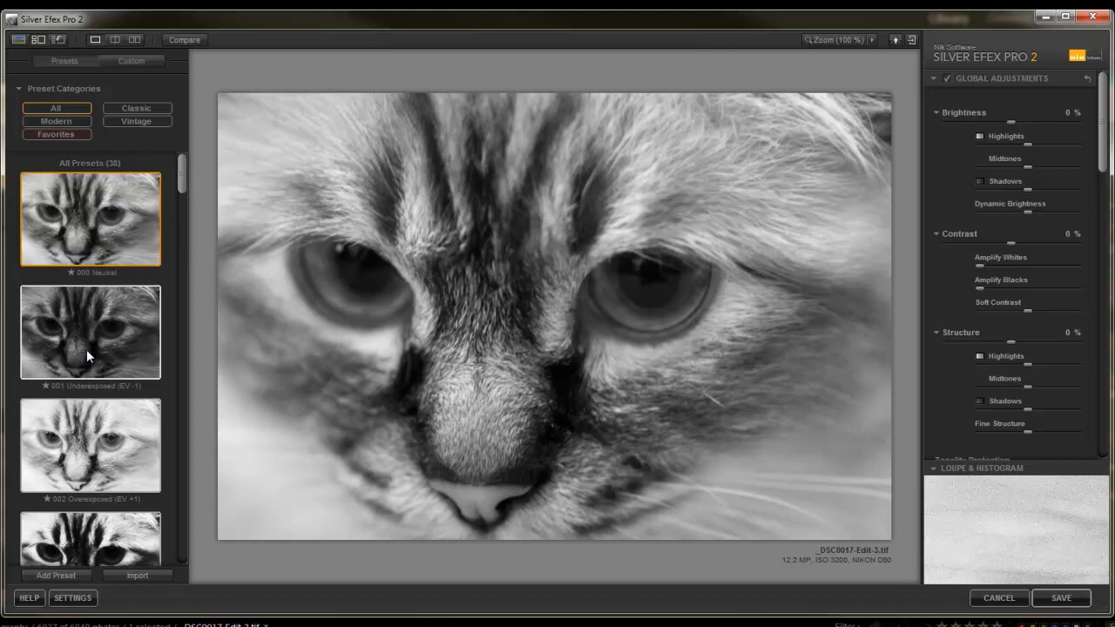
# Preview the Underexposed, High Contrast and High Structure presets, then apply 008 High Key 2
pyautogui.click(89, 327)
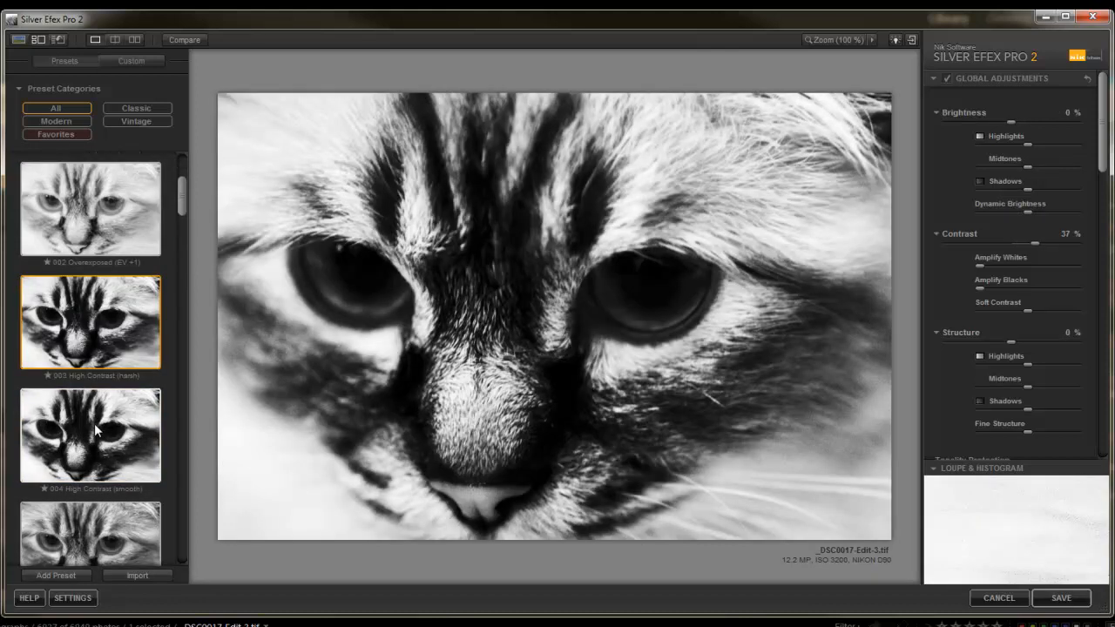
pyautogui.click(90, 432)
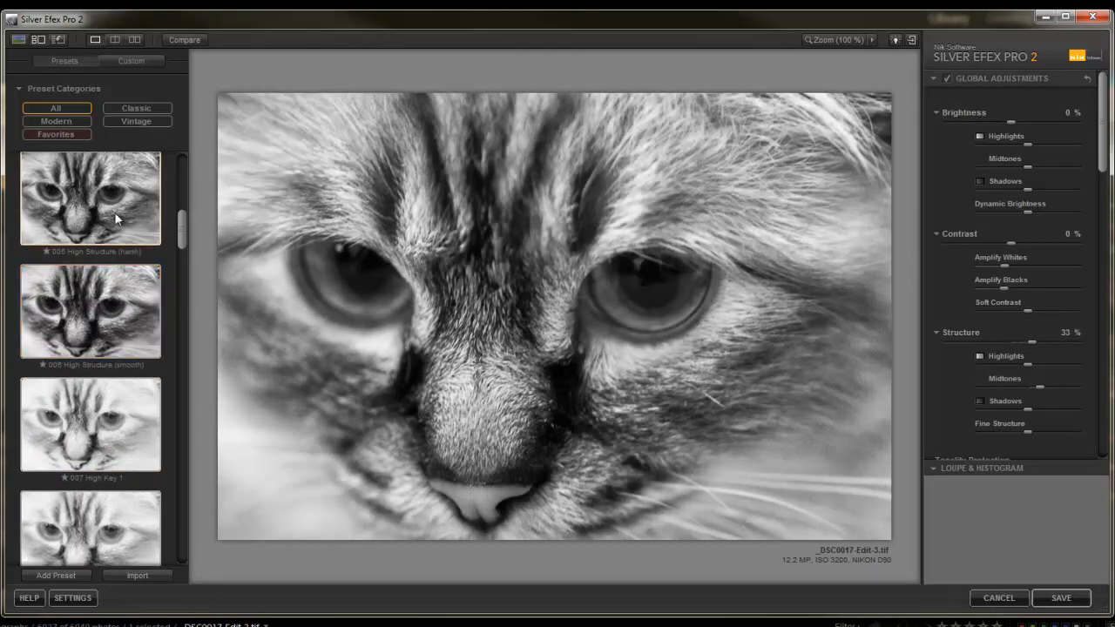
pyautogui.click(90, 424)
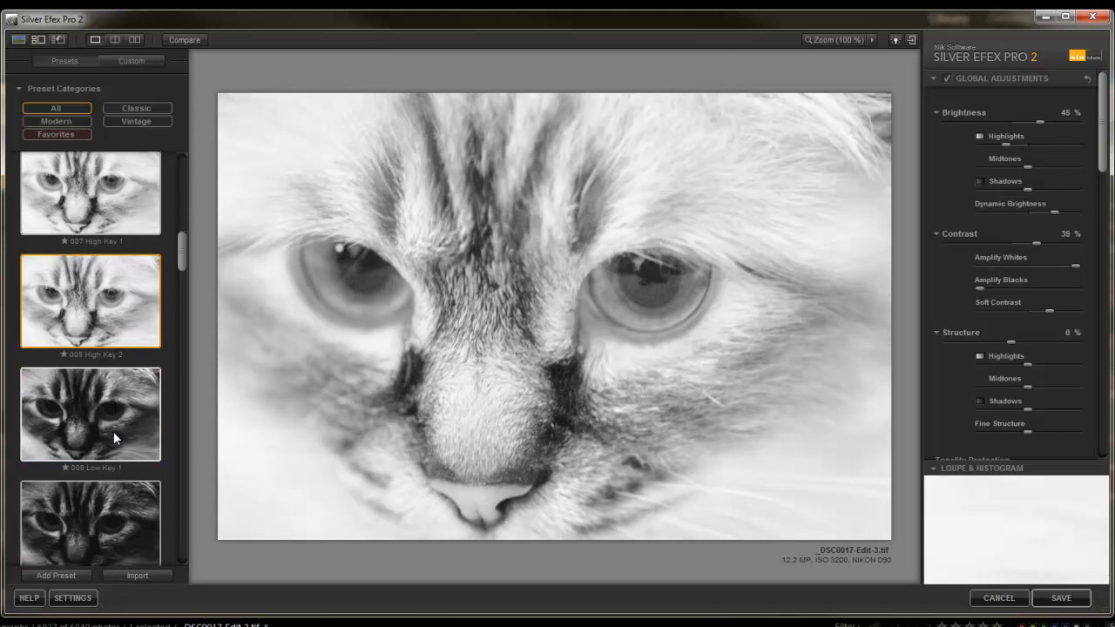
pyautogui.click(90, 413)
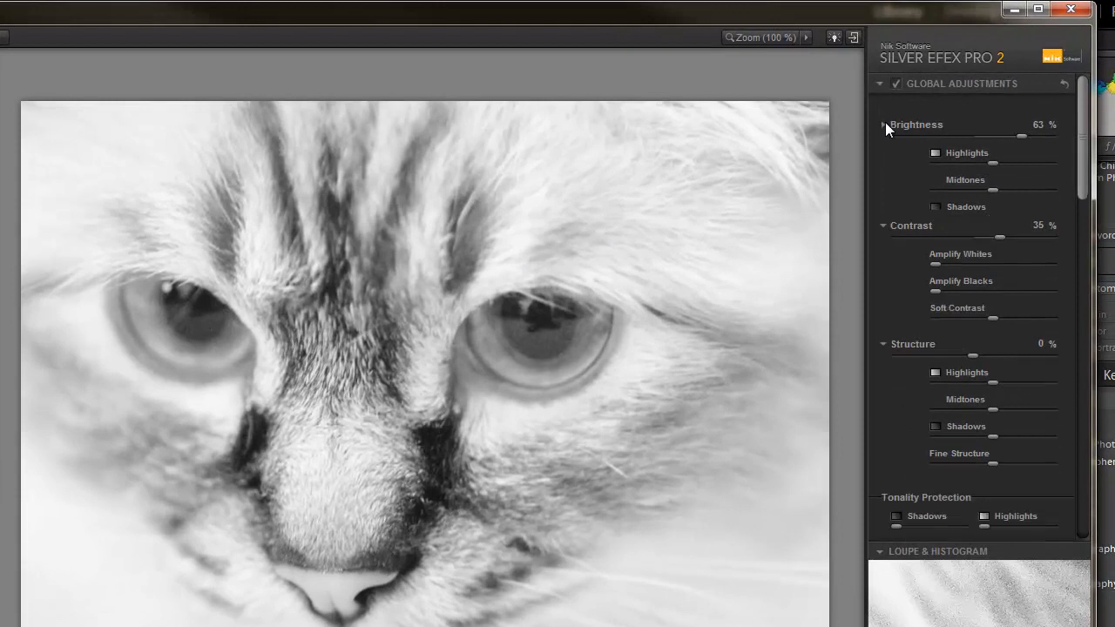
# Collapse the Brightness and Structure sub-sections and set global brightness to 58%
pyautogui.click(882, 125)
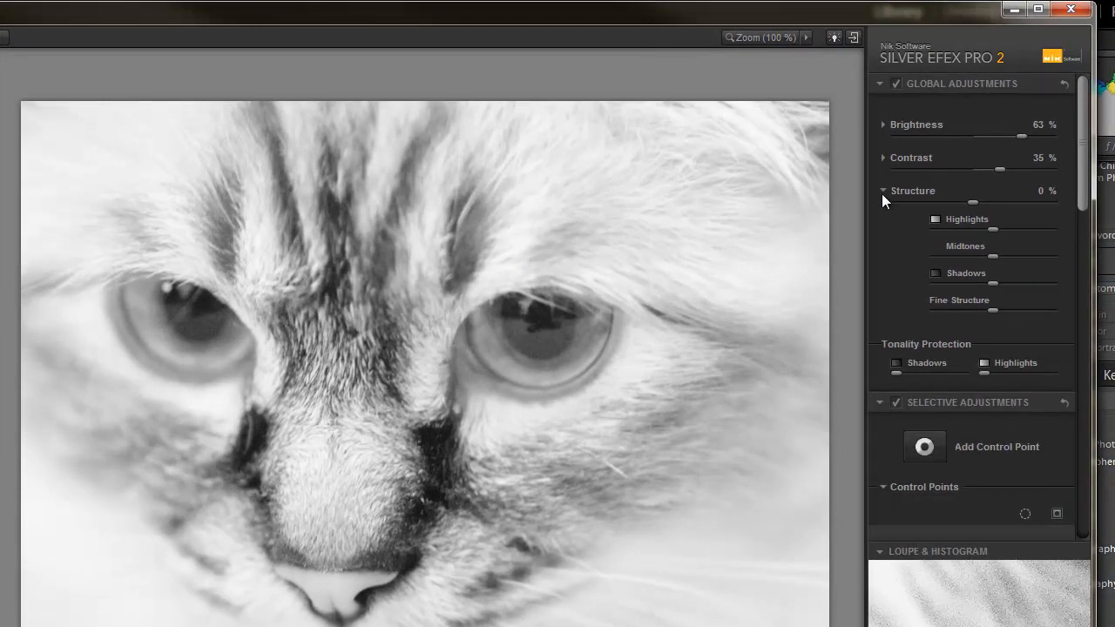
pyautogui.click(882, 191)
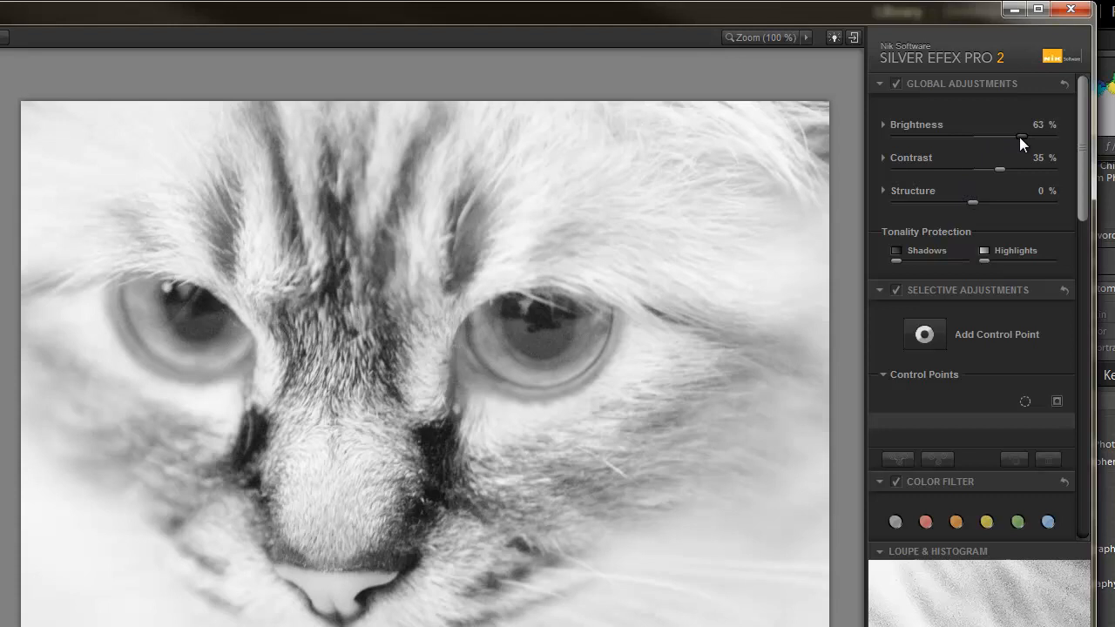
pyautogui.moveTo(1024, 138); pyautogui.dragTo(1019, 138)
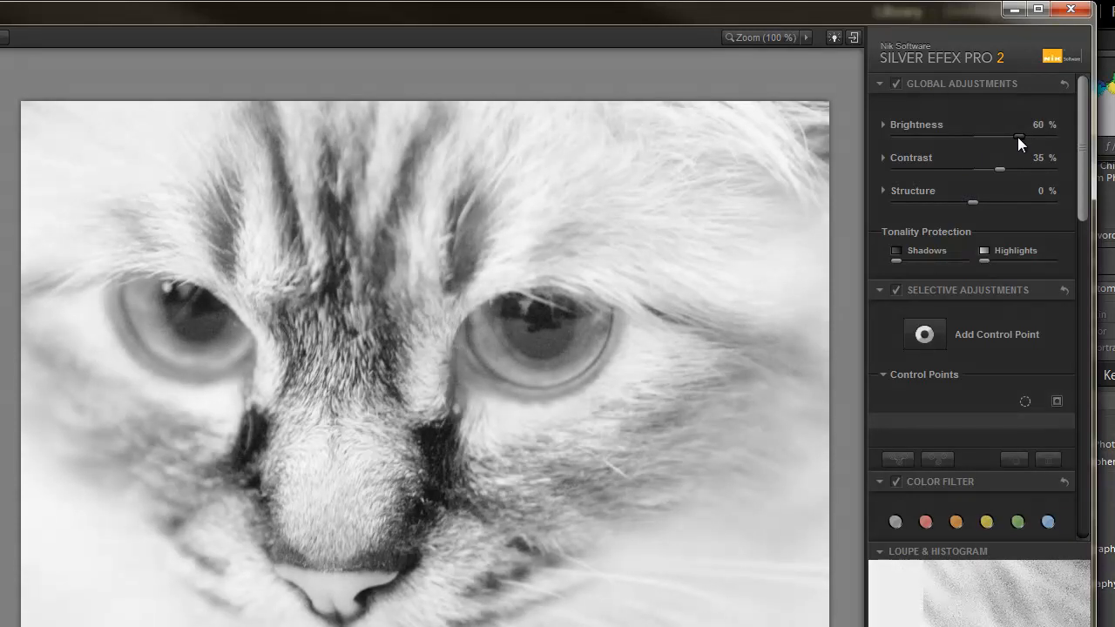
pyautogui.moveTo(1022, 142); pyautogui.dragTo(1032, 141)
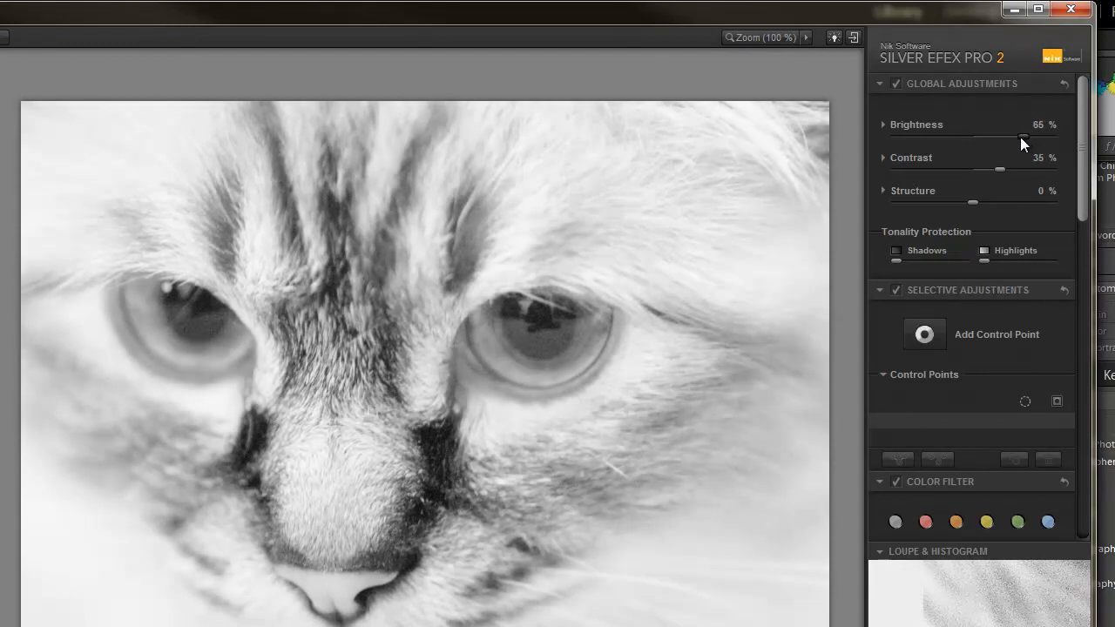
pyautogui.moveTo(1024, 136); pyautogui.dragTo(1018, 137)
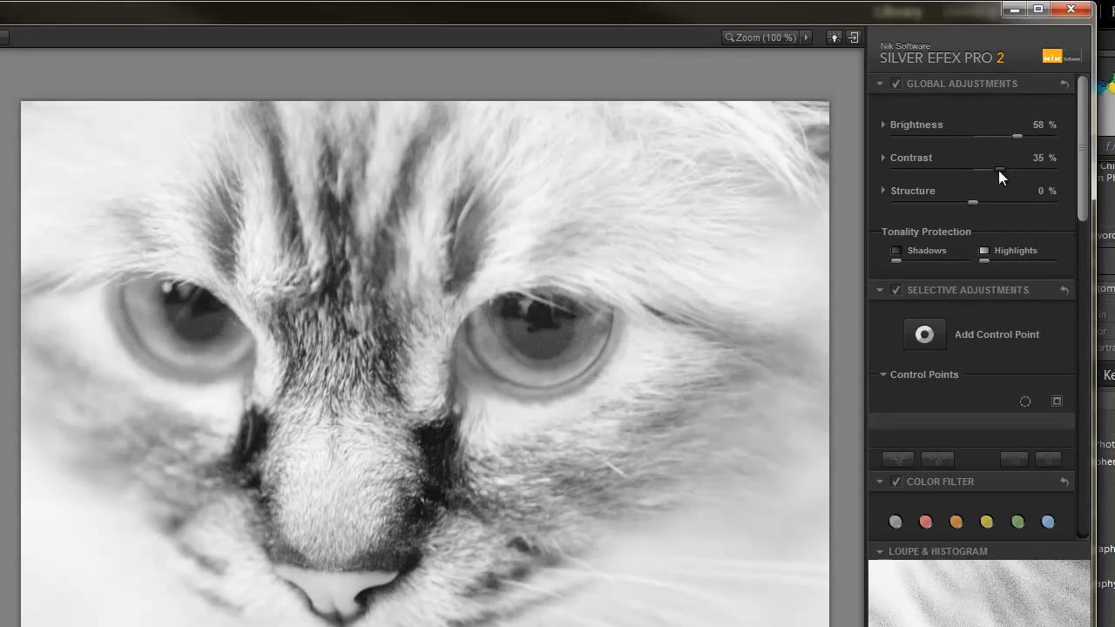
# Set global contrast to 46% and structure to 30%
pyautogui.moveTo(1006, 170); pyautogui.dragTo(997, 170)
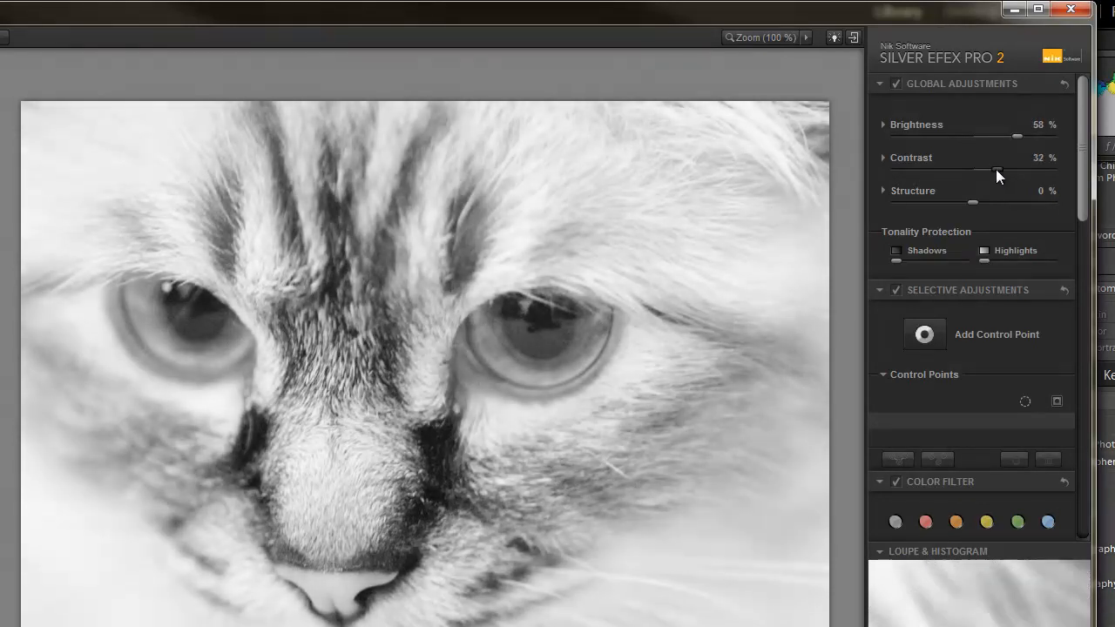
pyautogui.moveTo(998, 169); pyautogui.dragTo(1008, 169)
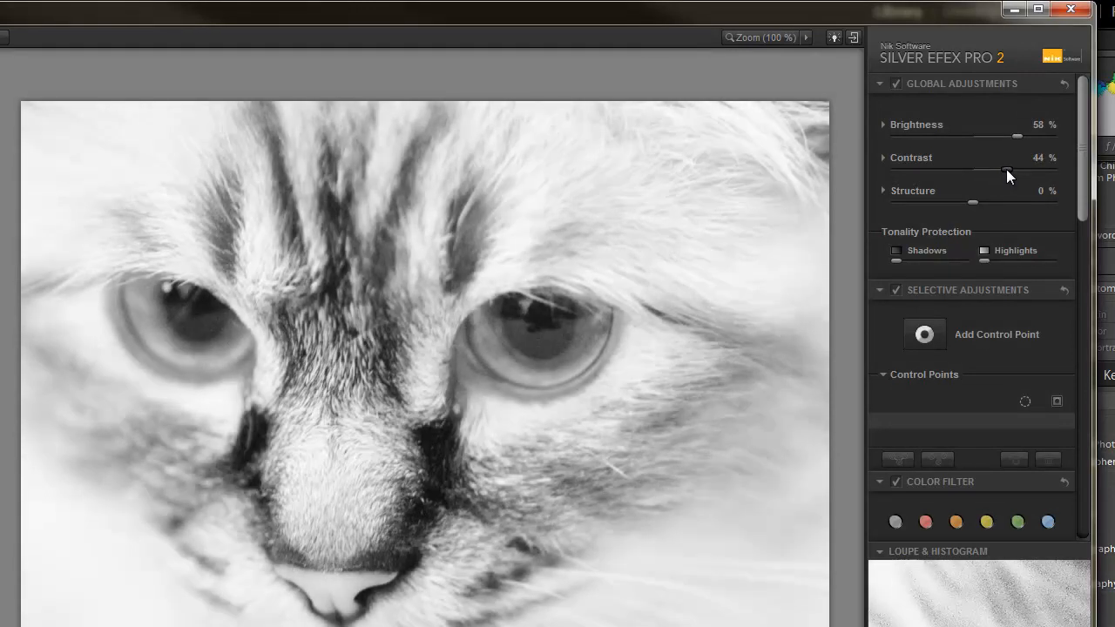
pyautogui.moveTo(973, 202); pyautogui.dragTo(990, 202)
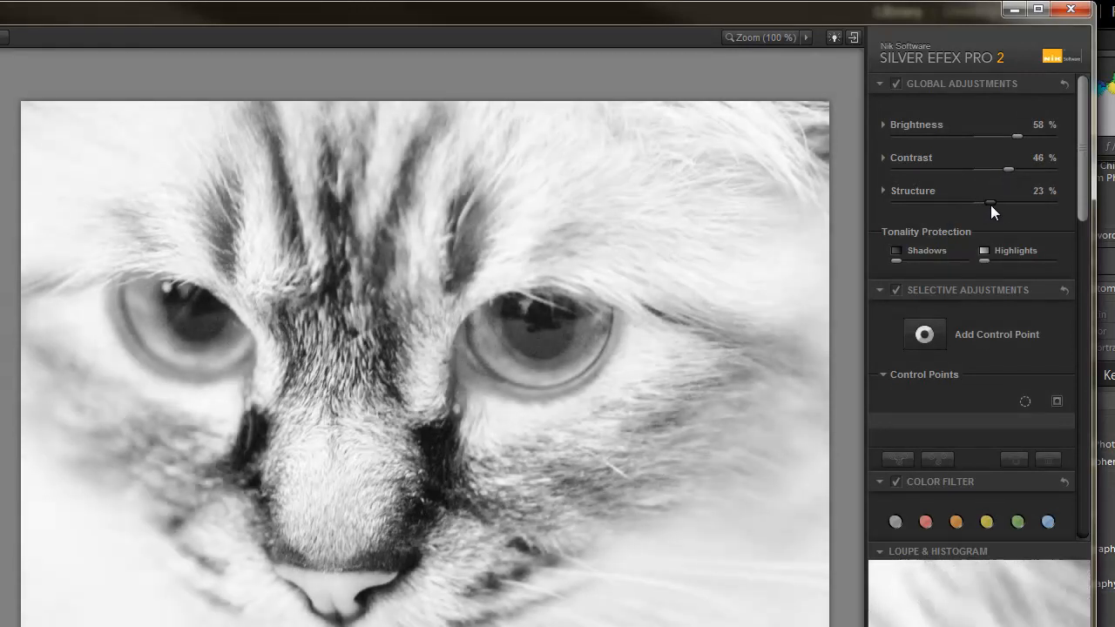
pyautogui.moveTo(991, 207); pyautogui.dragTo(1020, 208)
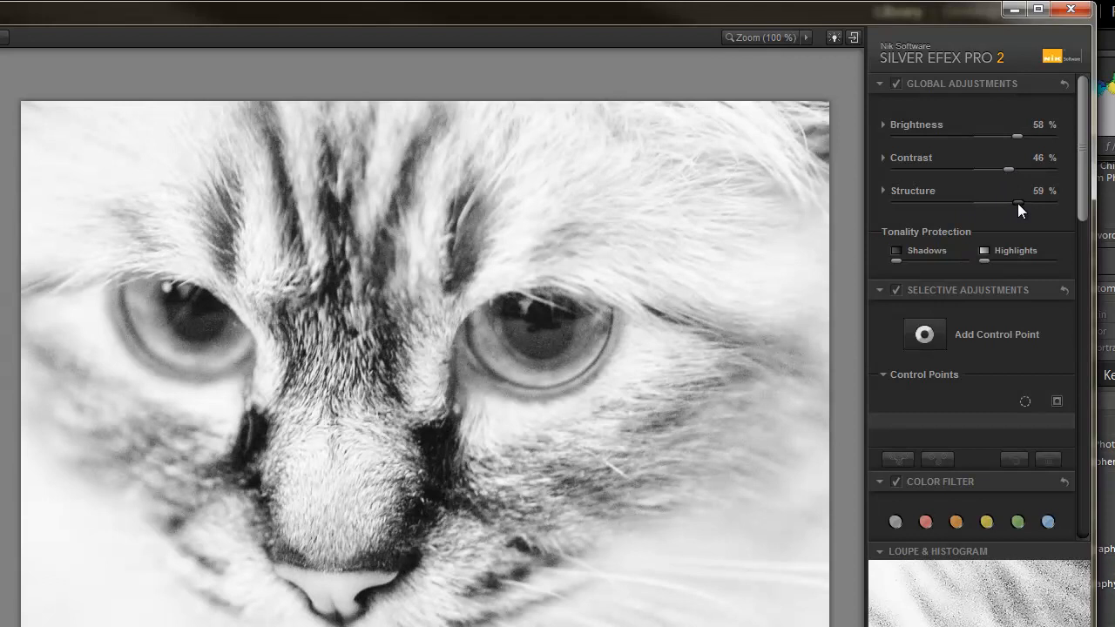
pyautogui.moveTo(1019, 207); pyautogui.dragTo(1002, 207)
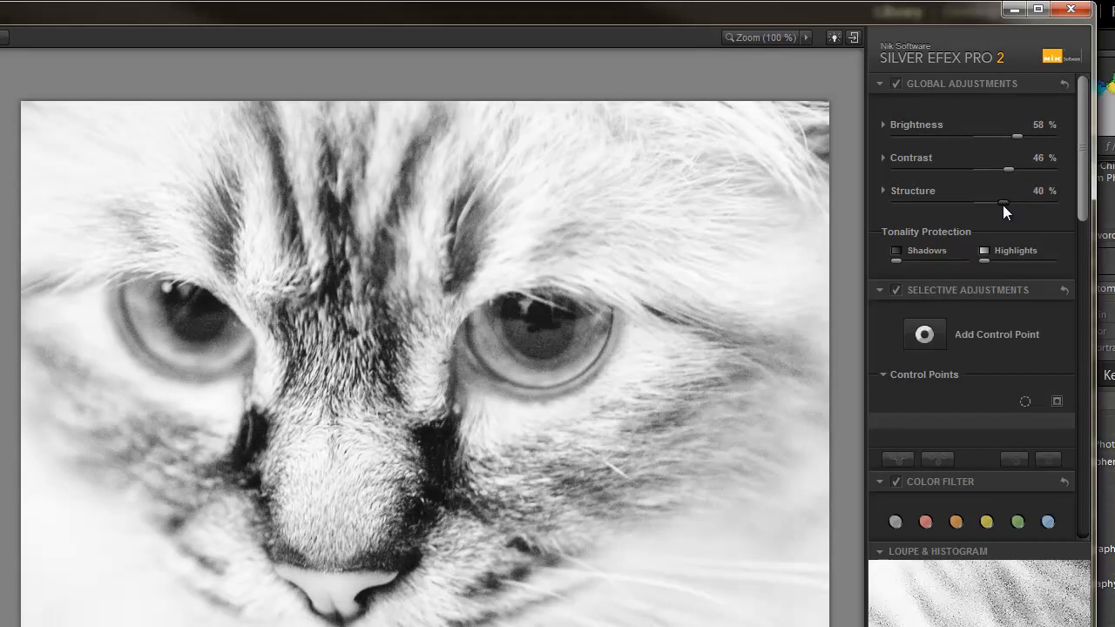
pyautogui.moveTo(1004, 202); pyautogui.dragTo(991, 202)
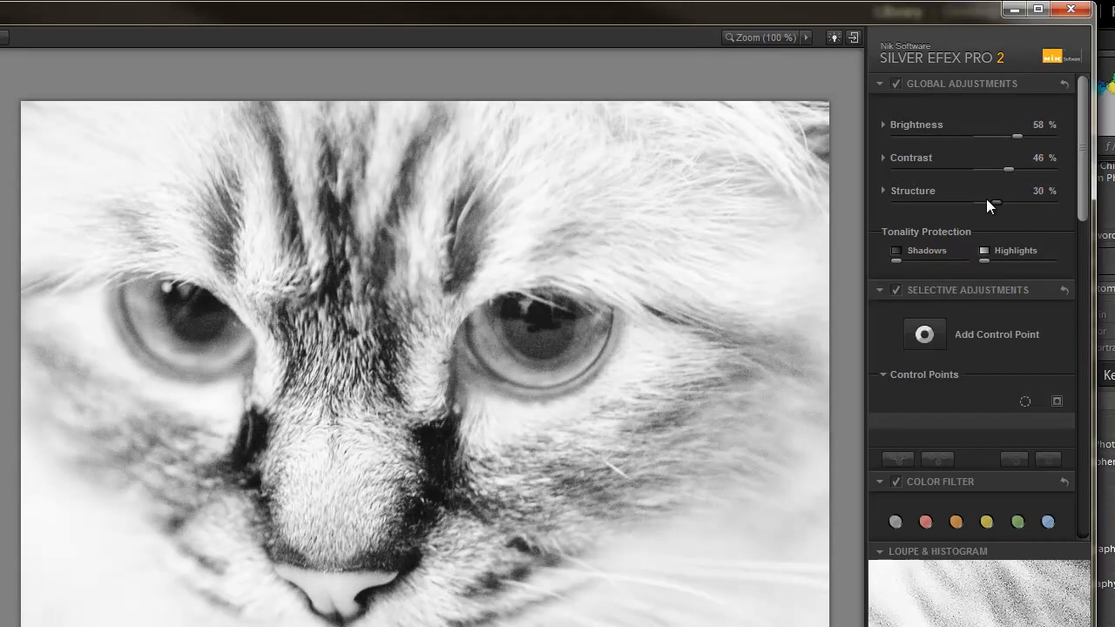
# Brighten highlights, darken midtones and shadows, and settle dynamic brightness near zero
pyautogui.click(883, 125)
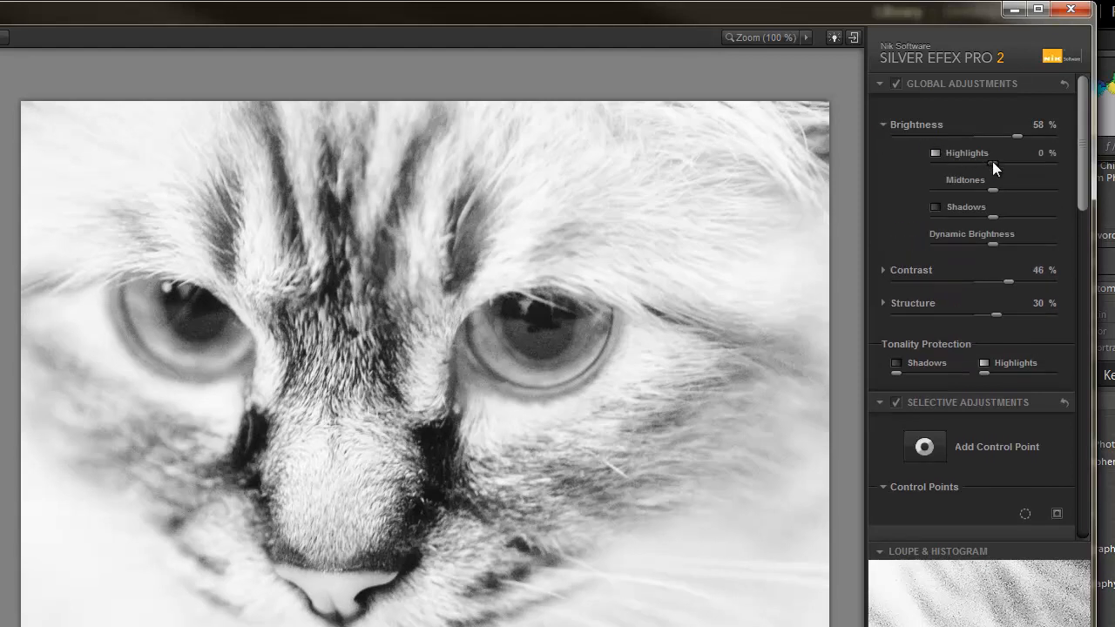
pyautogui.moveTo(988, 165); pyautogui.dragTo(1010, 165)
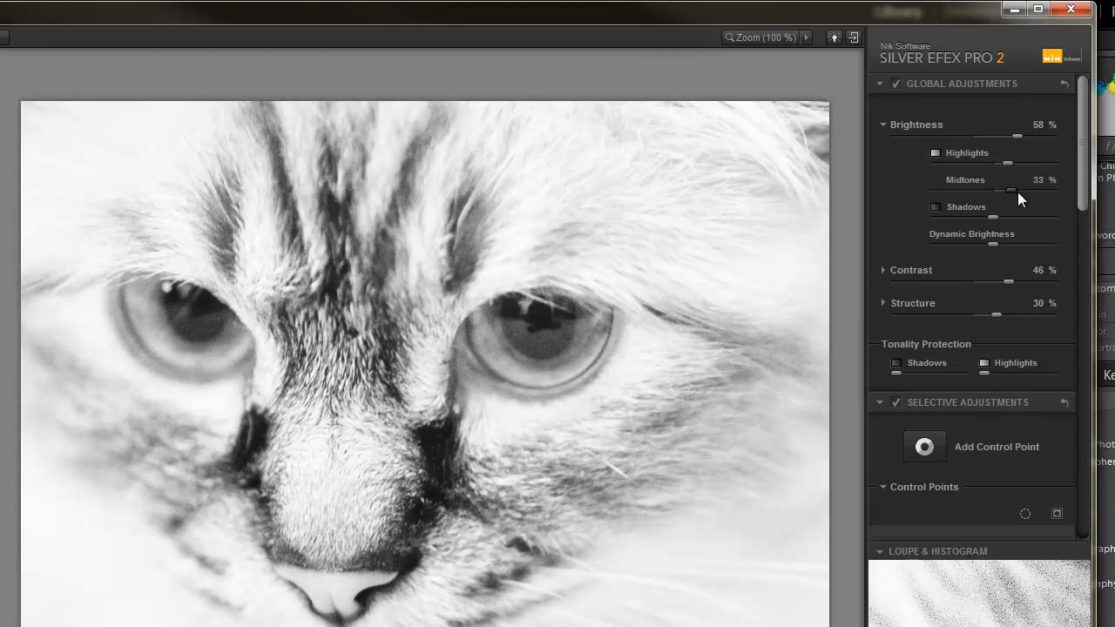
pyautogui.moveTo(1010, 192); pyautogui.dragTo(962, 192)
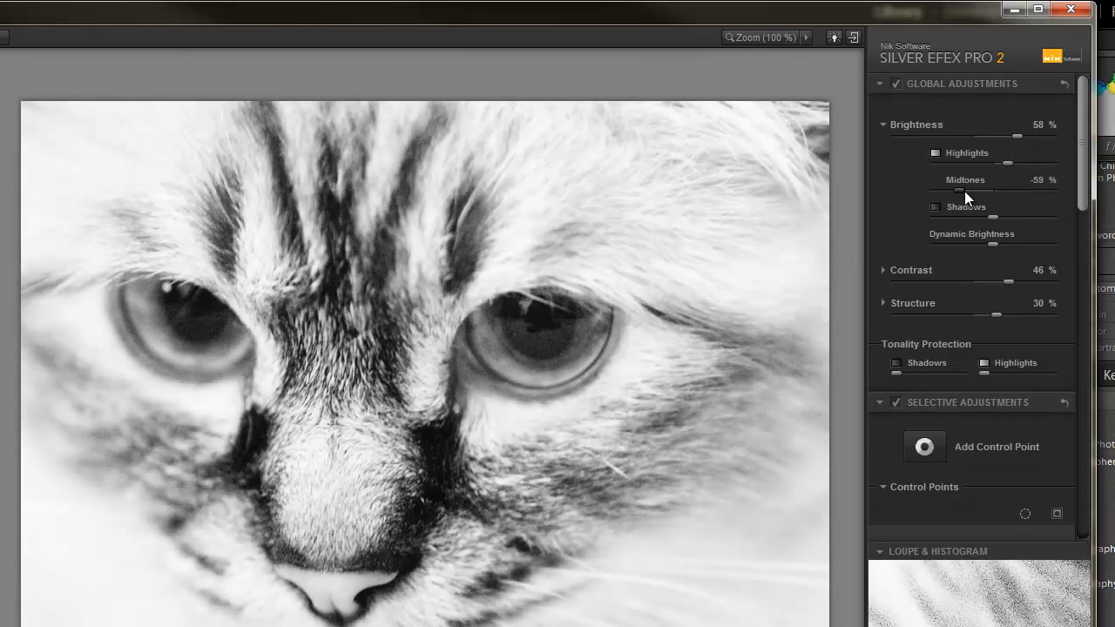
pyautogui.moveTo(969, 192); pyautogui.dragTo(988, 191)
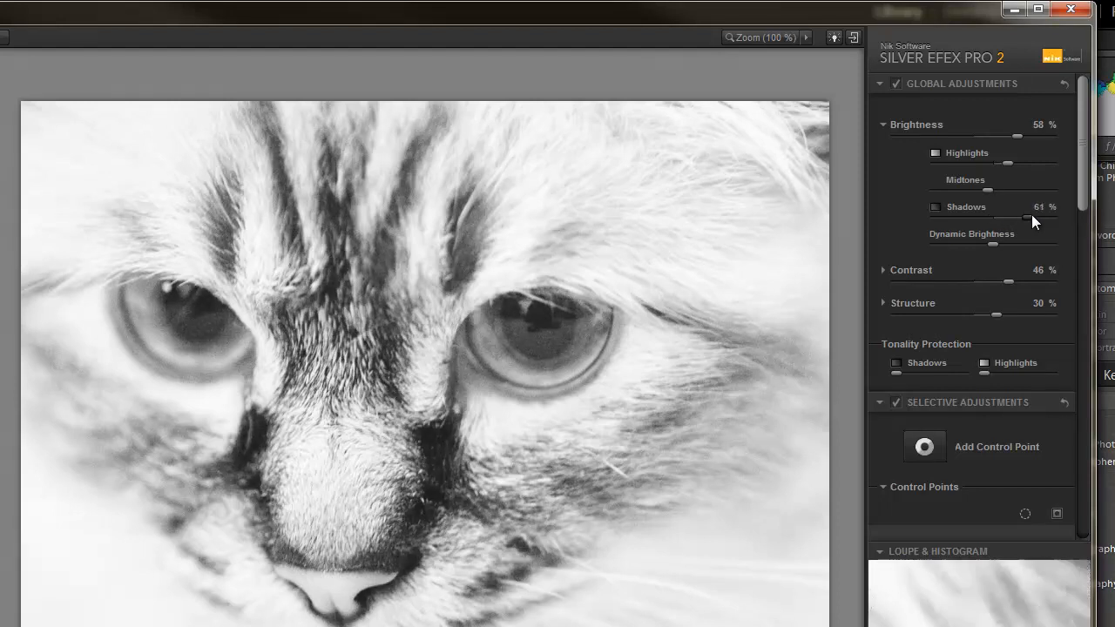
pyautogui.moveTo(1026, 218); pyautogui.dragTo(958, 219)
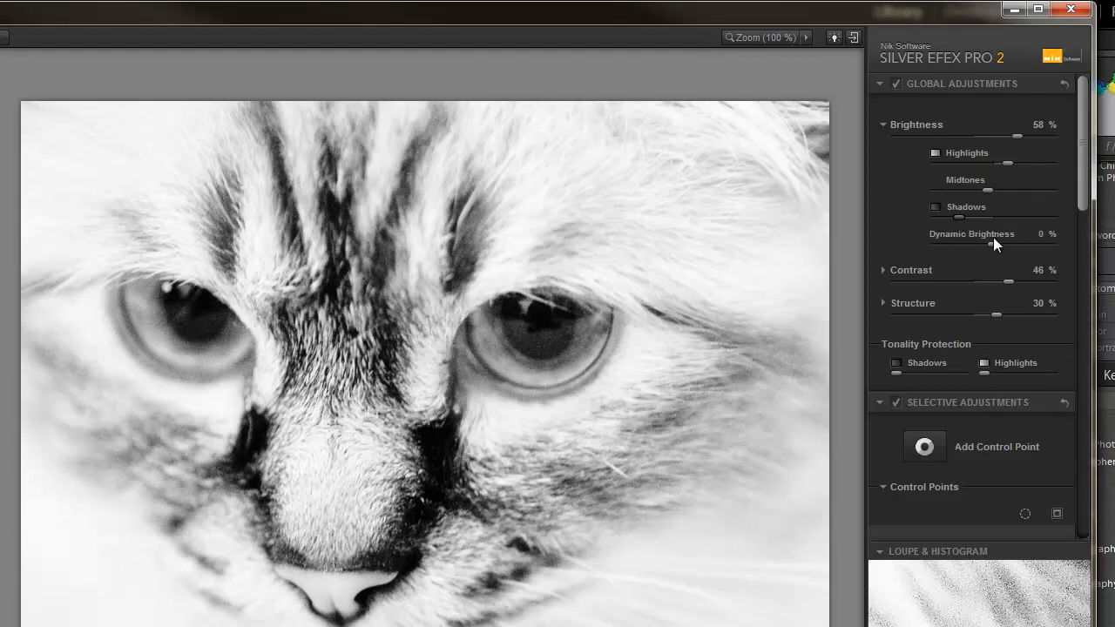
pyautogui.moveTo(996, 249); pyautogui.dragTo(1002, 248)
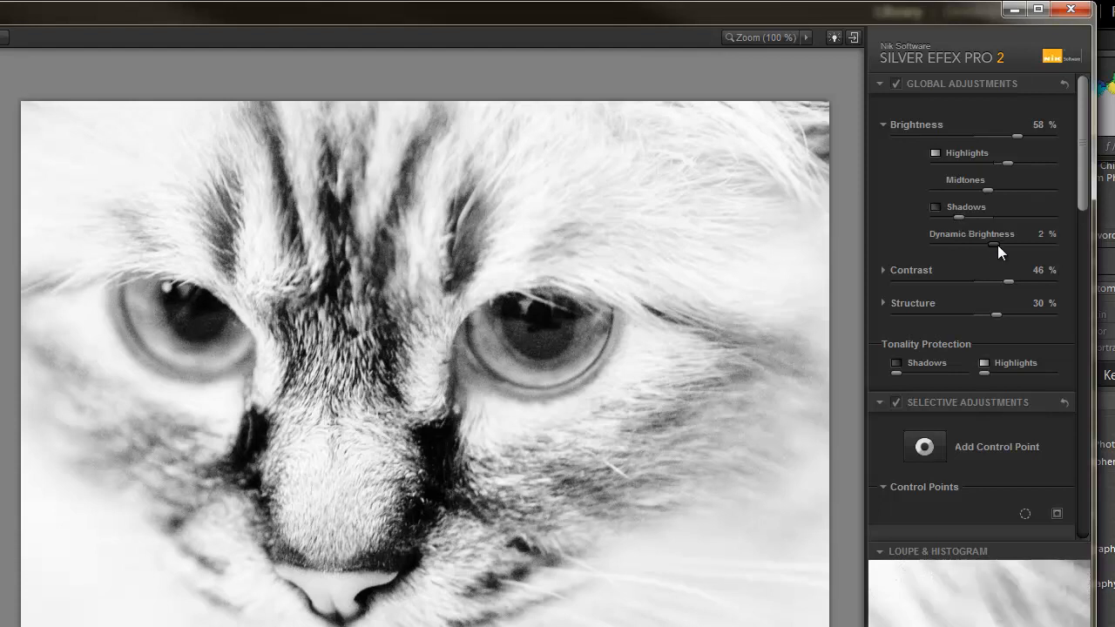
pyautogui.moveTo(985, 250); pyautogui.dragTo(1035, 250)
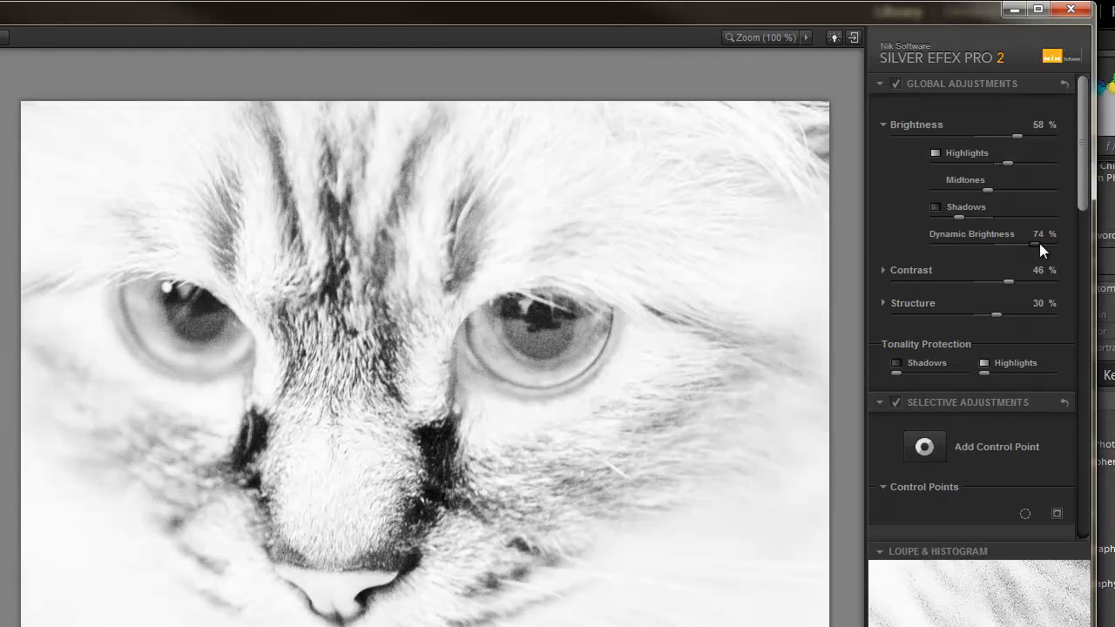
pyautogui.moveTo(1035, 251); pyautogui.dragTo(987, 252)
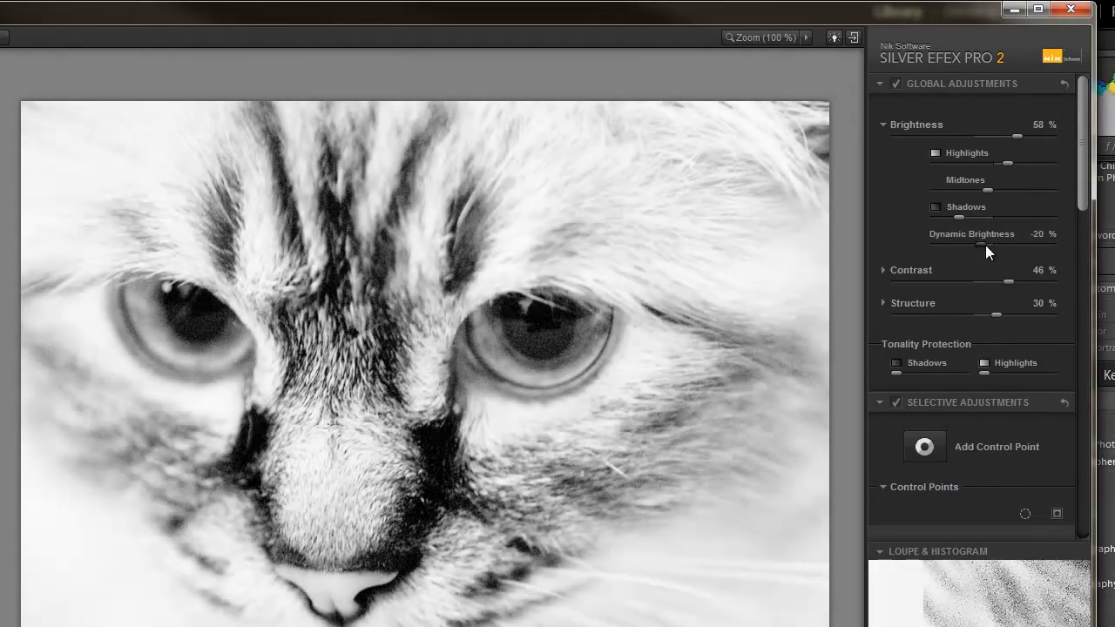
pyautogui.moveTo(983, 248); pyautogui.dragTo(1006, 248)
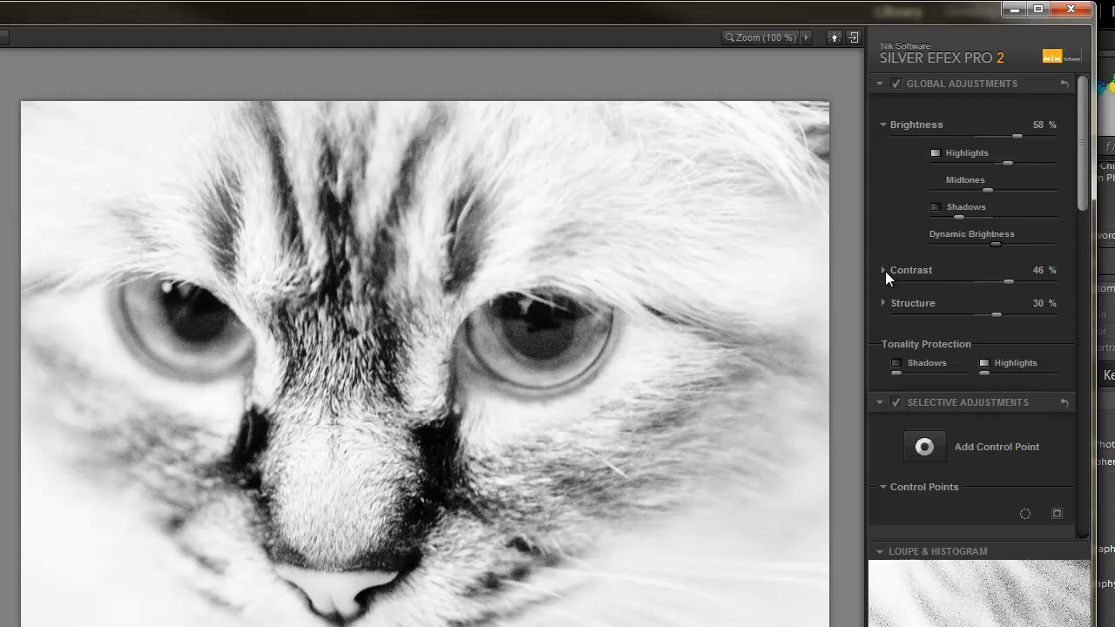
# Expand the Contrast details, reduce Amplify Whites and lower Soft Contrast slightly
pyautogui.click(882, 270)
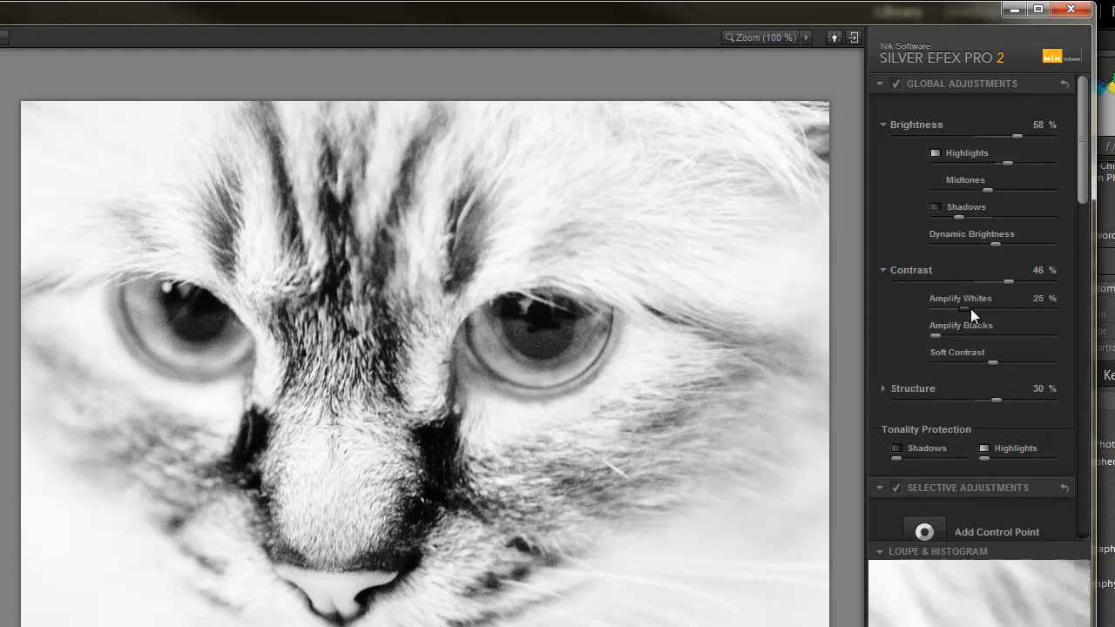
pyautogui.moveTo(976, 311); pyautogui.dragTo(959, 311)
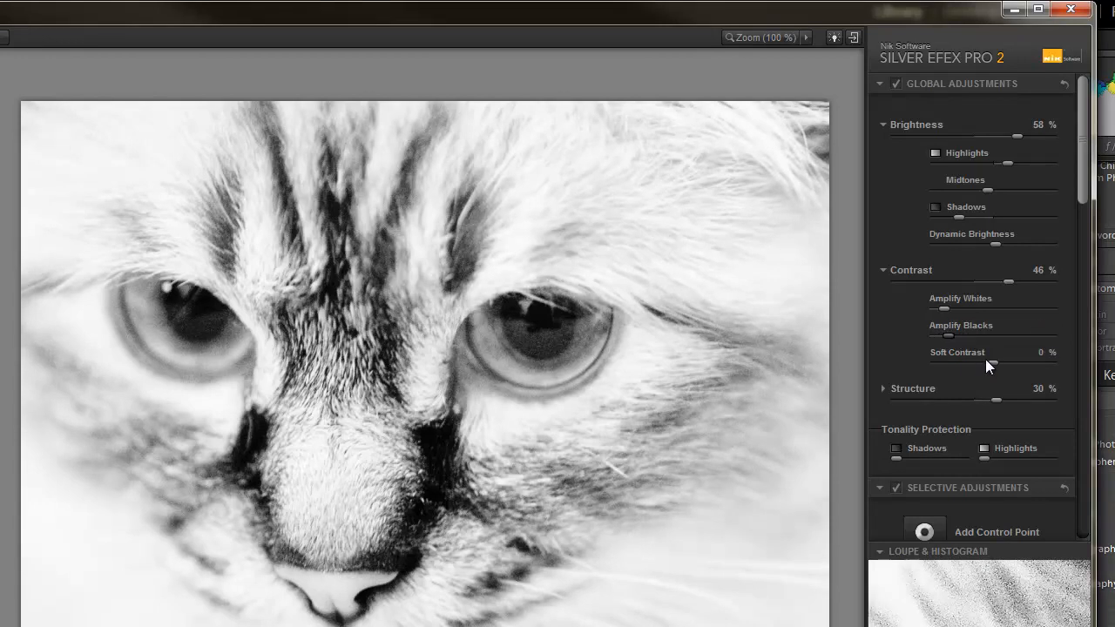
pyautogui.moveTo(1006, 362); pyautogui.dragTo(987, 362)
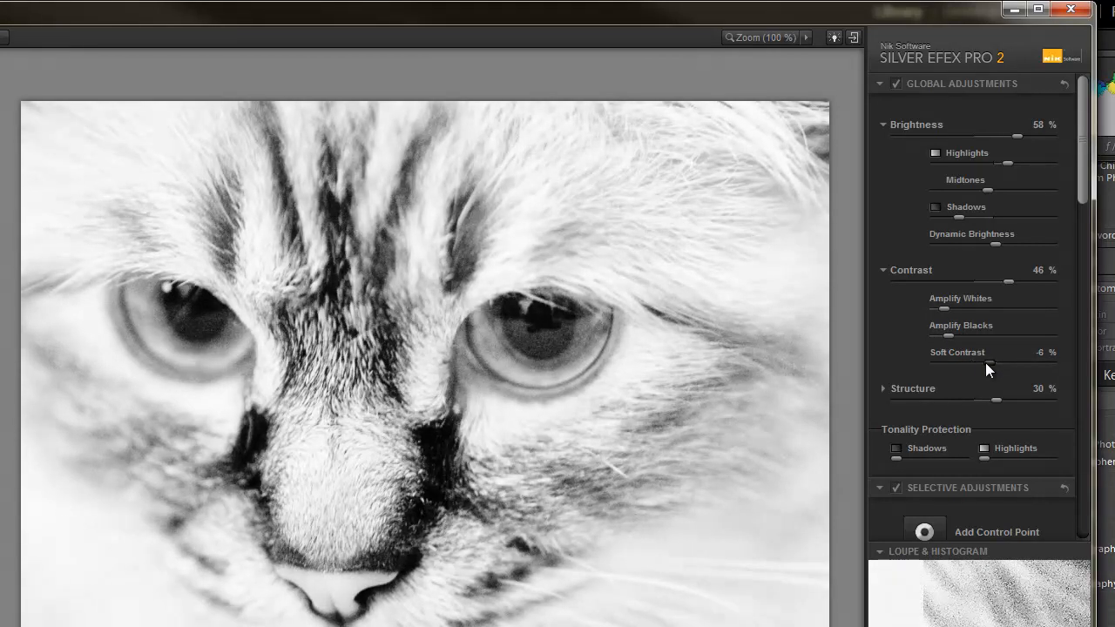
pyautogui.moveTo(989, 365); pyautogui.dragTo(984, 365)
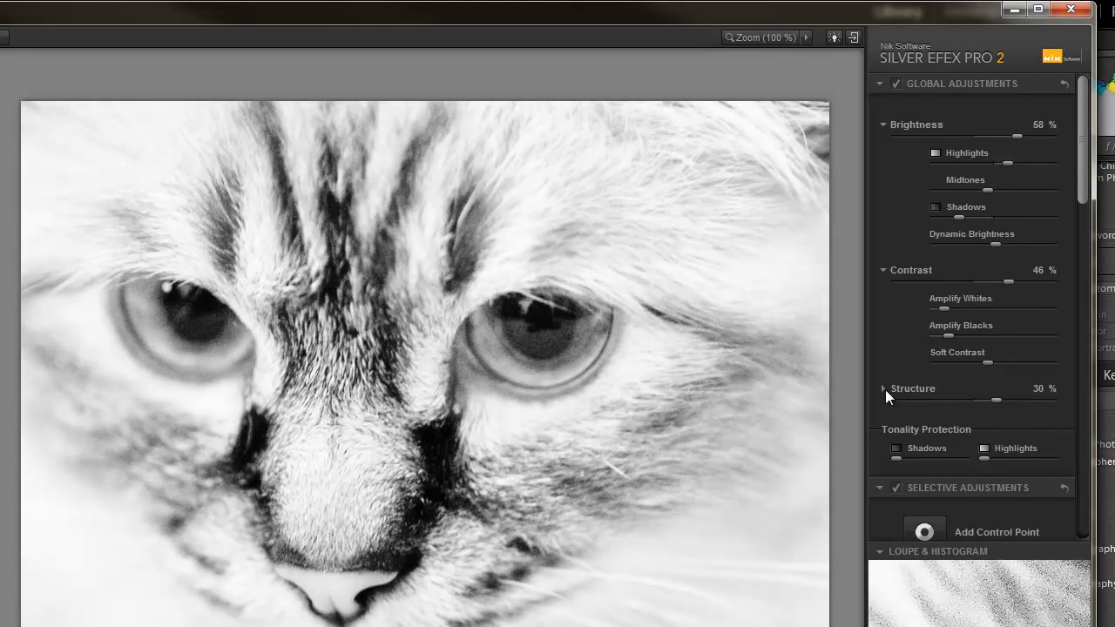
# Expand the Structure details and increase the Highlights structure
pyautogui.click(882, 389)
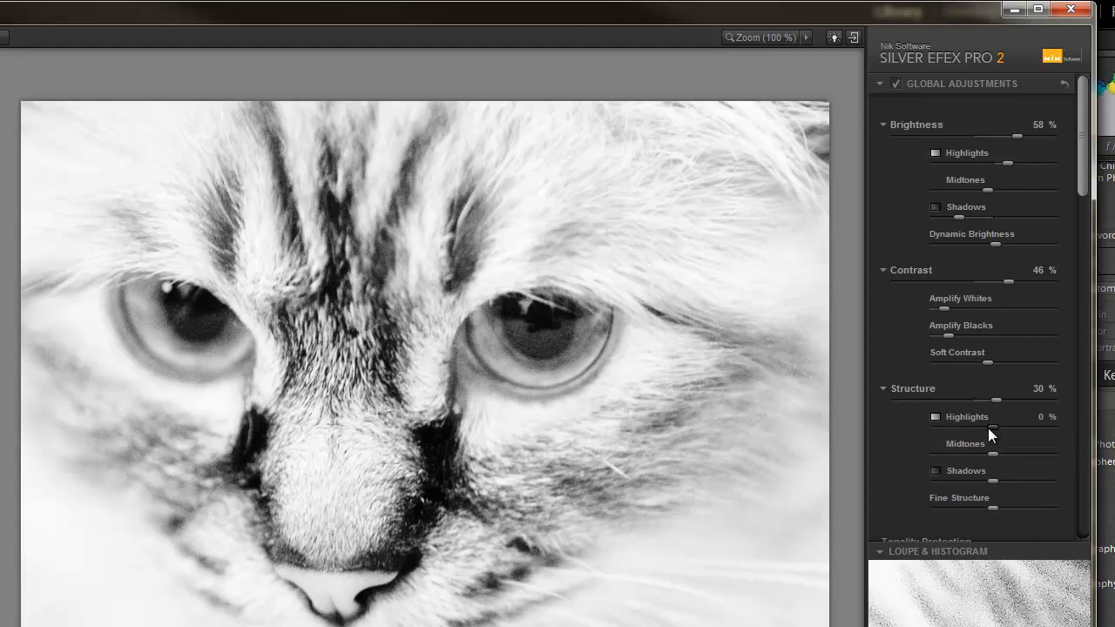
pyautogui.moveTo(990, 433); pyautogui.dragTo(1015, 433)
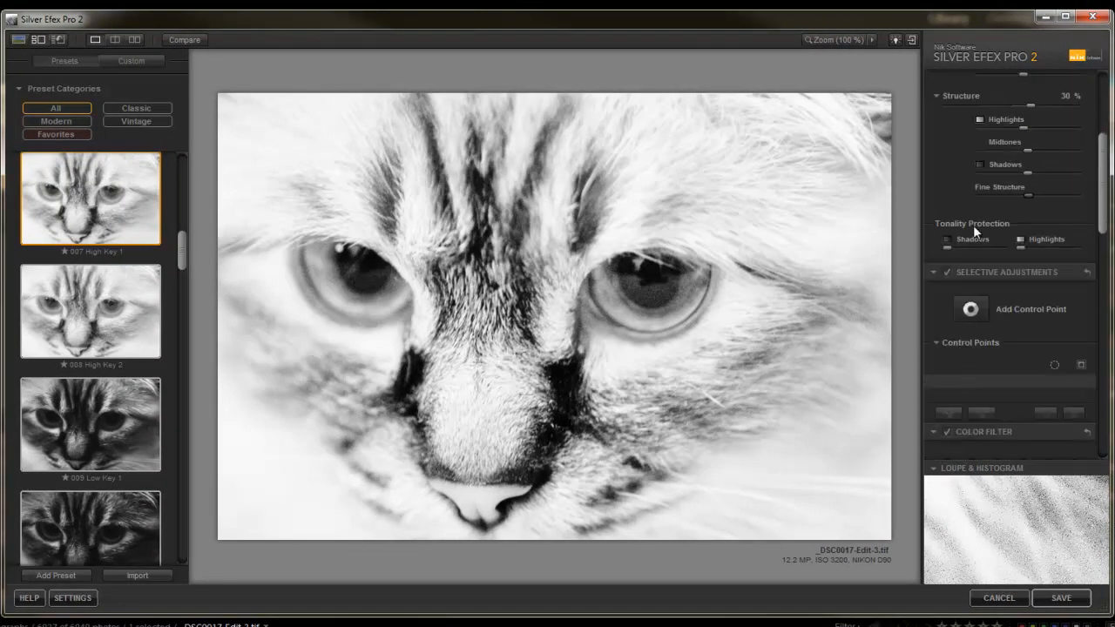
pyautogui.moveTo(945, 258)
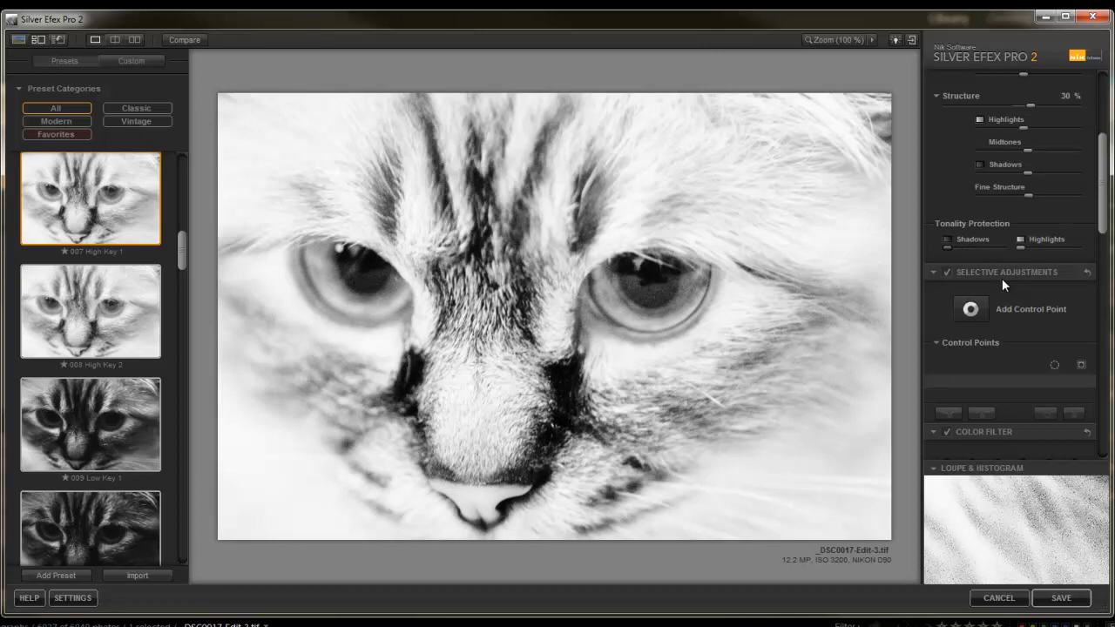
pyautogui.moveTo(970, 310)
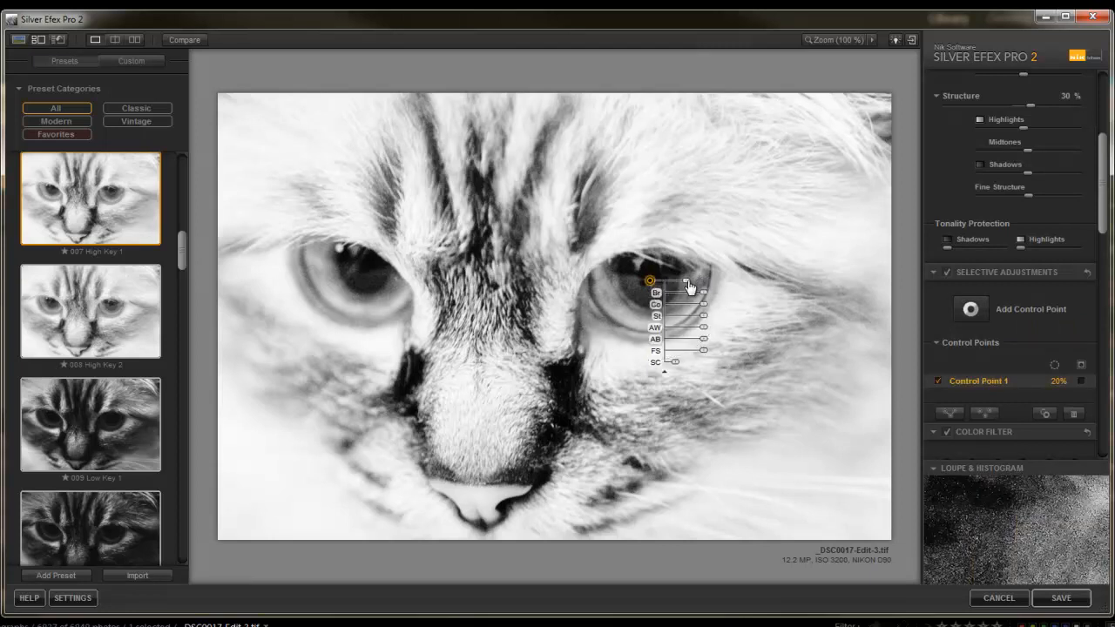
# Enlarge the eye control point and tune its brightness, contrast and structure, keeping selective colorization at zero
pyautogui.moveTo(675, 279); pyautogui.dragTo(701, 279)
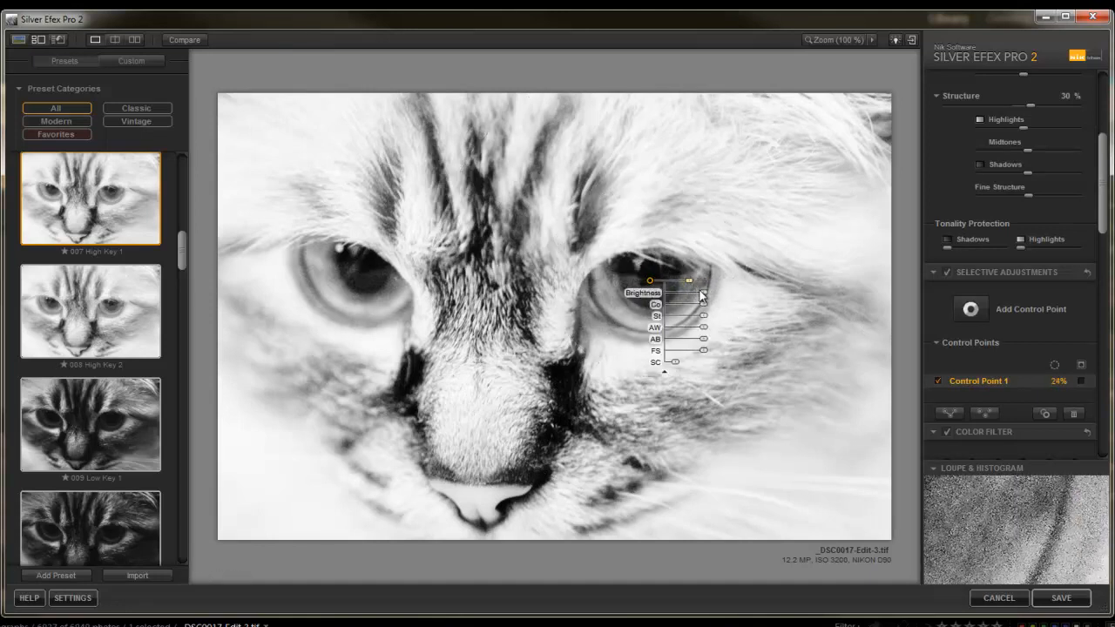
pyautogui.moveTo(677, 292); pyautogui.dragTo(710, 292)
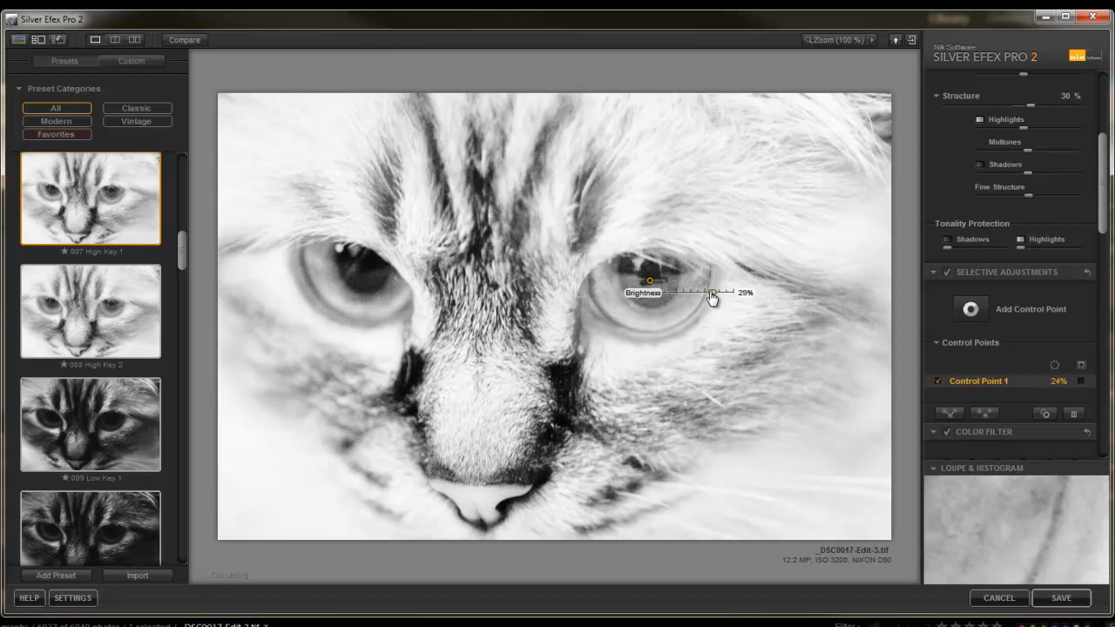
pyautogui.moveTo(713, 295); pyautogui.dragTo(704, 294)
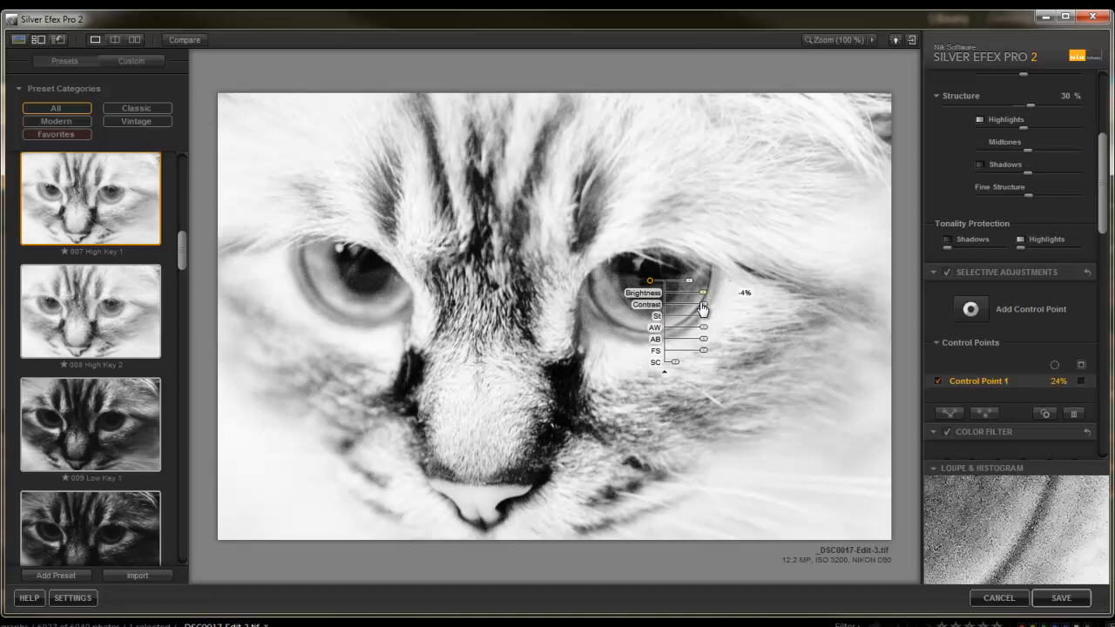
pyautogui.moveTo(675, 304); pyautogui.dragTo(719, 304)
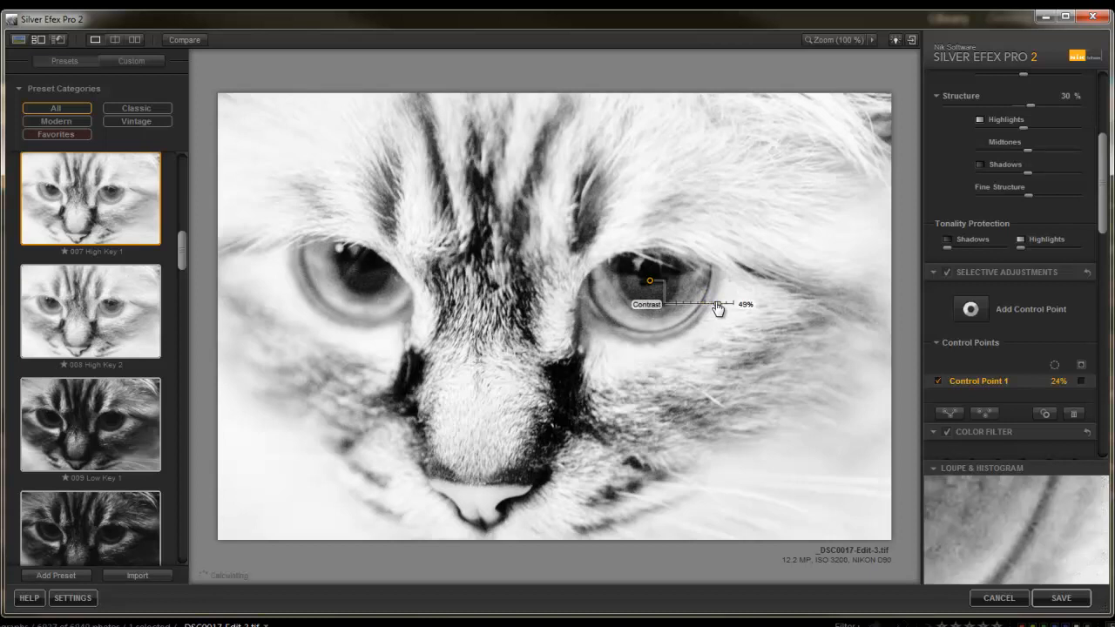
pyautogui.moveTo(717, 304); pyautogui.dragTo(701, 304)
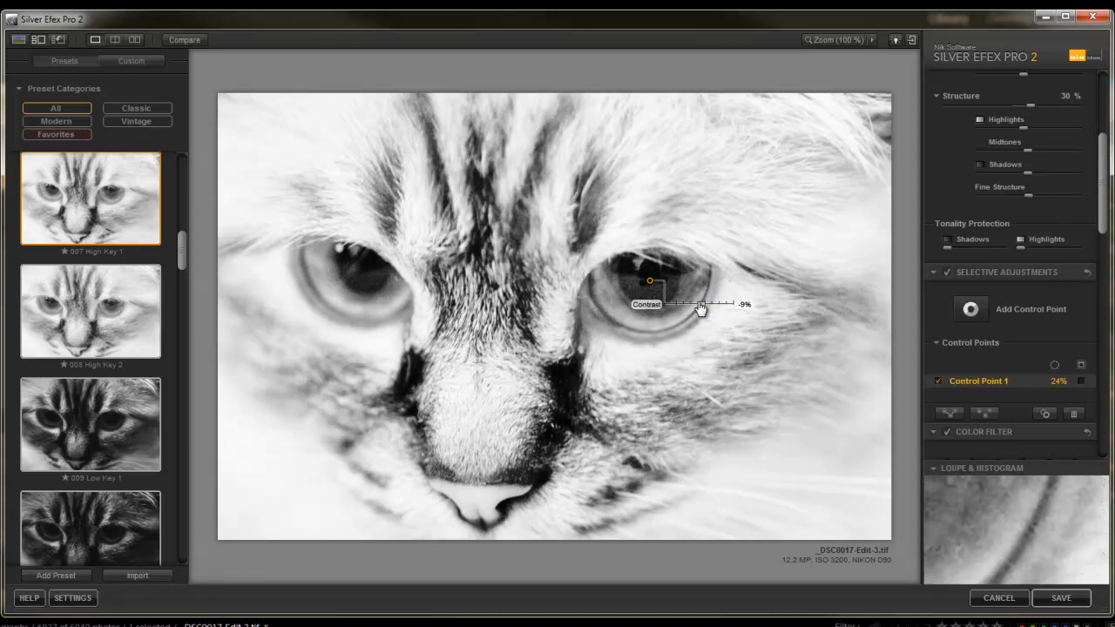
pyautogui.moveTo(701, 306); pyautogui.dragTo(705, 306)
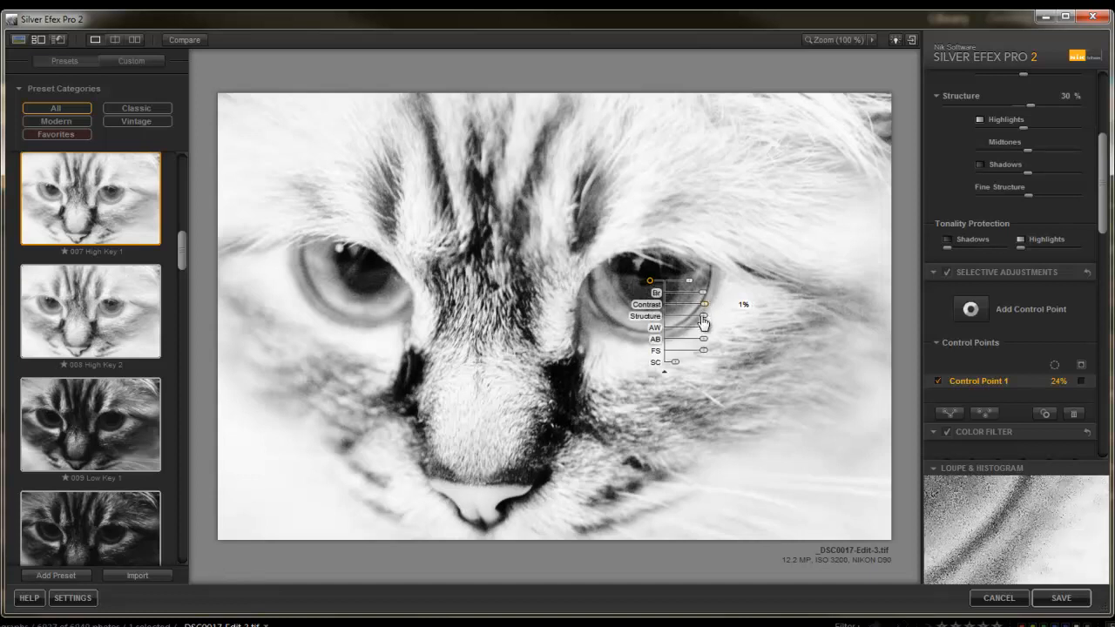
pyautogui.moveTo(690, 327); pyautogui.dragTo(731, 329)
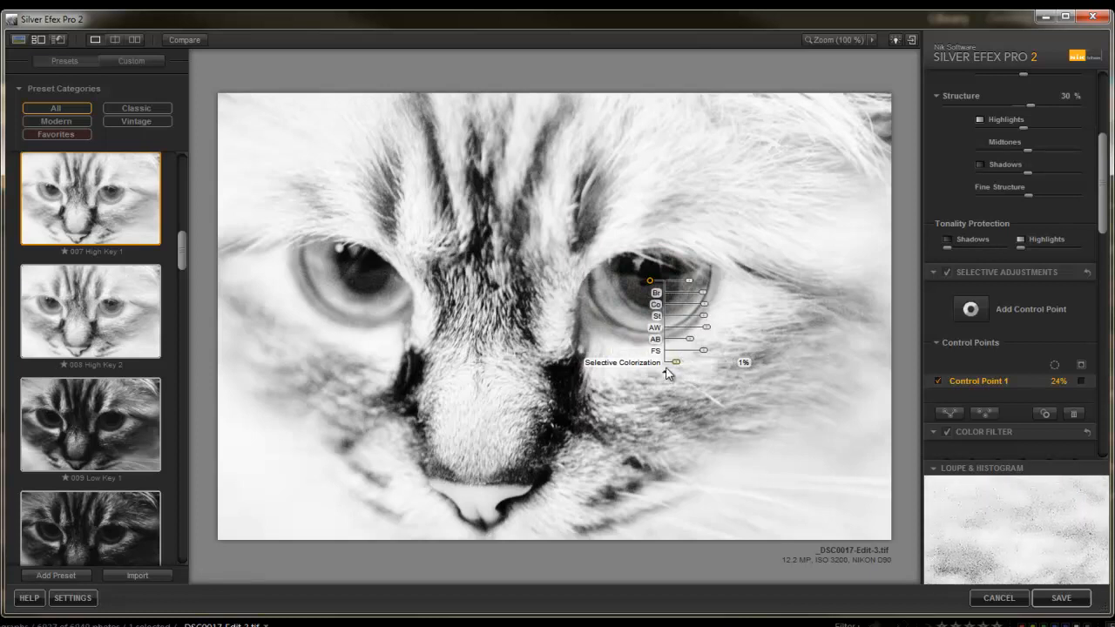
pyautogui.moveTo(675, 362); pyautogui.dragTo(675, 362)
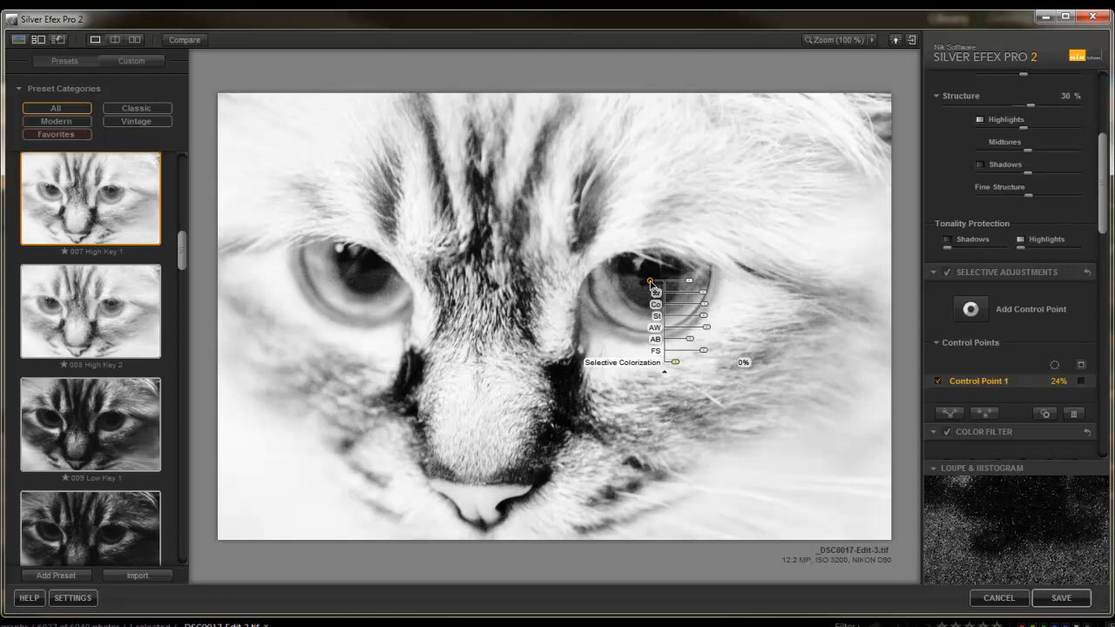
# Select Control Point 2 and move it onto the kitten's left eye
pyautogui.click(524, 288)
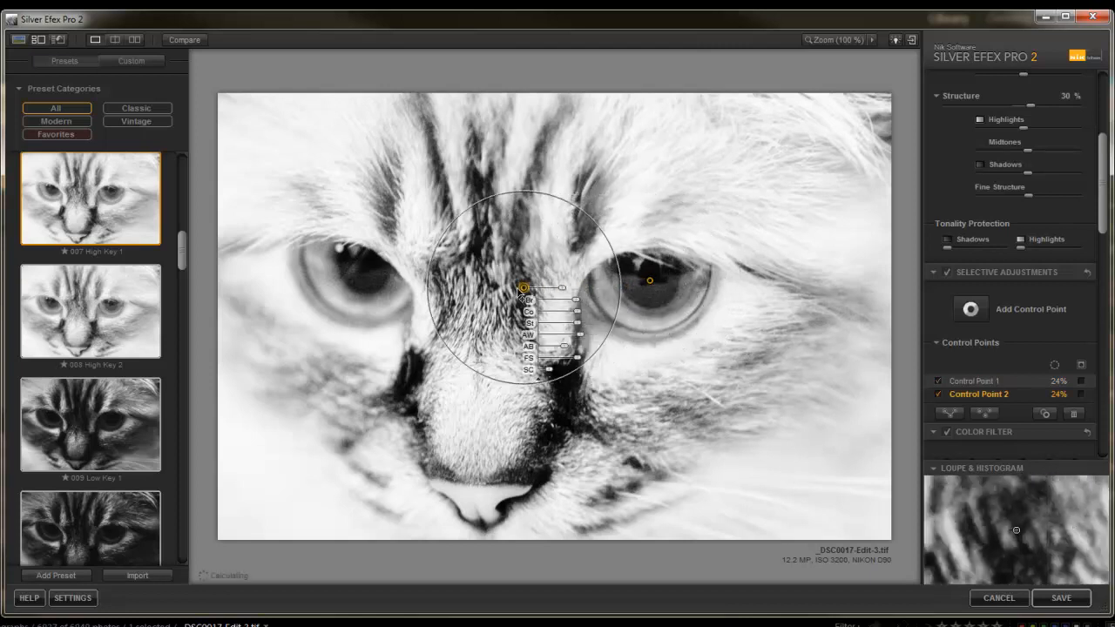
pyautogui.moveTo(523, 287); pyautogui.dragTo(357, 267)
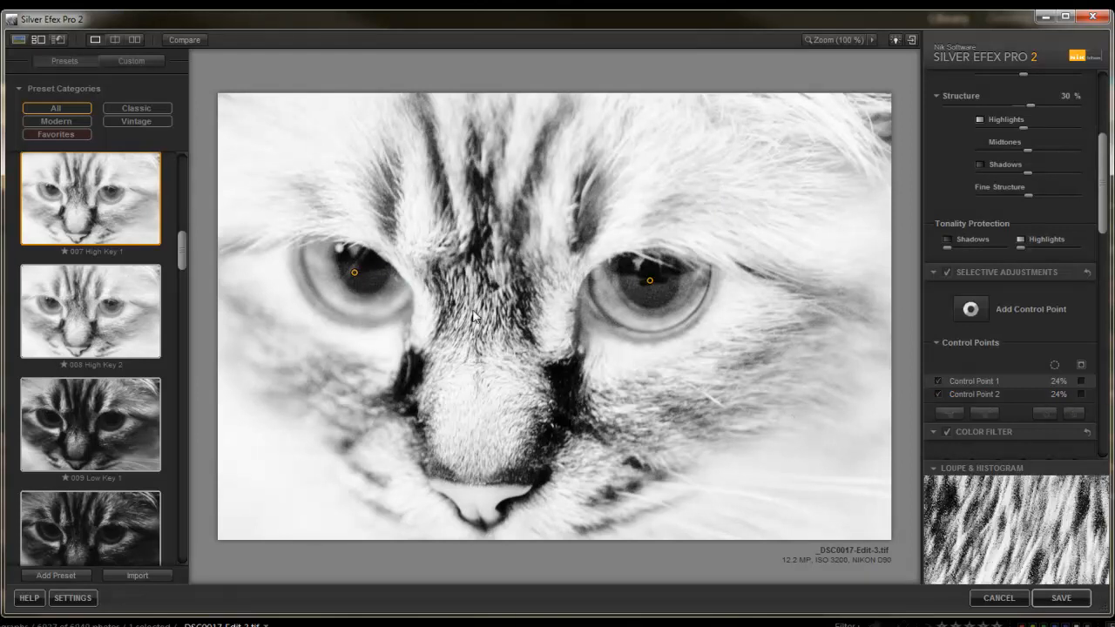
pyautogui.moveTo(970, 309)
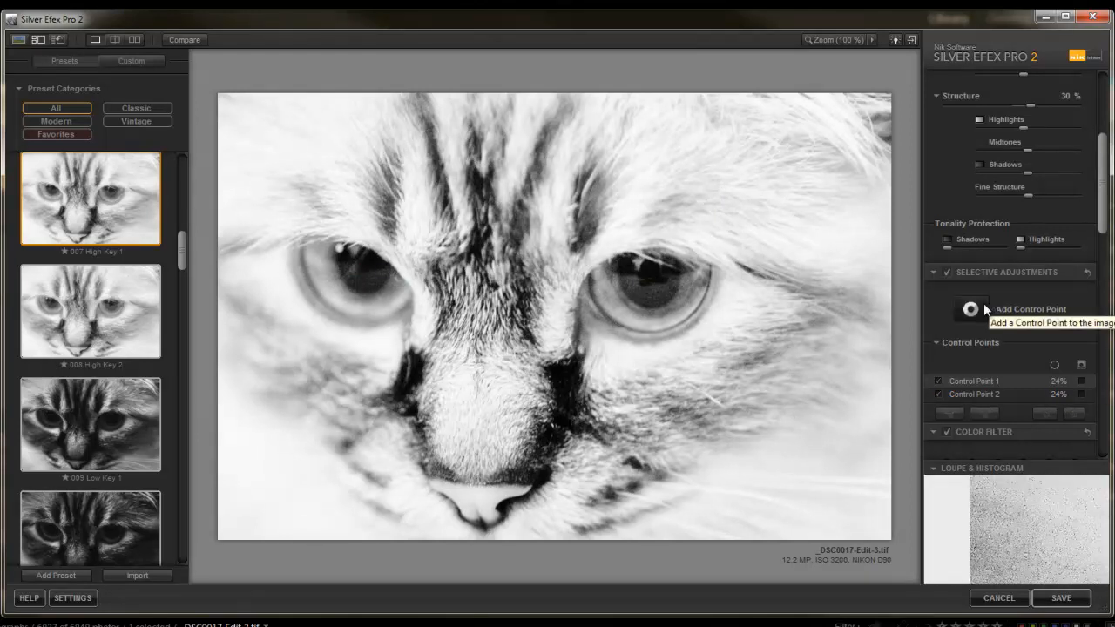
pyautogui.moveTo(1013, 287)
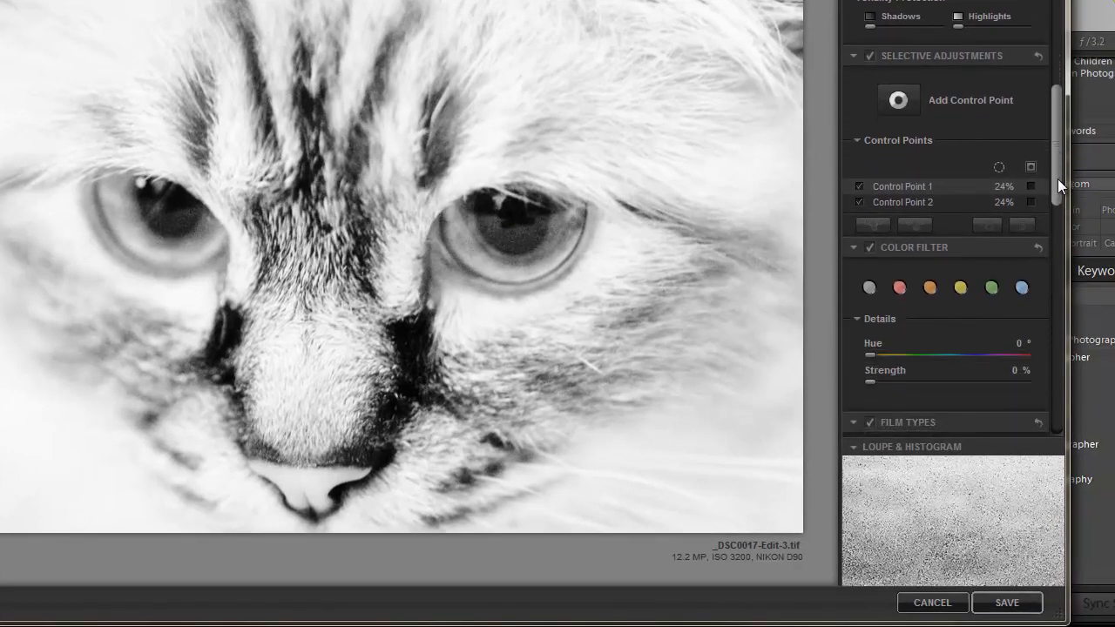
# Compare yellow, green and blue color filters, then settle on yellow (60° hue, 50% strength)
pyautogui.scroll(-3)
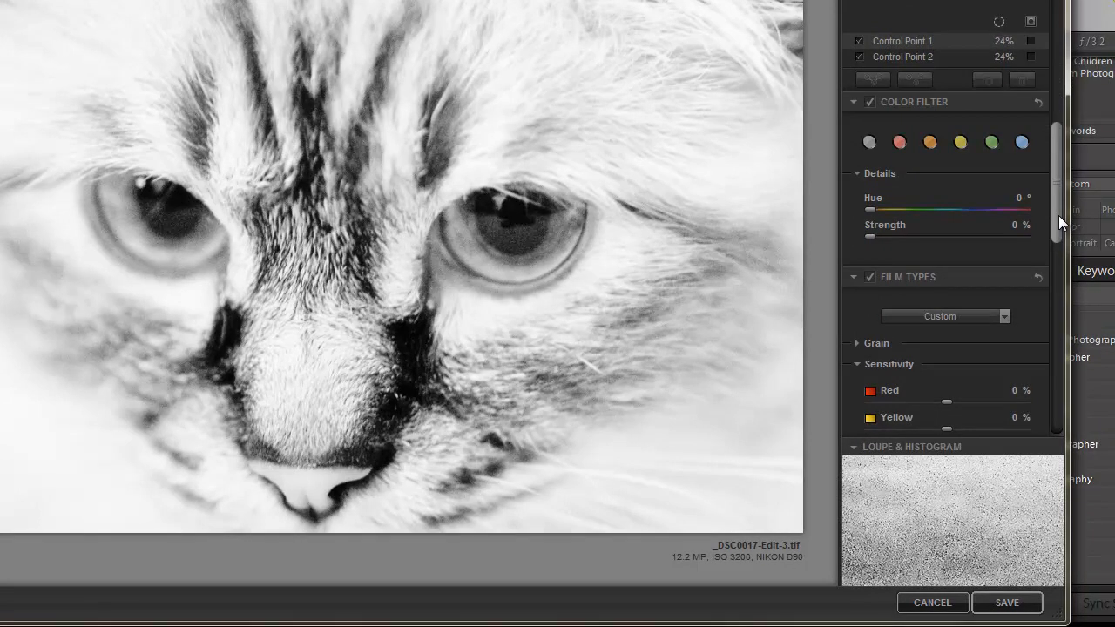
pyautogui.moveTo(957, 103)
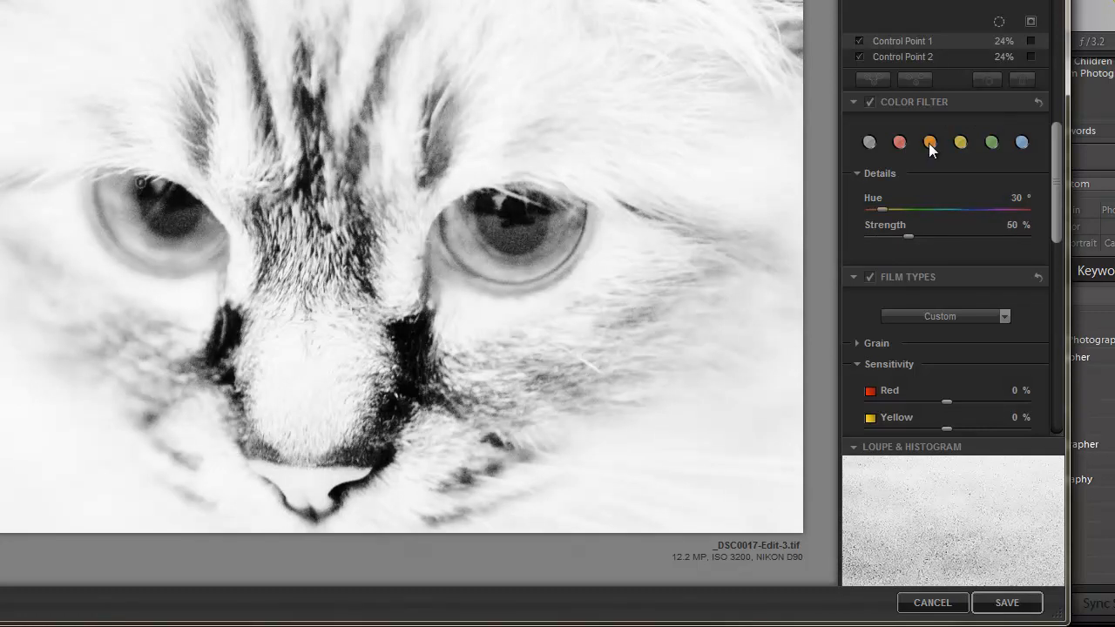
pyautogui.click(961, 142)
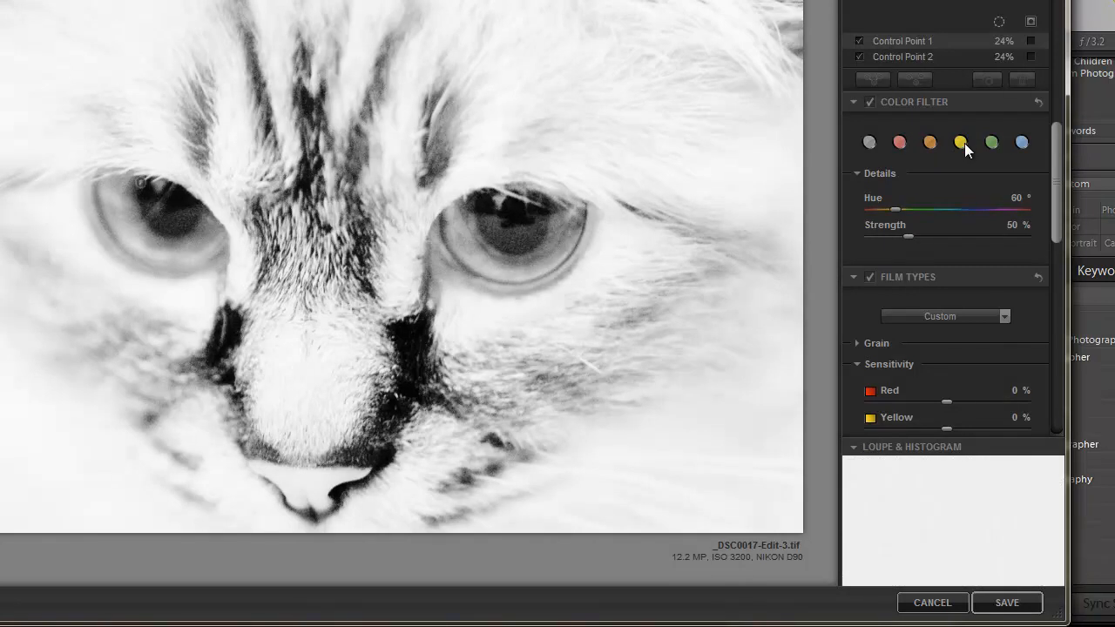
pyautogui.click(991, 142)
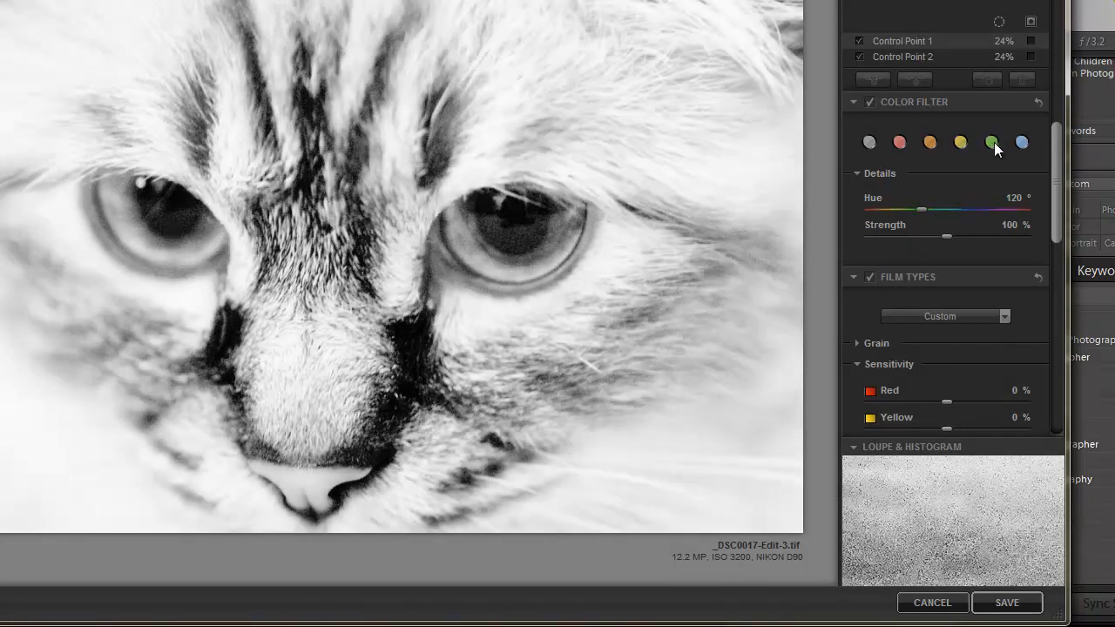
pyautogui.click(1022, 142)
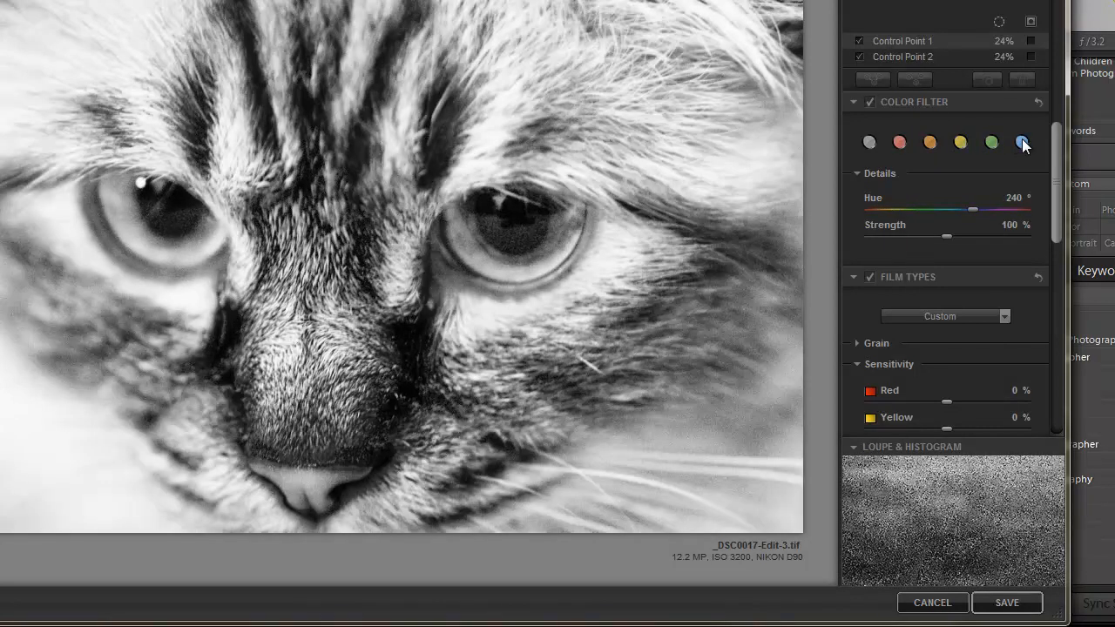
pyautogui.click(961, 142)
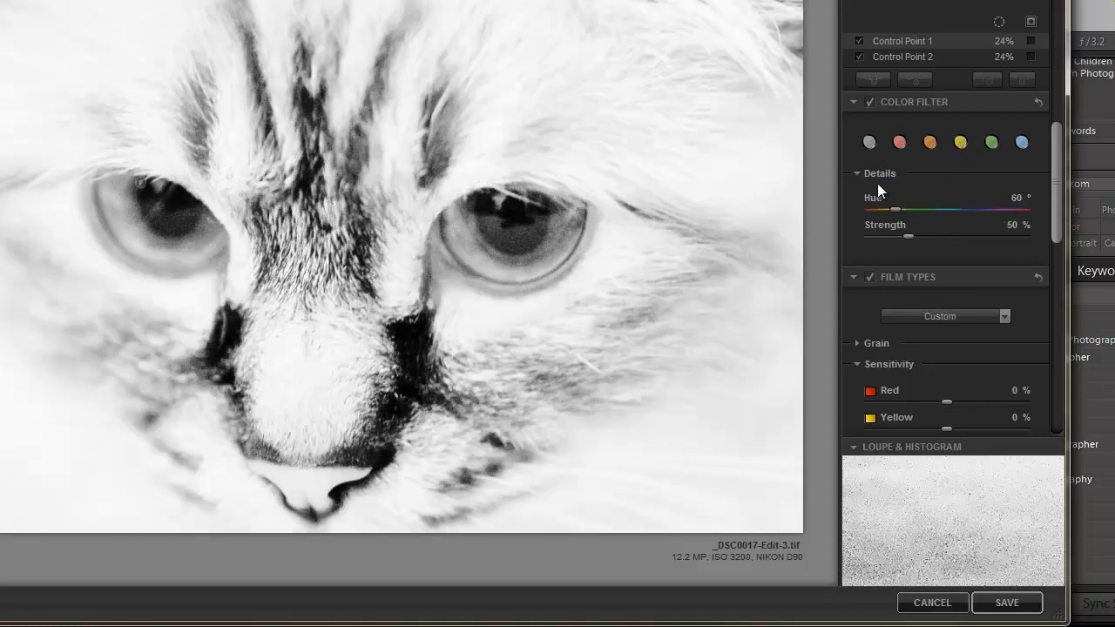
# Raise the color filter Strength to 92% and fine-tune its Hue to 99°
pyautogui.moveTo(884, 237); pyautogui.dragTo(913, 237)
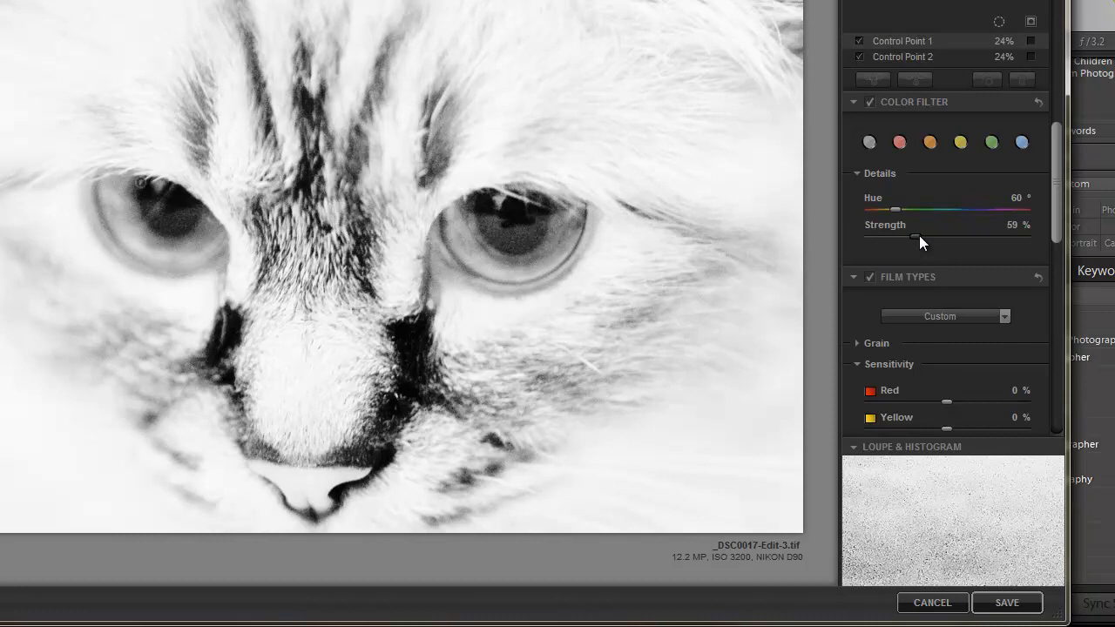
pyautogui.moveTo(915, 237); pyautogui.dragTo(941, 237)
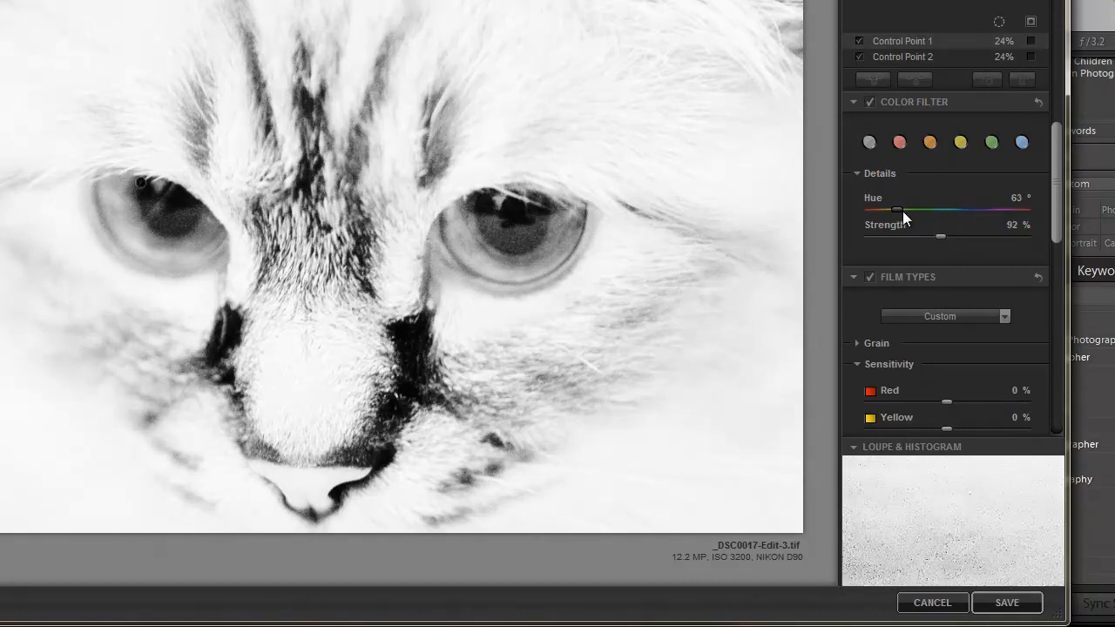
pyautogui.moveTo(899, 209); pyautogui.dragTo(892, 210)
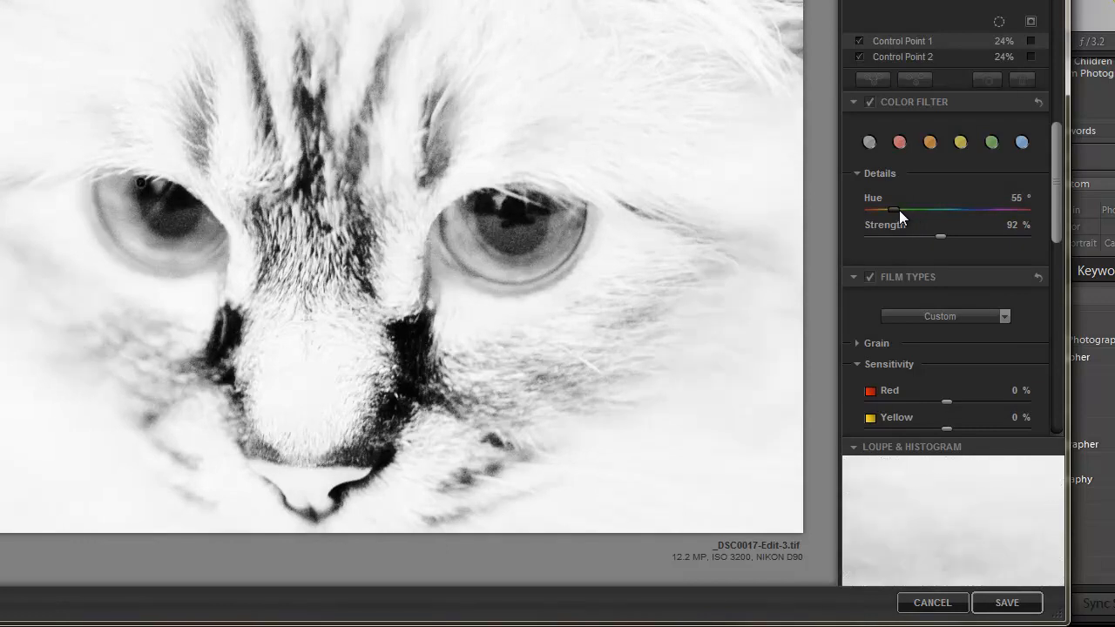
pyautogui.moveTo(893, 210); pyautogui.dragTo(905, 210)
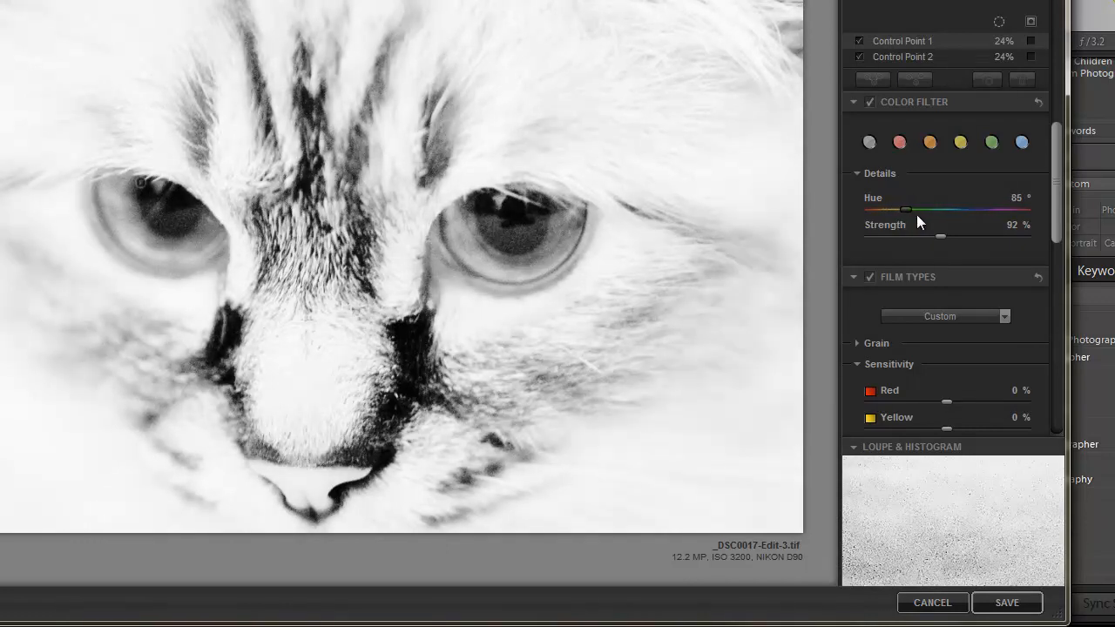
pyautogui.moveTo(906, 210); pyautogui.dragTo(915, 210)
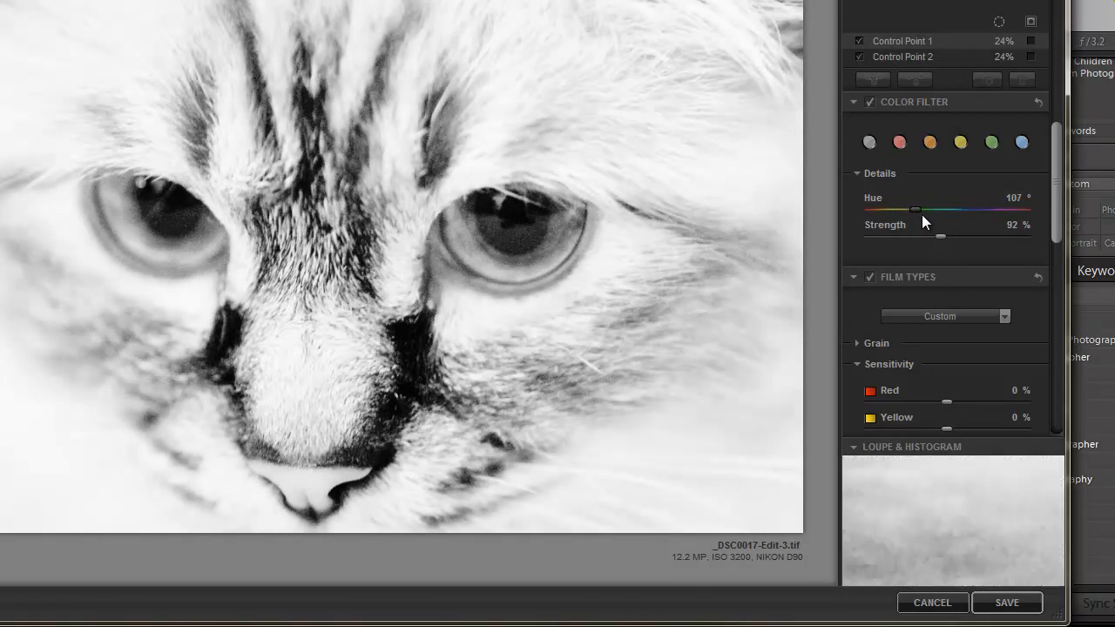
pyautogui.moveTo(915, 210); pyautogui.dragTo(912, 210)
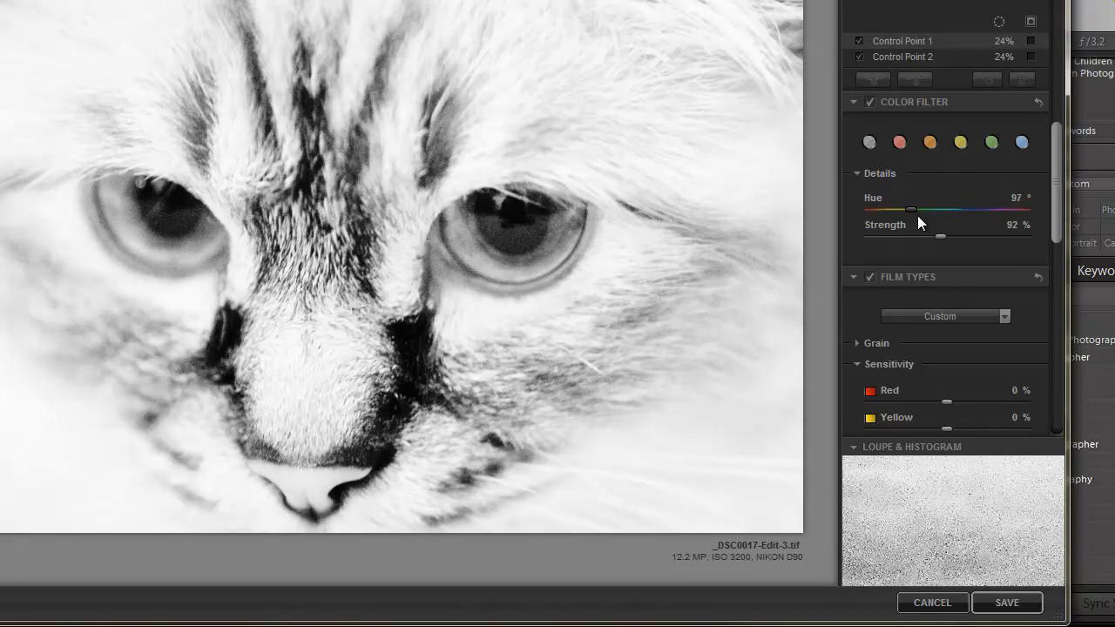
pyautogui.moveTo(912, 210); pyautogui.dragTo(914, 210)
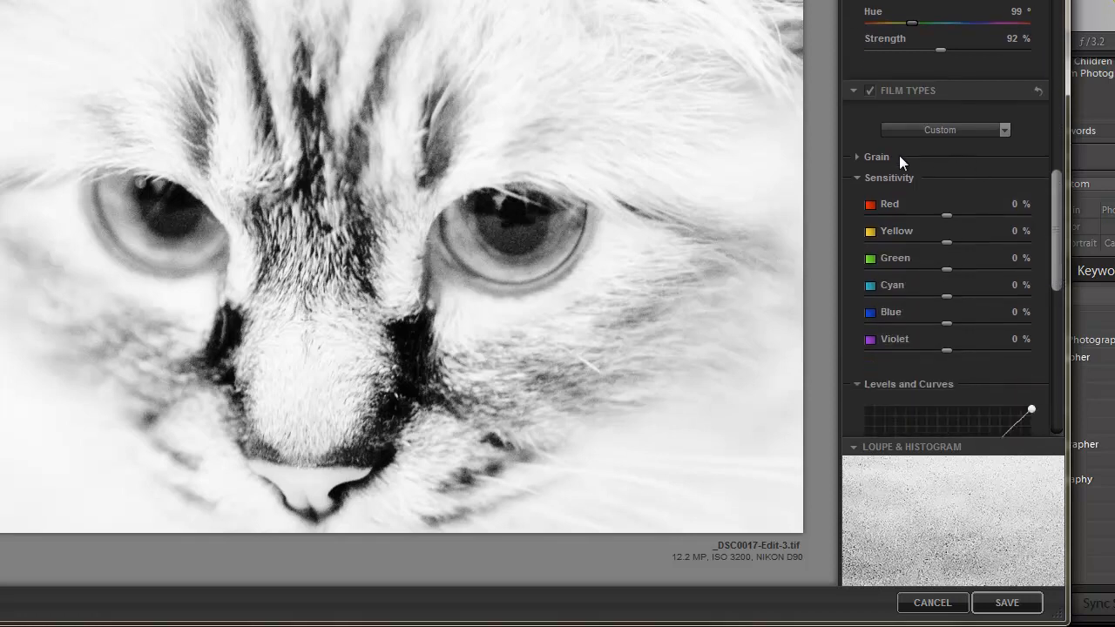
# Set film sensitivity to red −18%, yellow −16%, green 6% and blue −10%
pyautogui.click(858, 157)
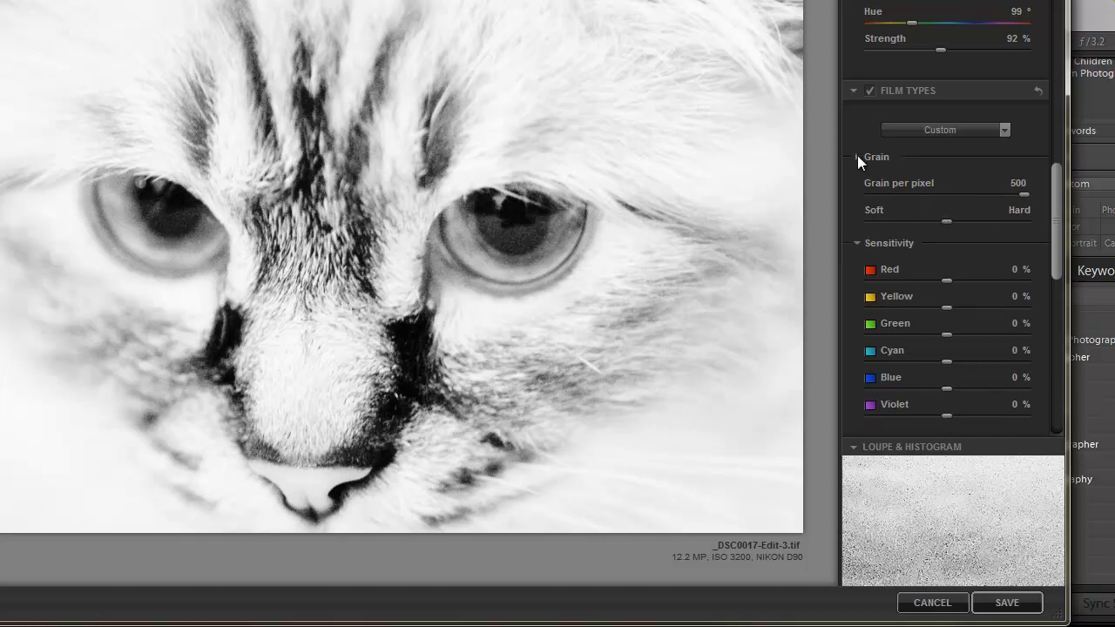
pyautogui.click(856, 157)
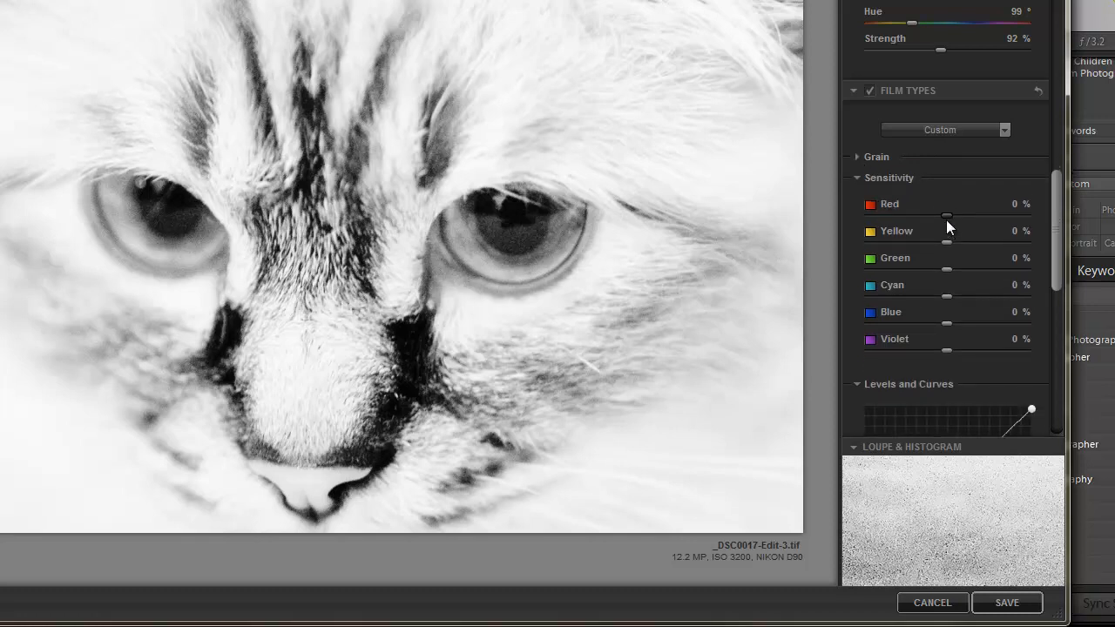
pyautogui.moveTo(947, 215); pyautogui.dragTo(933, 215)
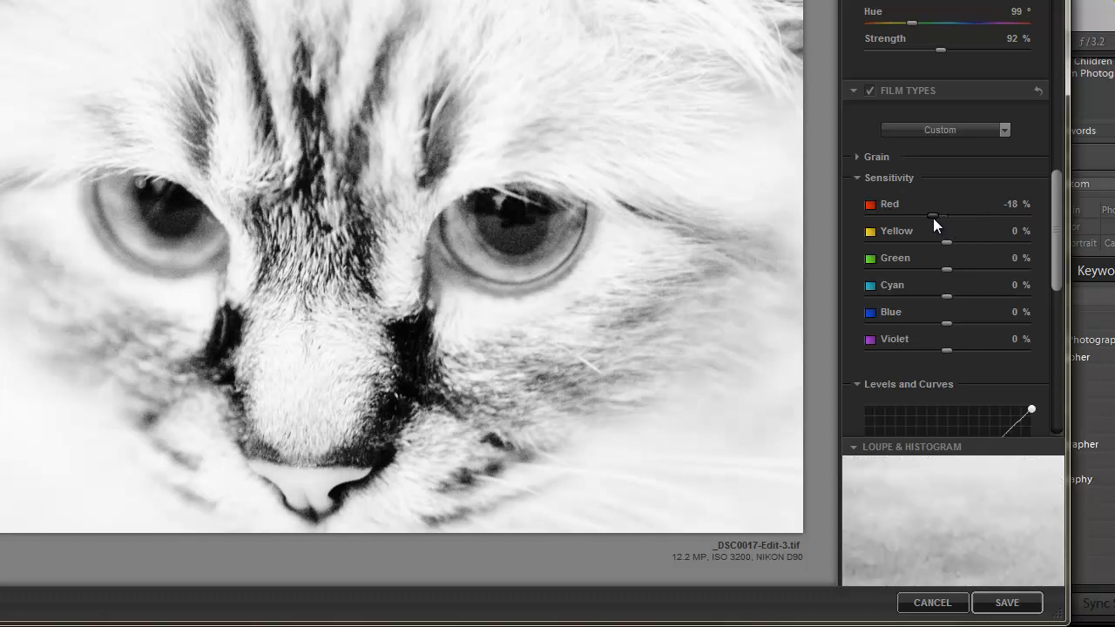
pyautogui.moveTo(931, 216); pyautogui.dragTo(937, 216)
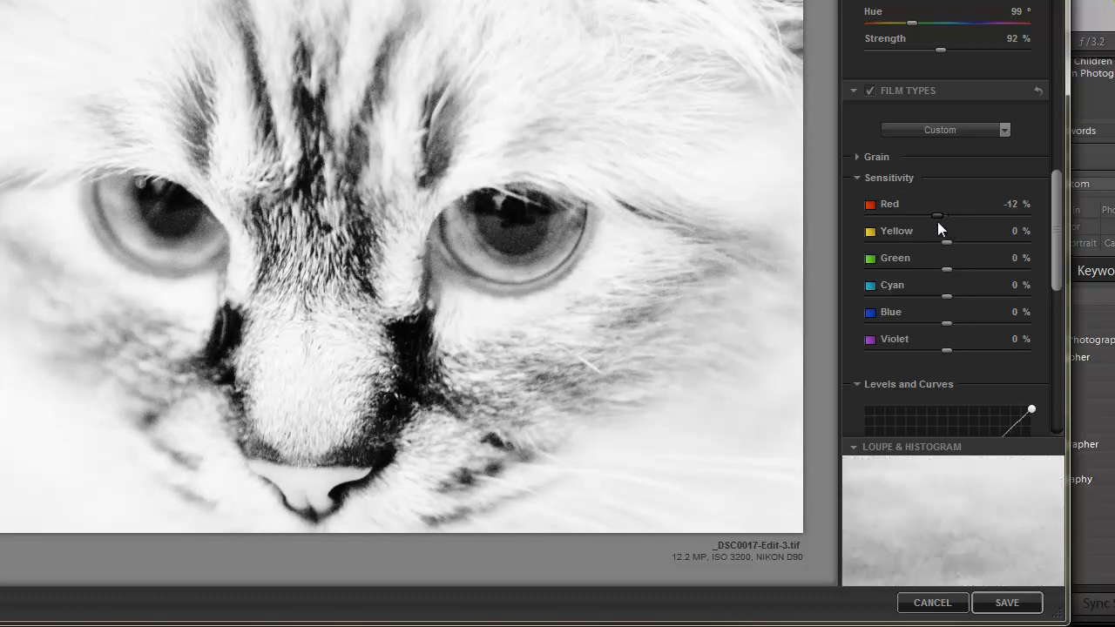
pyautogui.moveTo(939, 215); pyautogui.dragTo(934, 215)
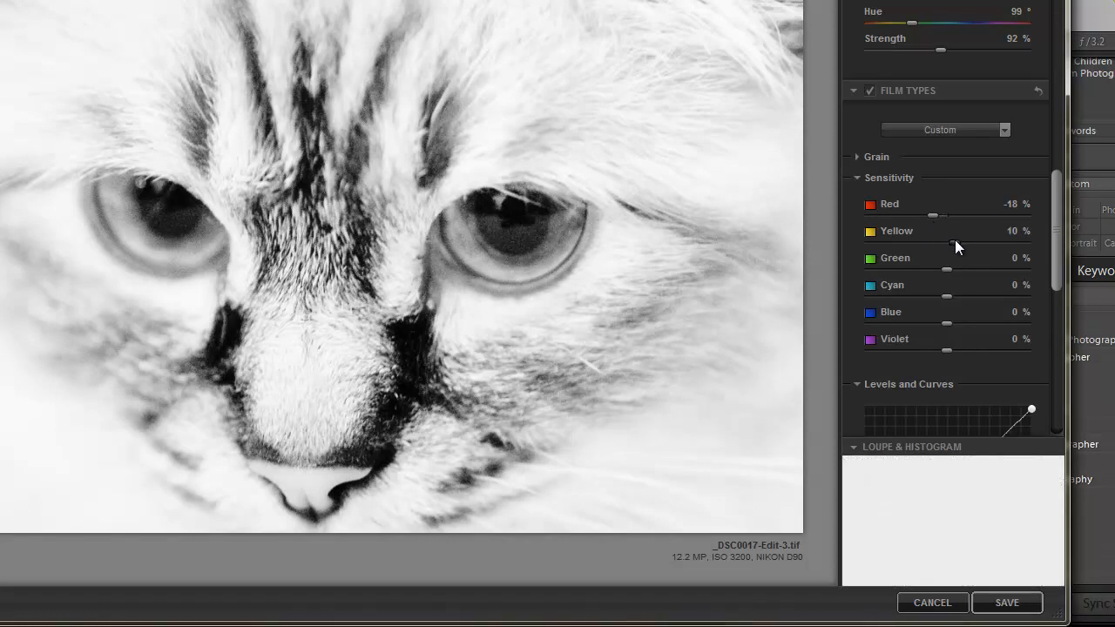
pyautogui.moveTo(961, 247); pyautogui.dragTo(932, 246)
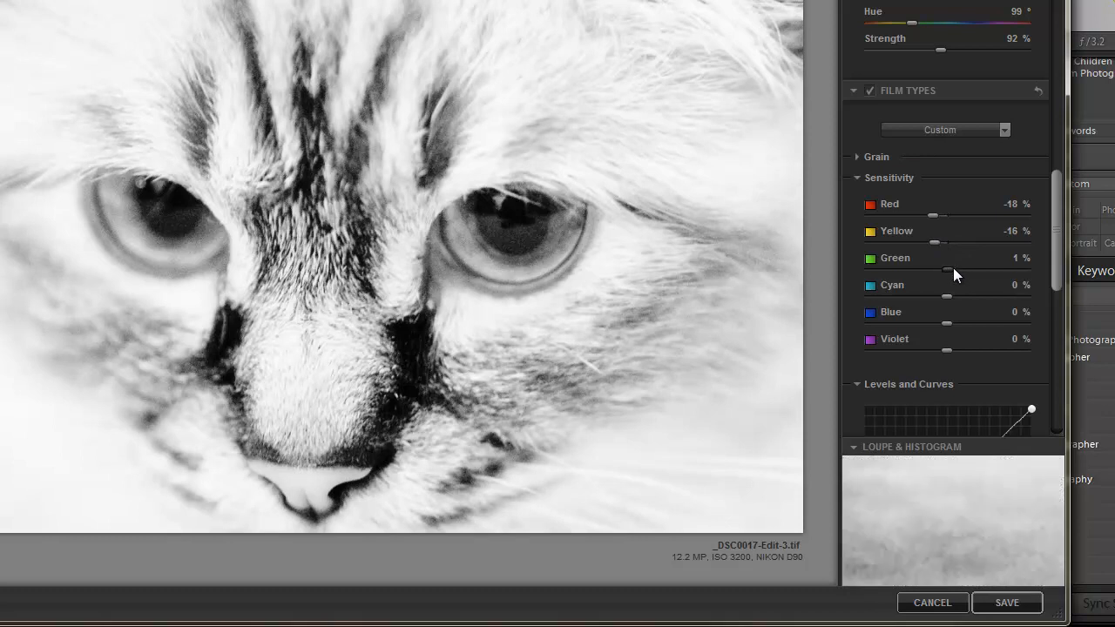
pyautogui.moveTo(943, 269); pyautogui.dragTo(951, 268)
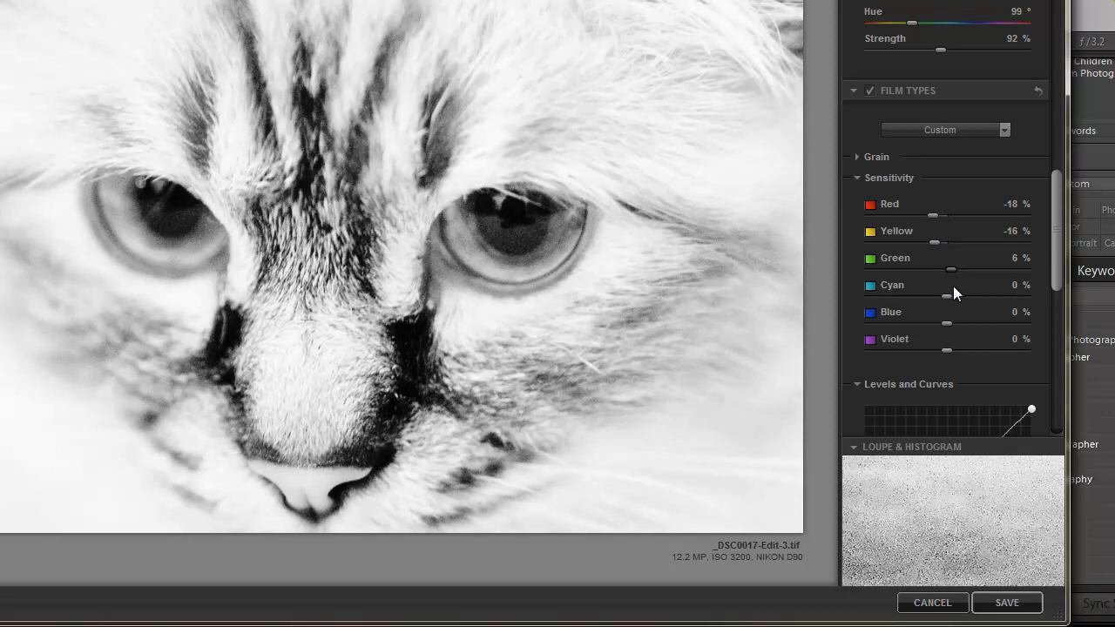
pyautogui.moveTo(945, 323); pyautogui.dragTo(965, 311)
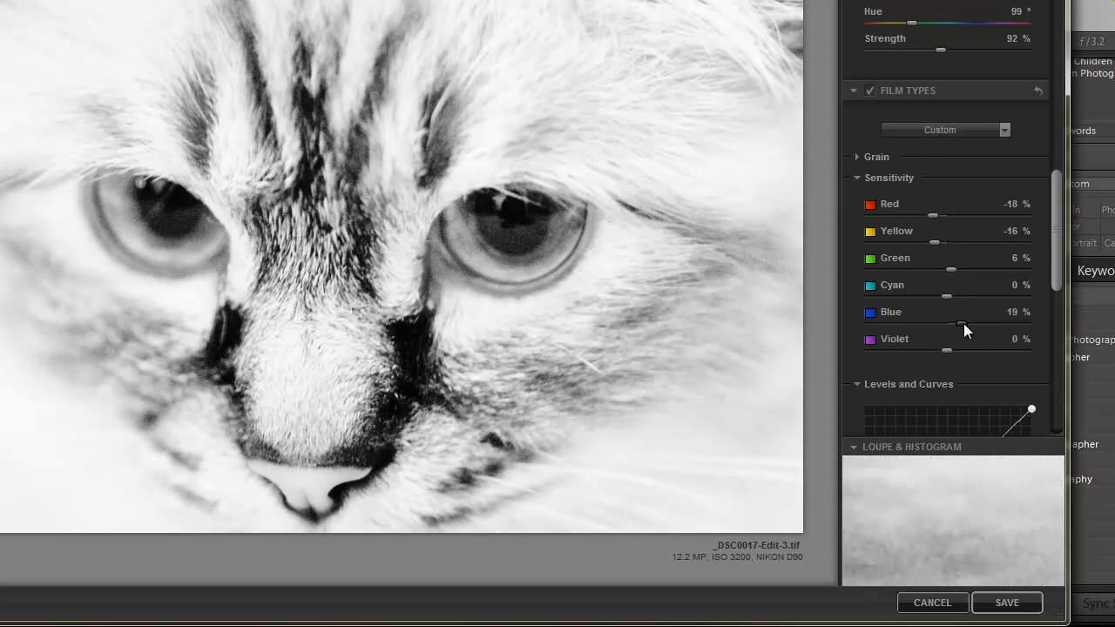
pyautogui.moveTo(952, 322); pyautogui.dragTo(926, 322)
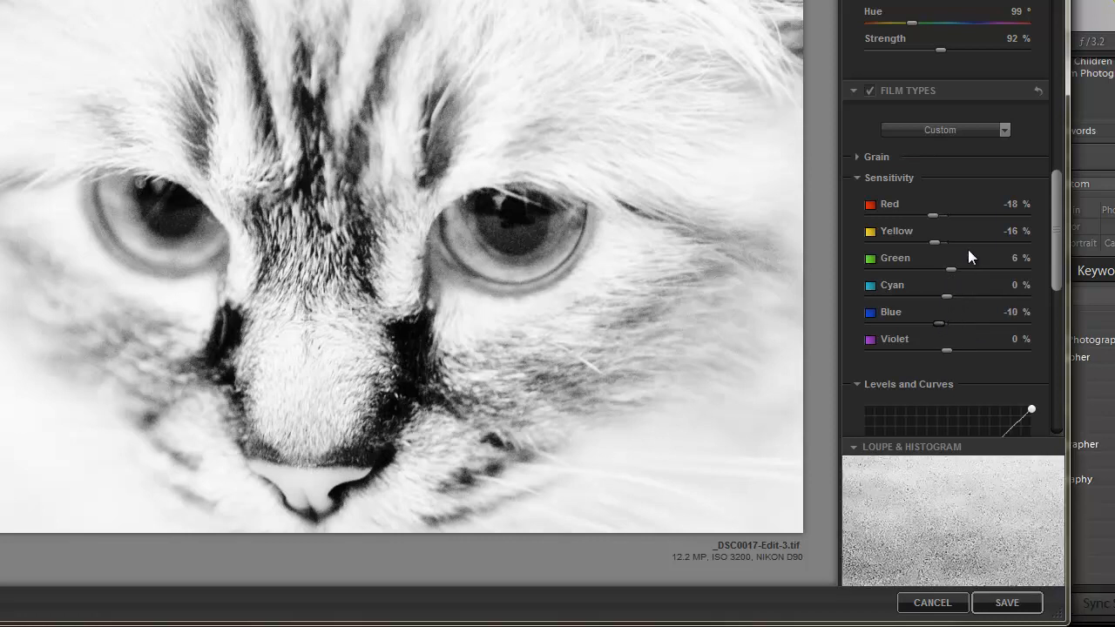
pyautogui.scroll(-3)
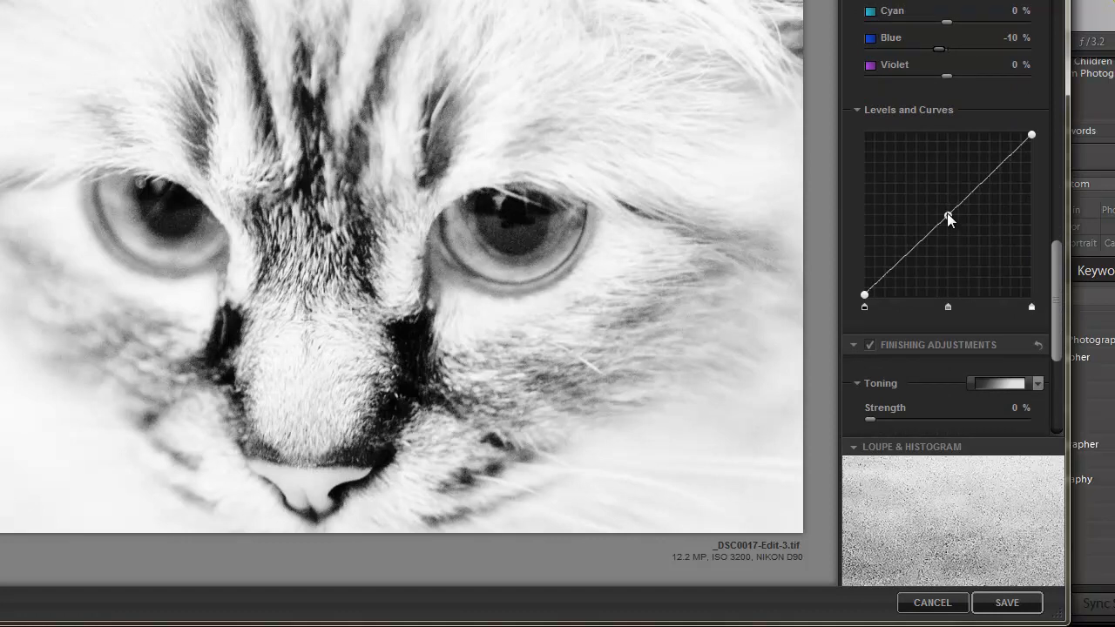
# Lift the tone curve's midpoint just above the diagonal for gently brighter midtones
pyautogui.moveTo(947, 218); pyautogui.dragTo(946, 205)
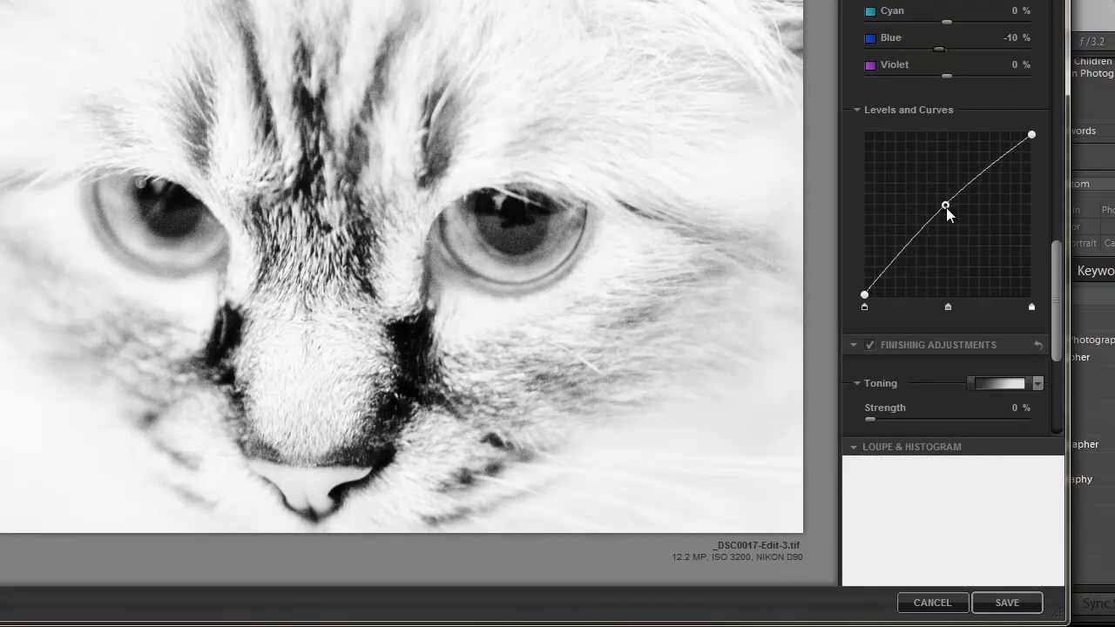
pyautogui.moveTo(946, 205); pyautogui.dragTo(956, 228)
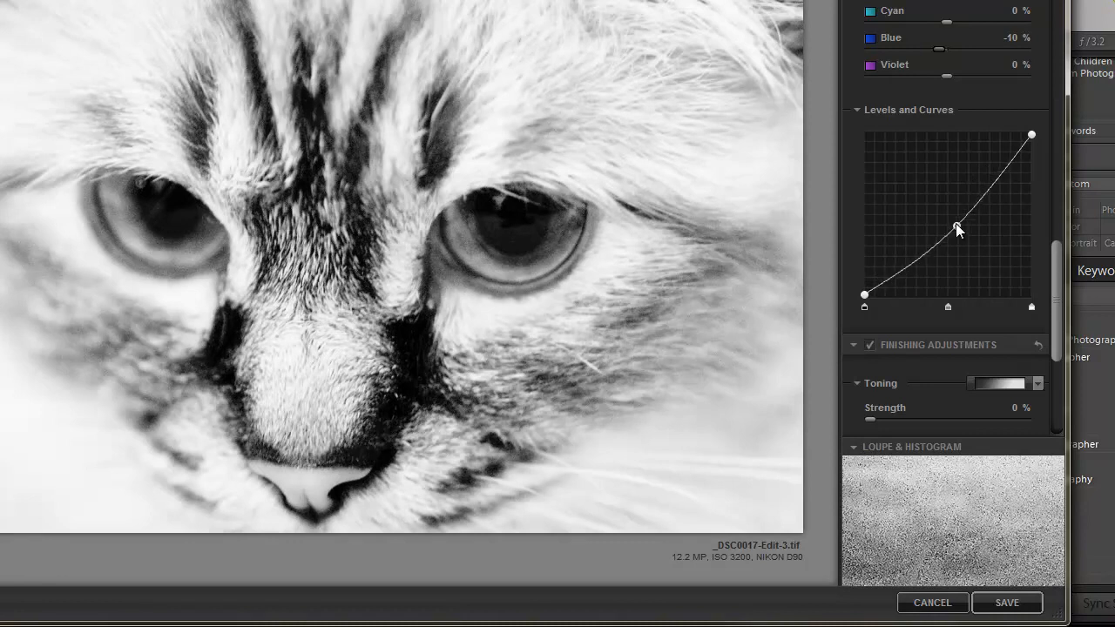
pyautogui.moveTo(956, 229); pyautogui.dragTo(952, 207)
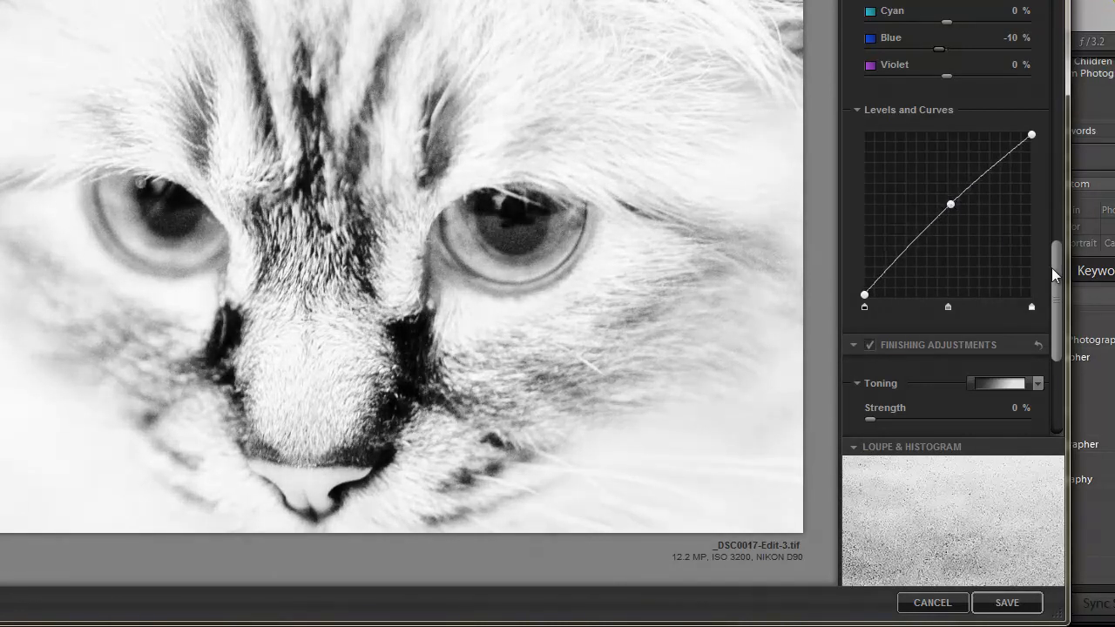
pyautogui.scroll(-3)
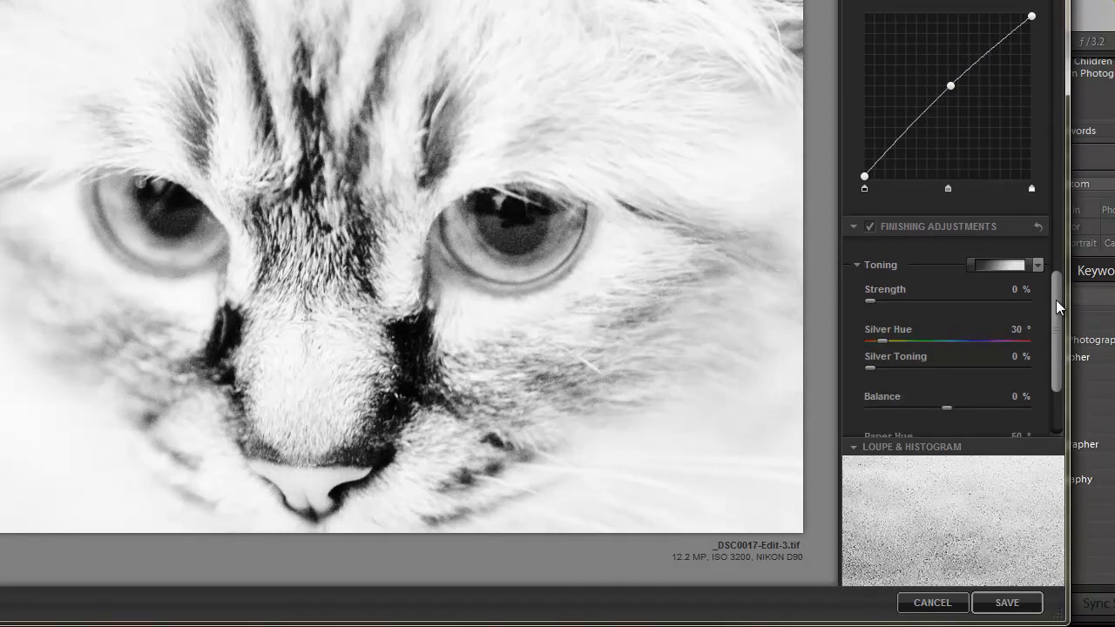
pyautogui.click(1036, 265)
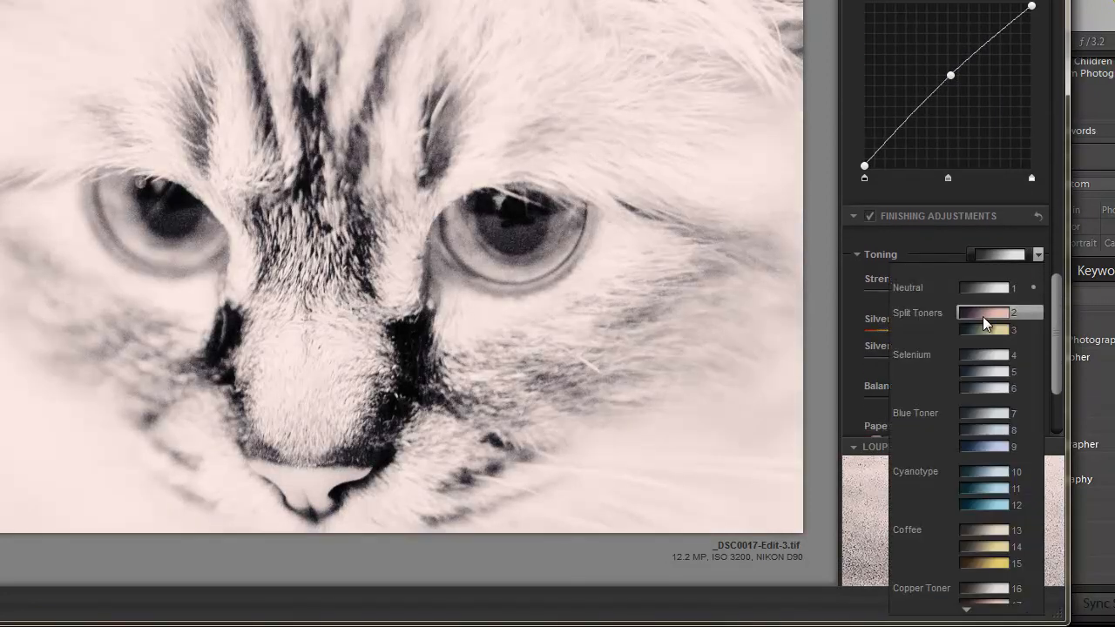
pyautogui.click(982, 355)
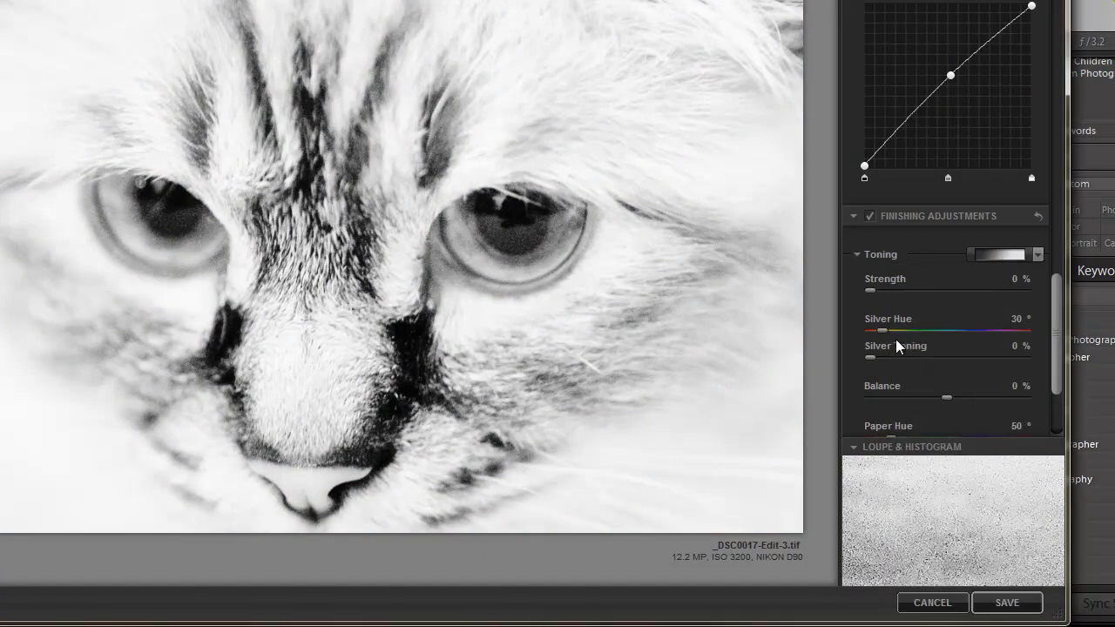
pyautogui.moveTo(1061, 318)
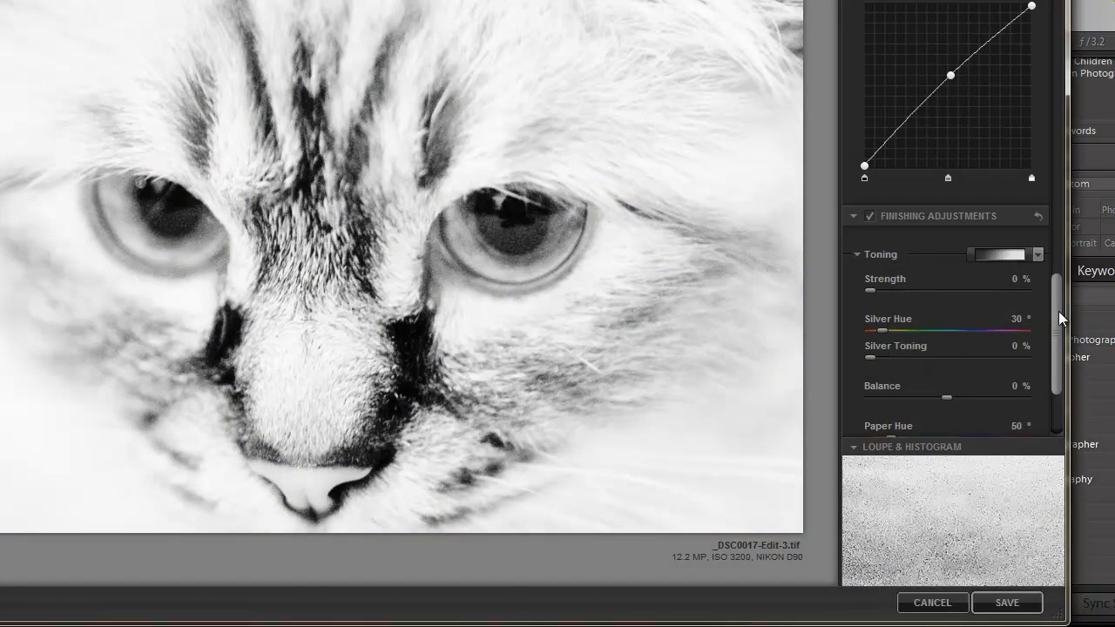
pyautogui.scroll(-3)
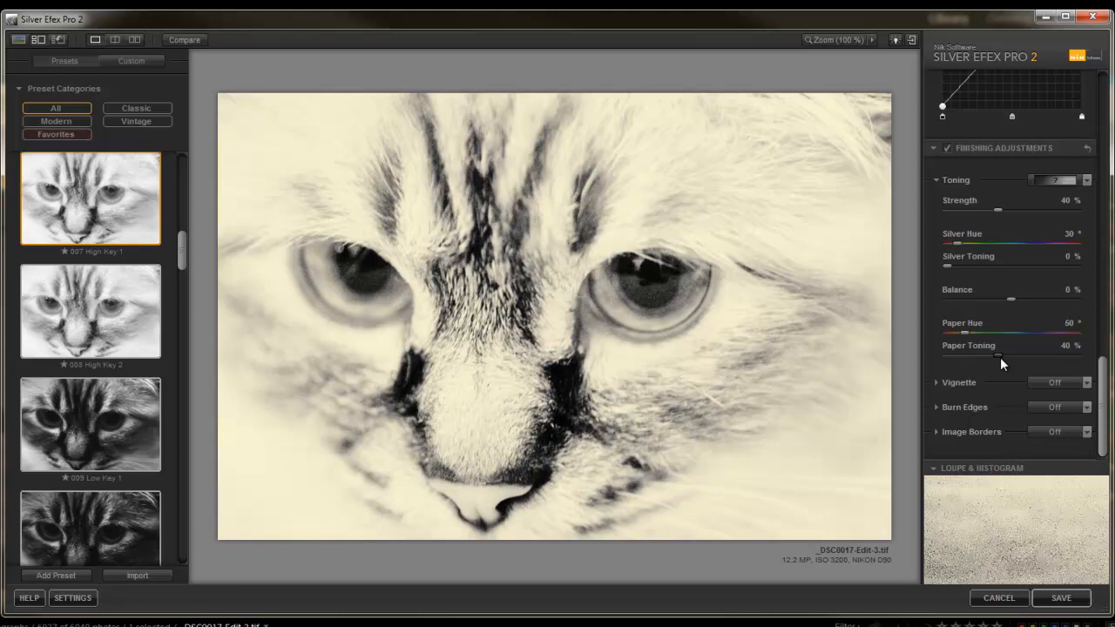
pyautogui.moveTo(961, 247)
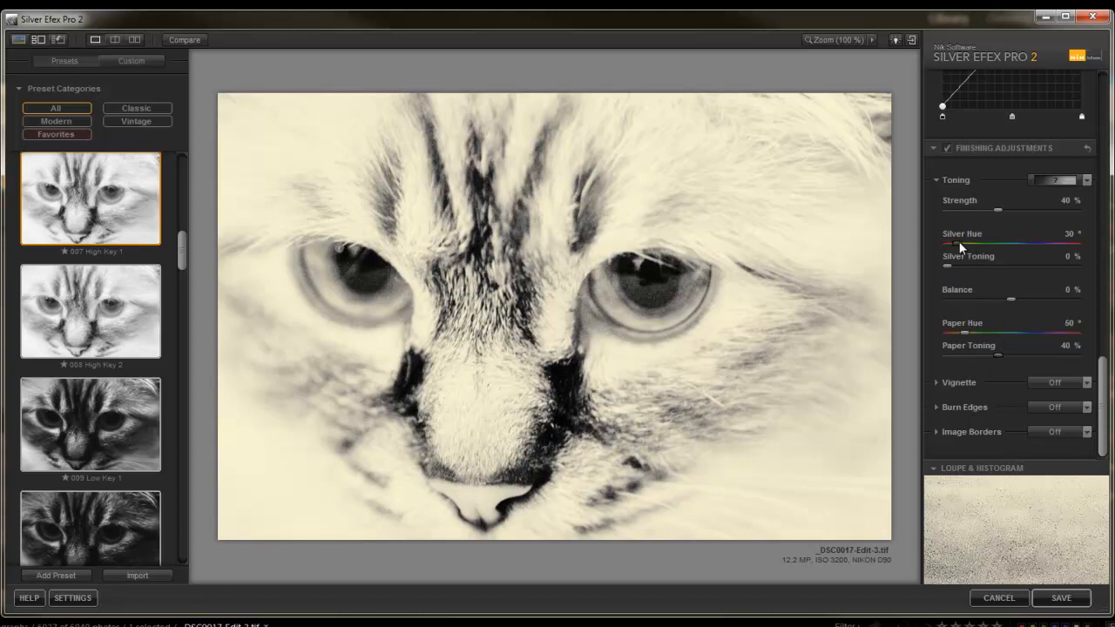
pyautogui.moveTo(963, 244); pyautogui.dragTo(1010, 244)
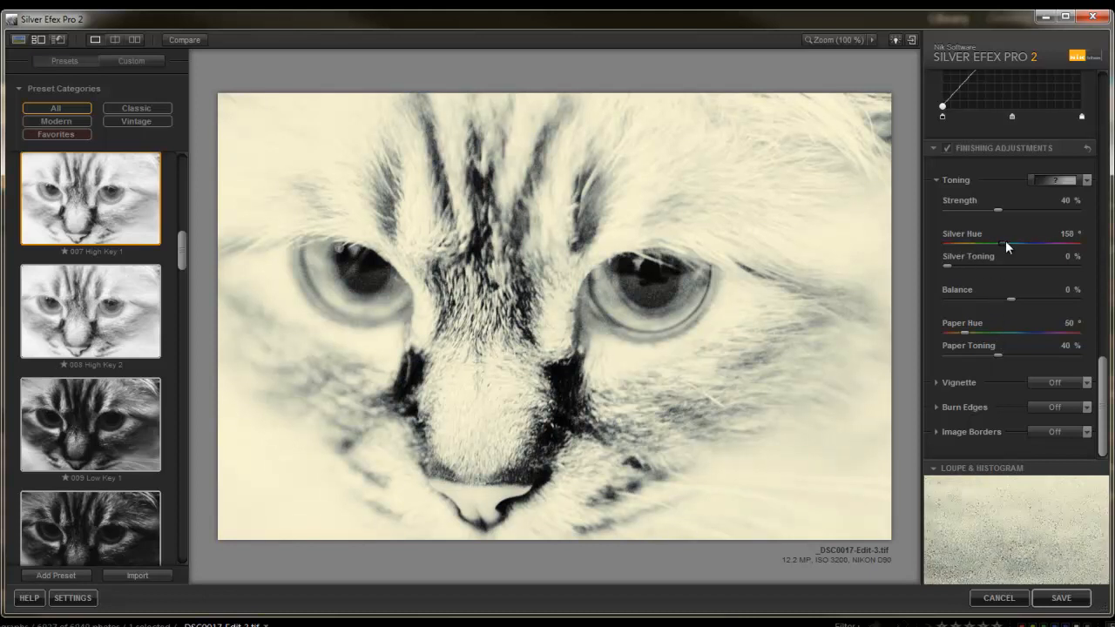
pyautogui.moveTo(1054, 244); pyautogui.dragTo(984, 244)
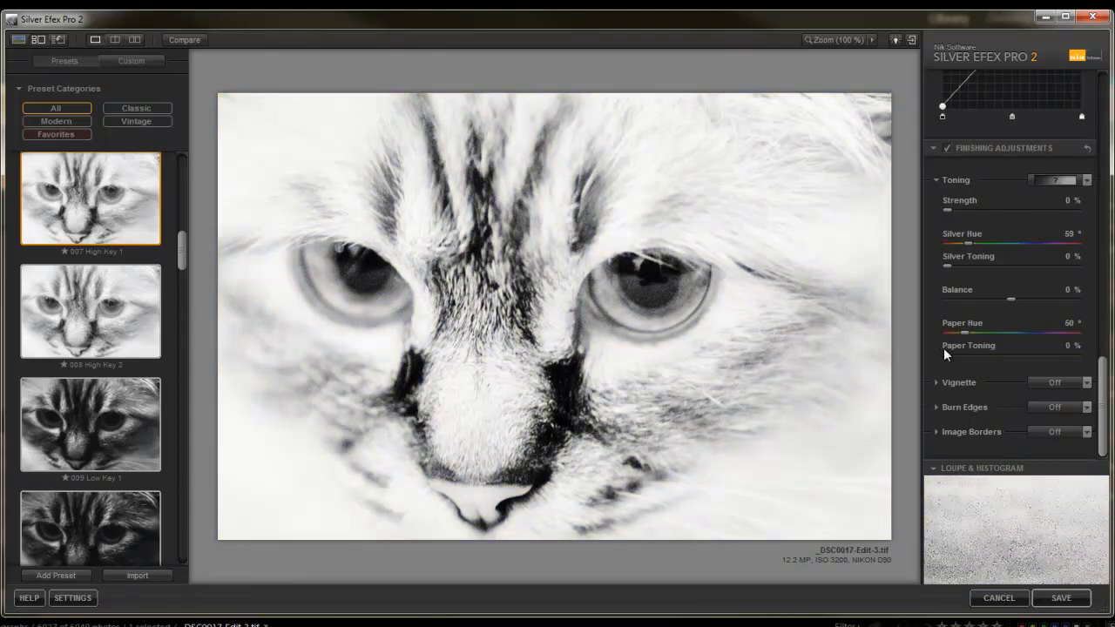
pyautogui.click(1086, 382)
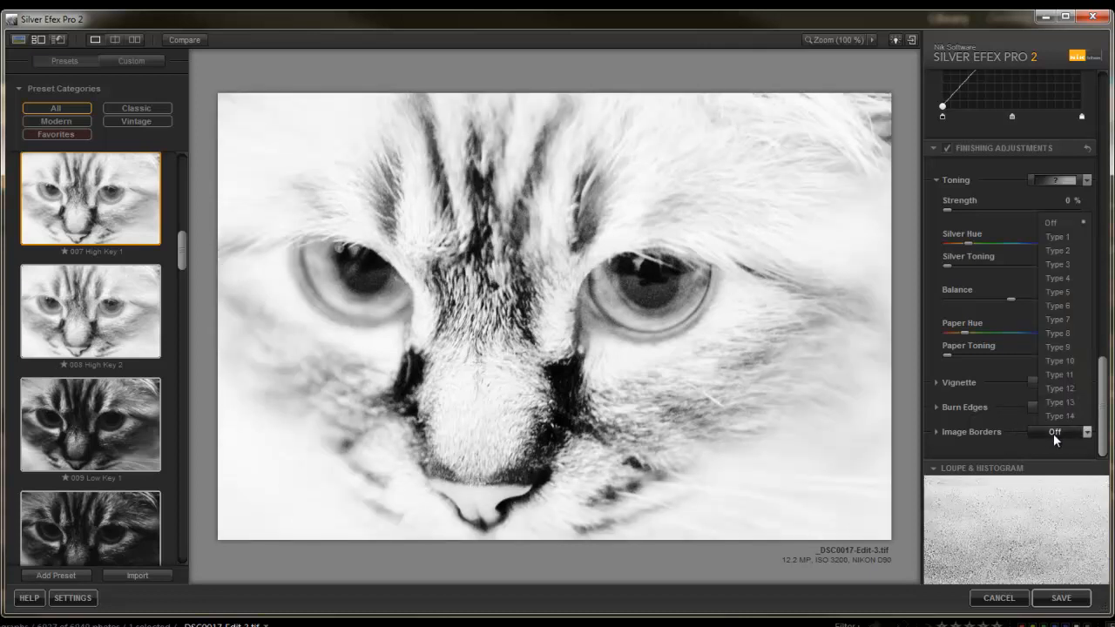
pyautogui.click(1061, 304)
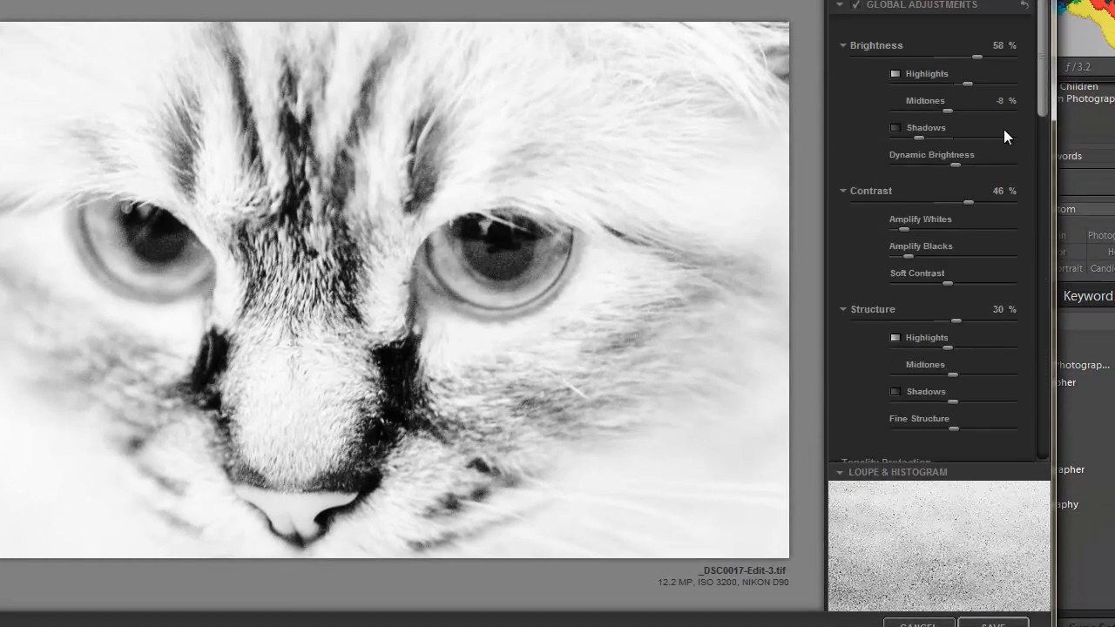
# Set Soft Contrast under Global Adjustments to −9%
pyautogui.moveTo(915, 281); pyautogui.dragTo(954, 280)
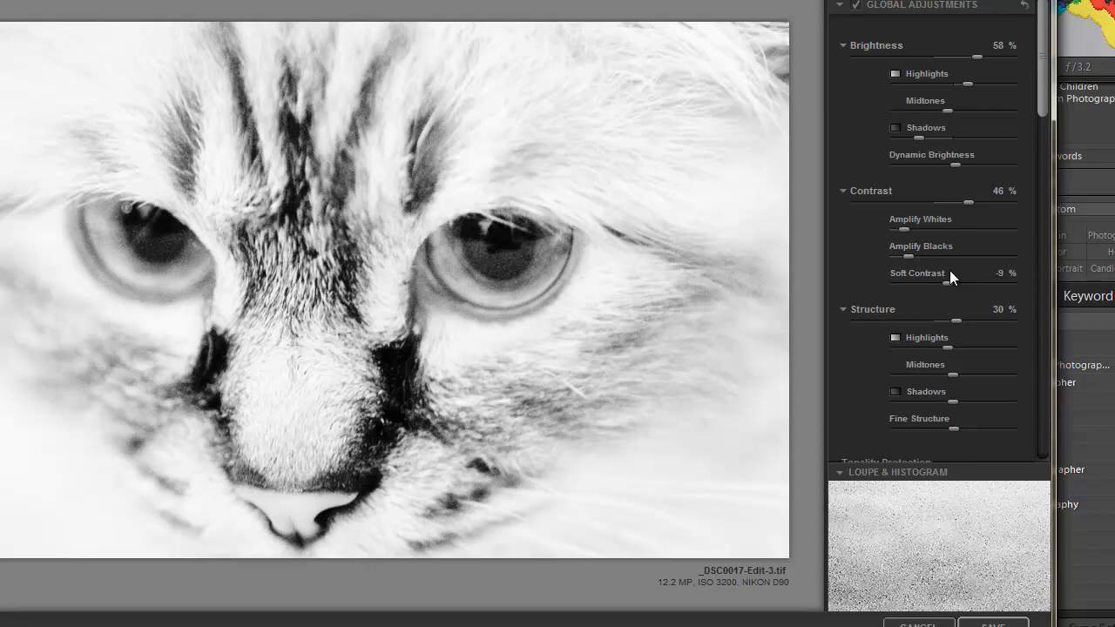
pyautogui.moveTo(950, 281)
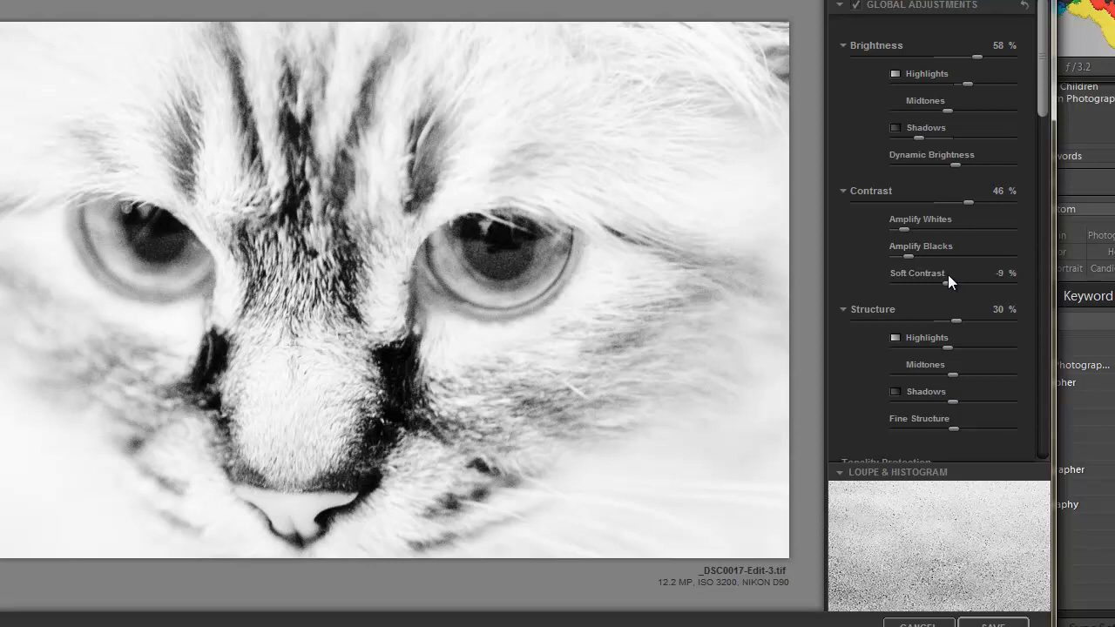
pyautogui.moveTo(948, 290)
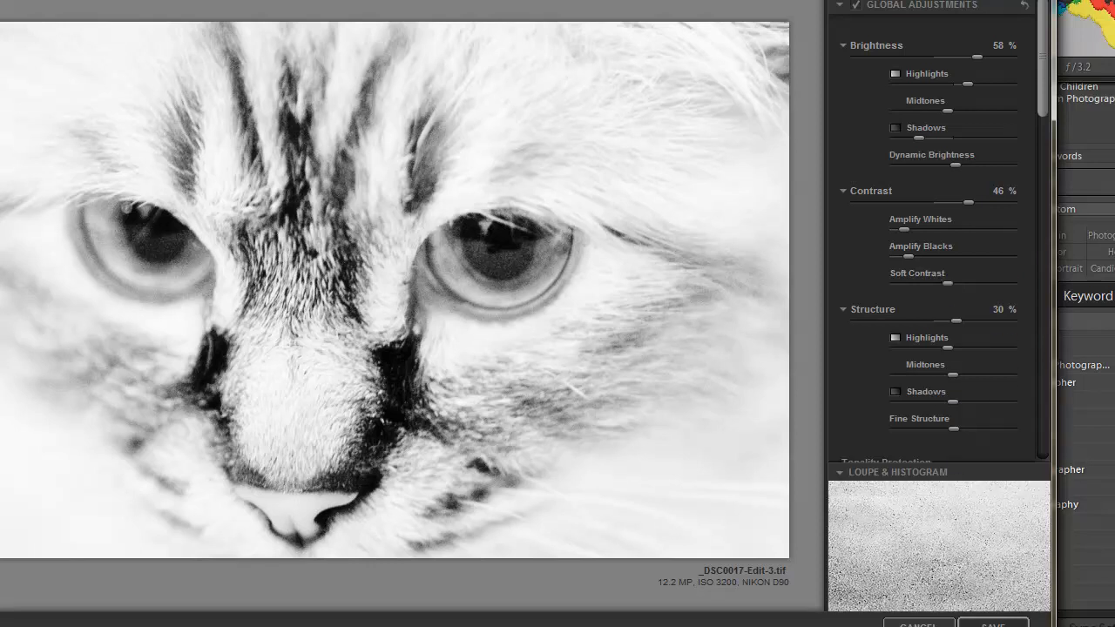
pyautogui.moveTo(1046, 96)
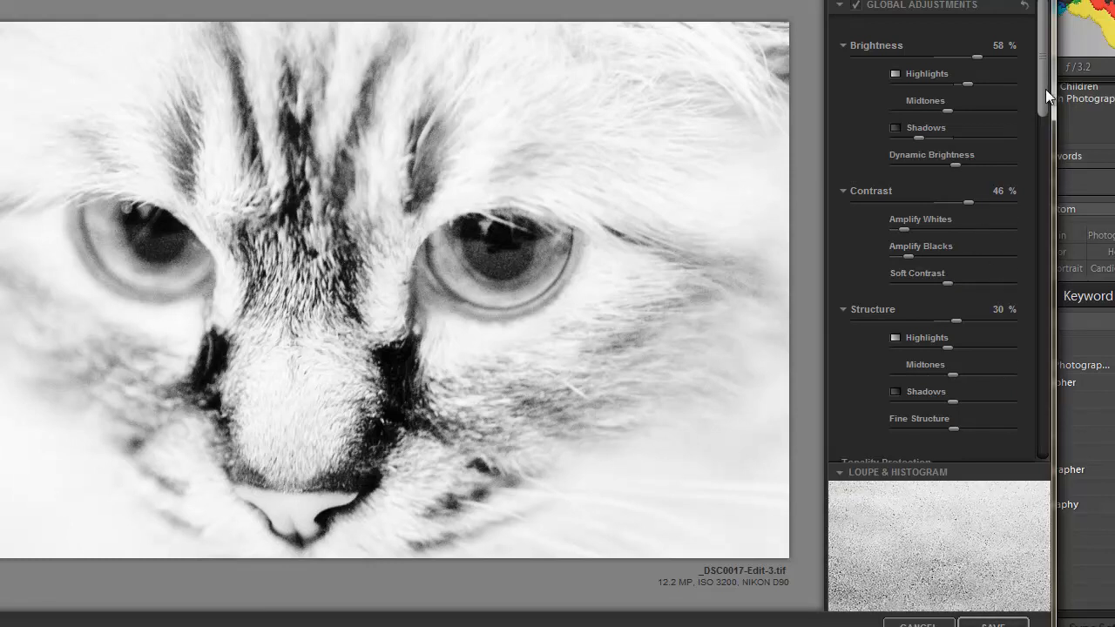
# Move Control Point 5 onto upper-left fur, add Control Point 6 on upper-right fur, then save
pyautogui.scroll(-3)
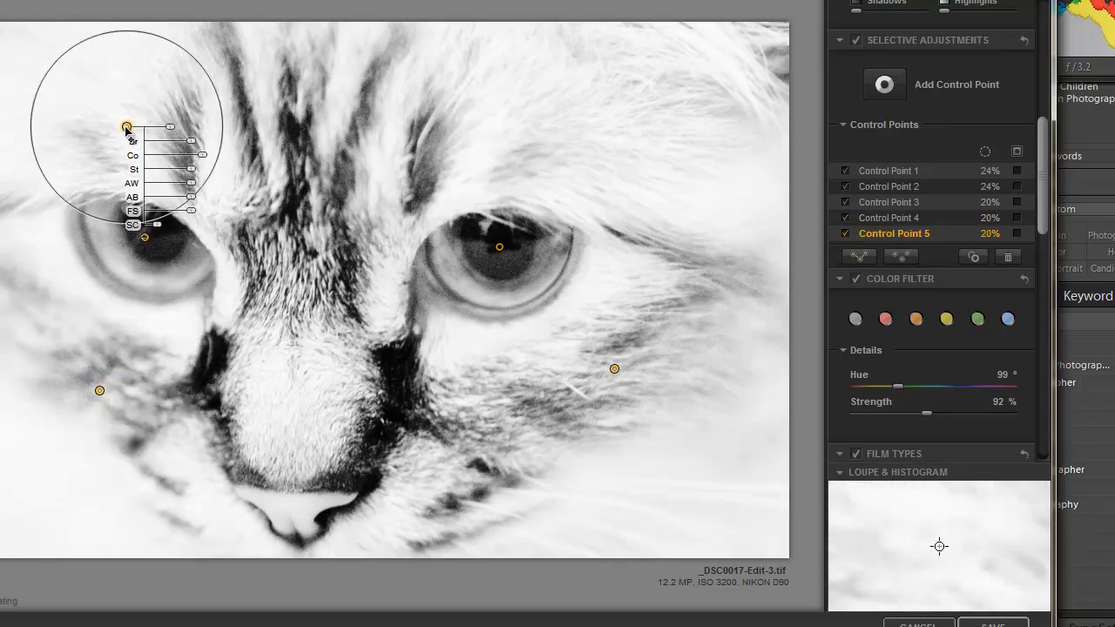
pyautogui.moveTo(126, 127); pyautogui.dragTo(111, 103)
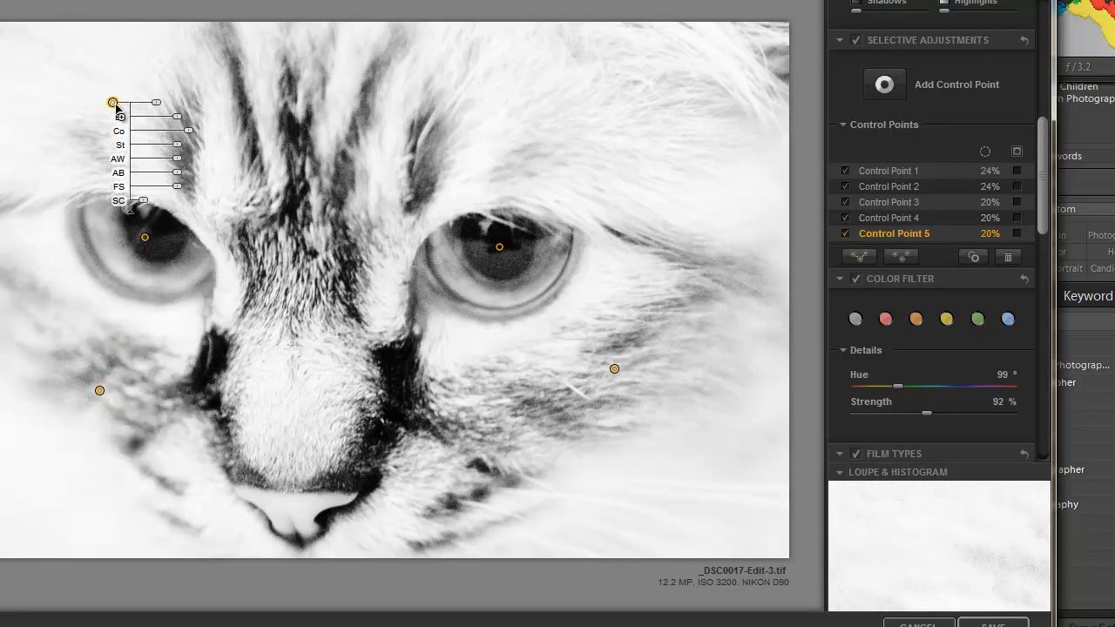
pyautogui.click(562, 109)
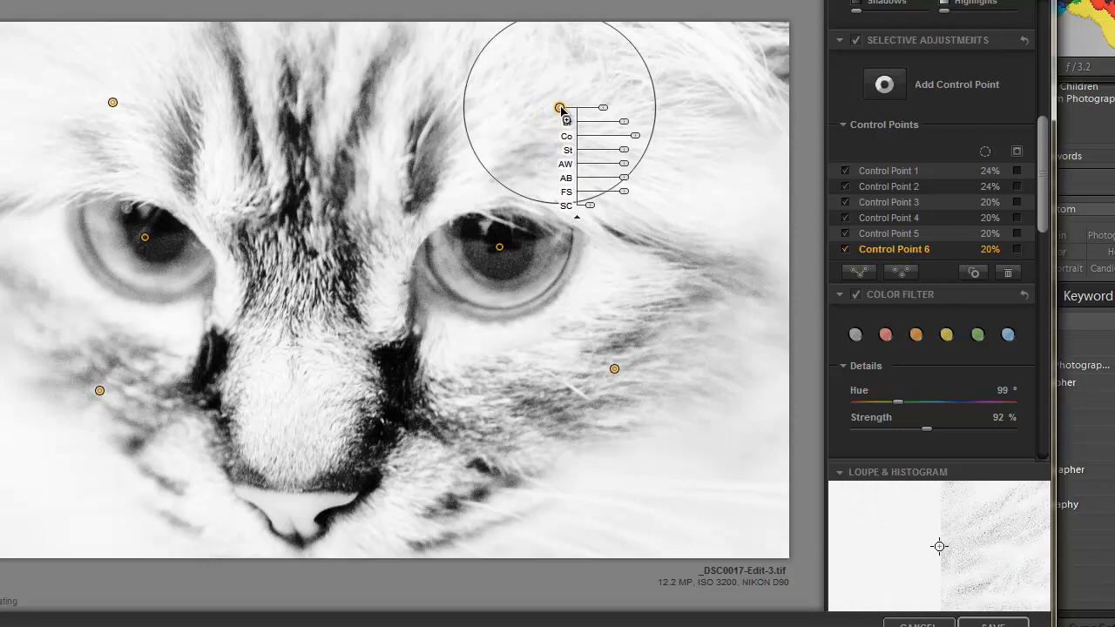
pyautogui.moveTo(560, 108); pyautogui.dragTo(589, 124)
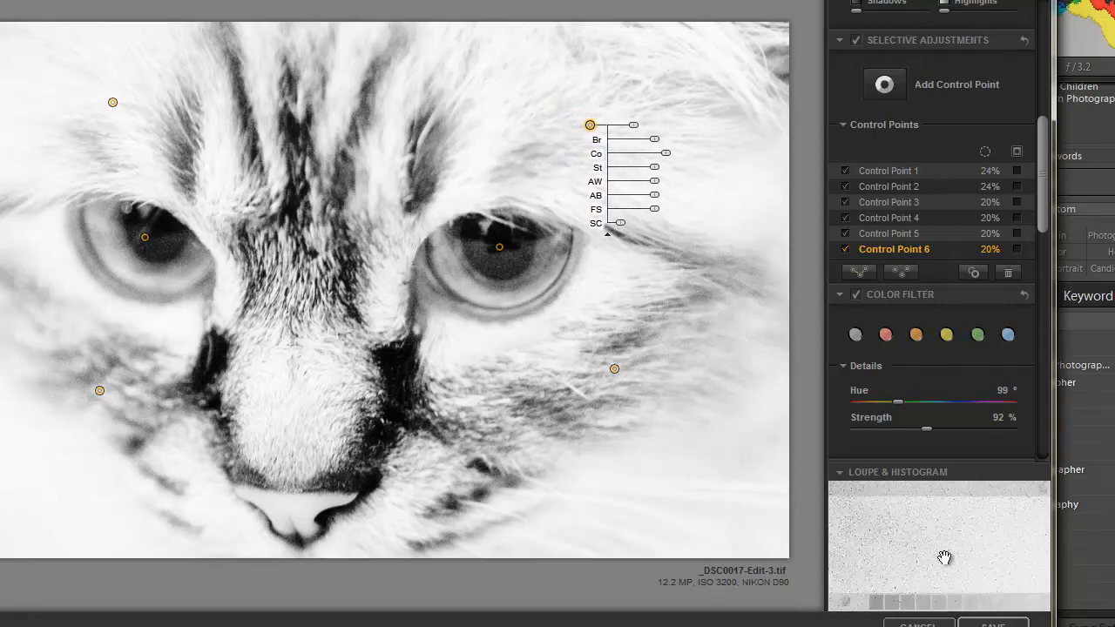
pyautogui.click(992, 625)
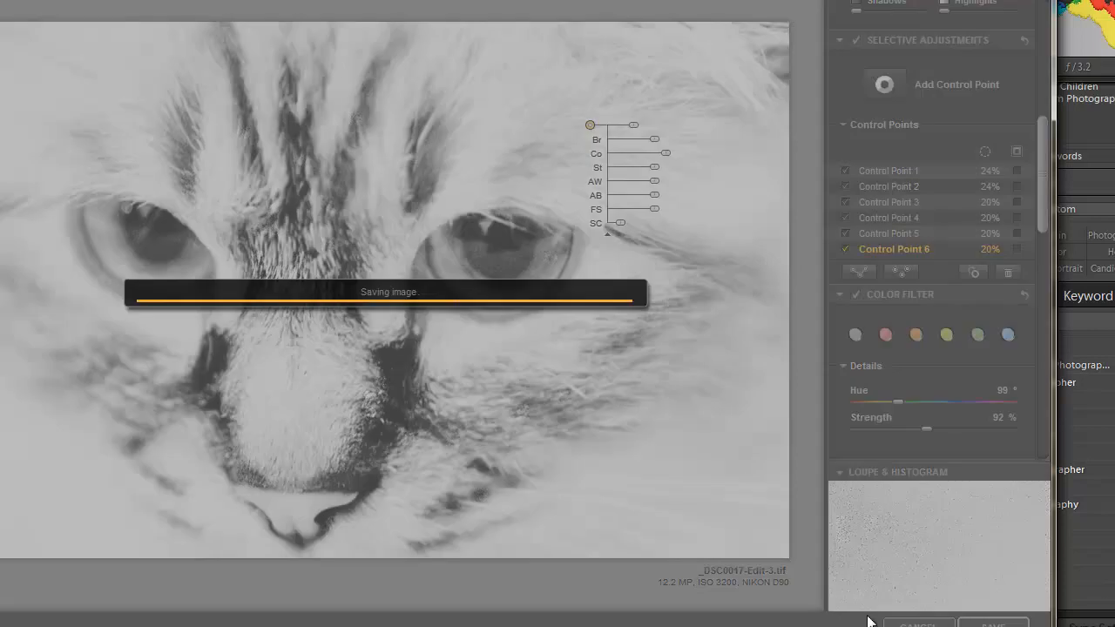